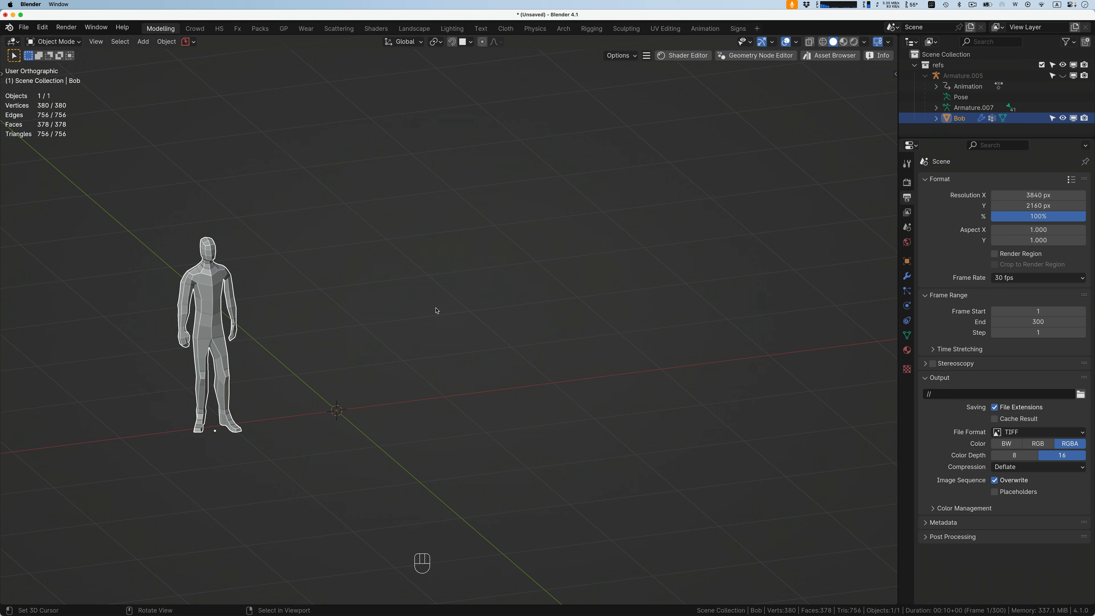
{"action": "mouse_move", "coordinate": [272, 230]}
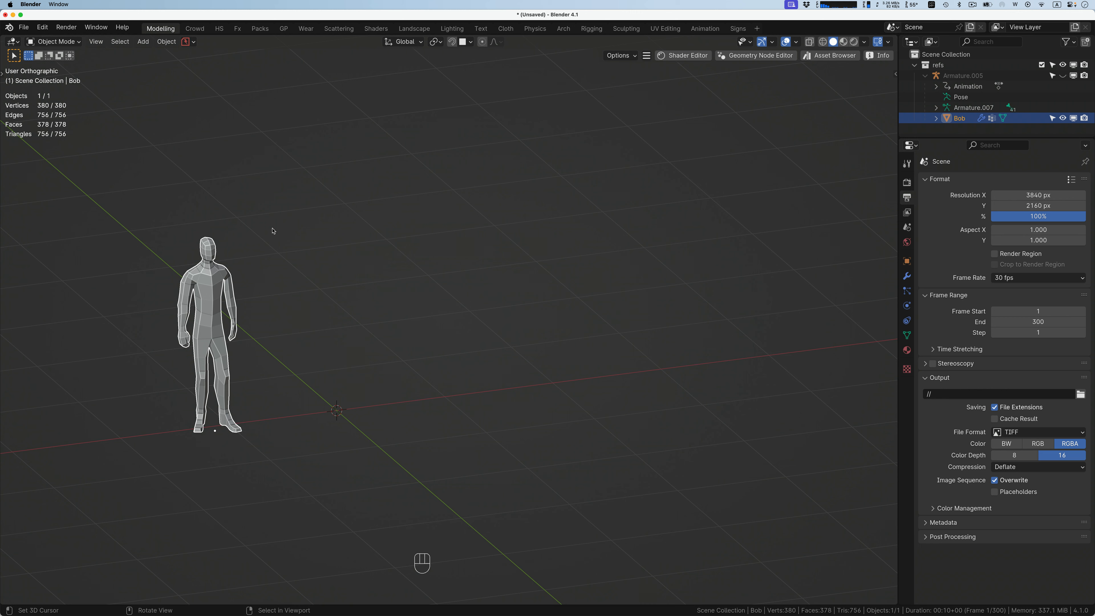
{"action": "mouse_move", "coordinate": [279, 225]}
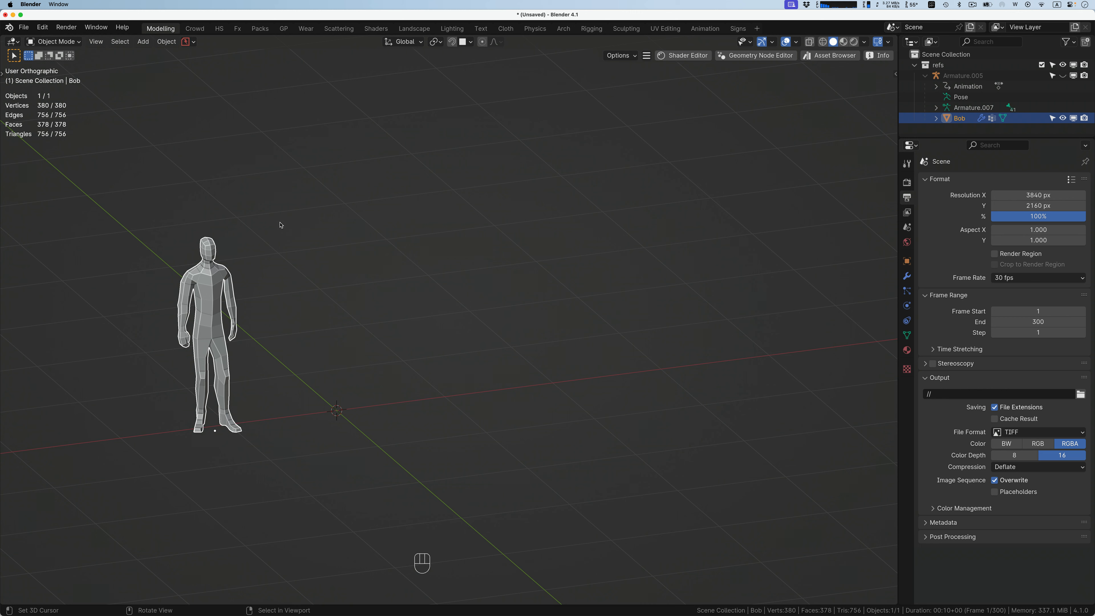
{"action": "mouse_move", "coordinate": [23, 27]}
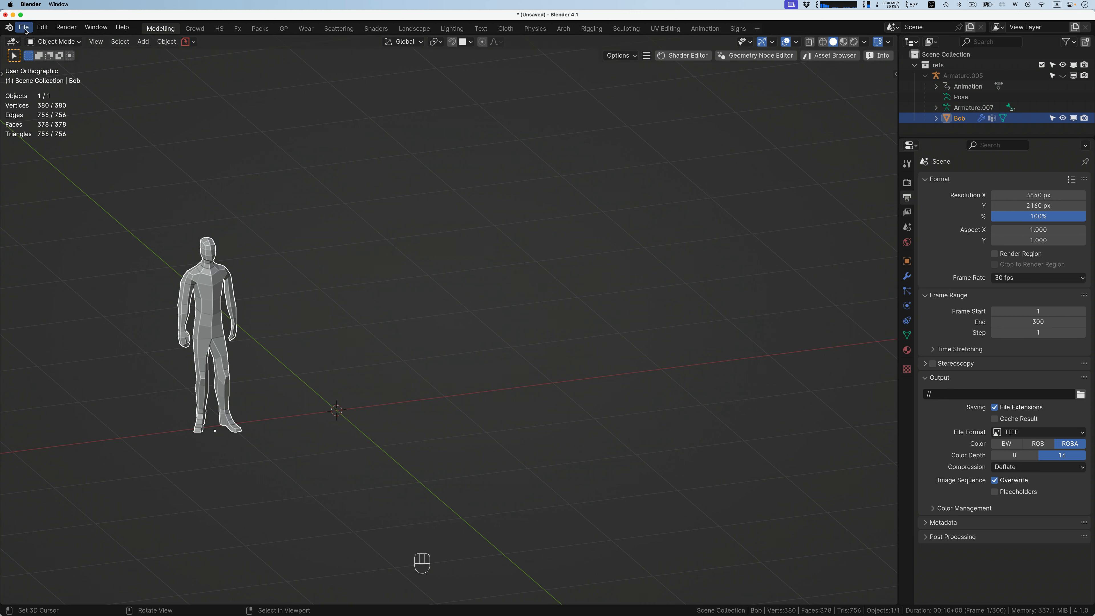
Step: Choose Load Factory Settings from File > Defaults to bring up the confirmation prompt
{"action": "left_click", "coordinate": [23, 27]}
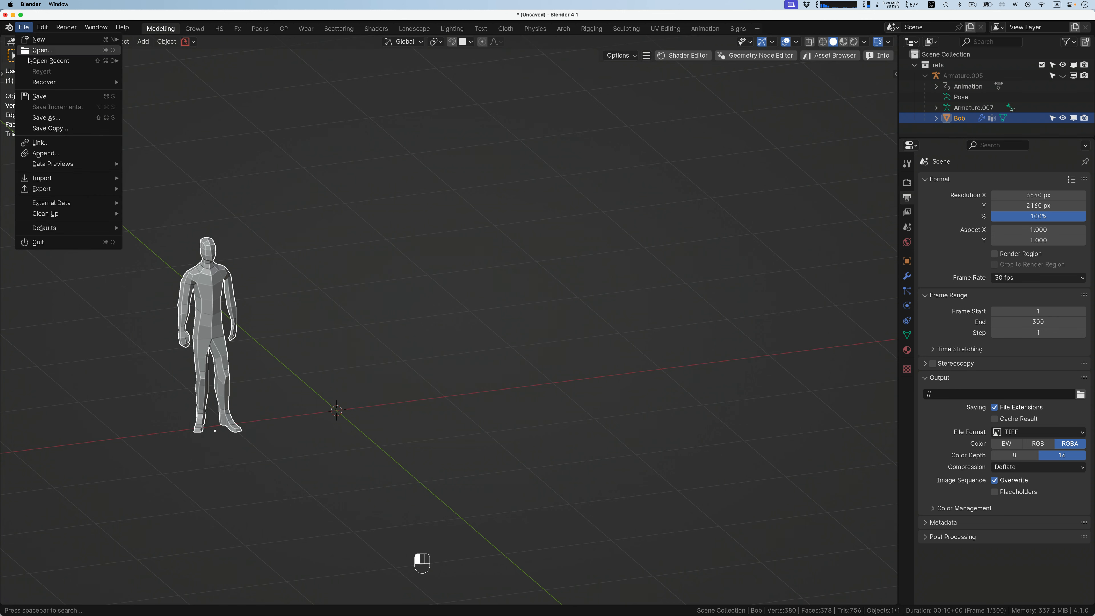
{"action": "left_click", "coordinate": [44, 228]}
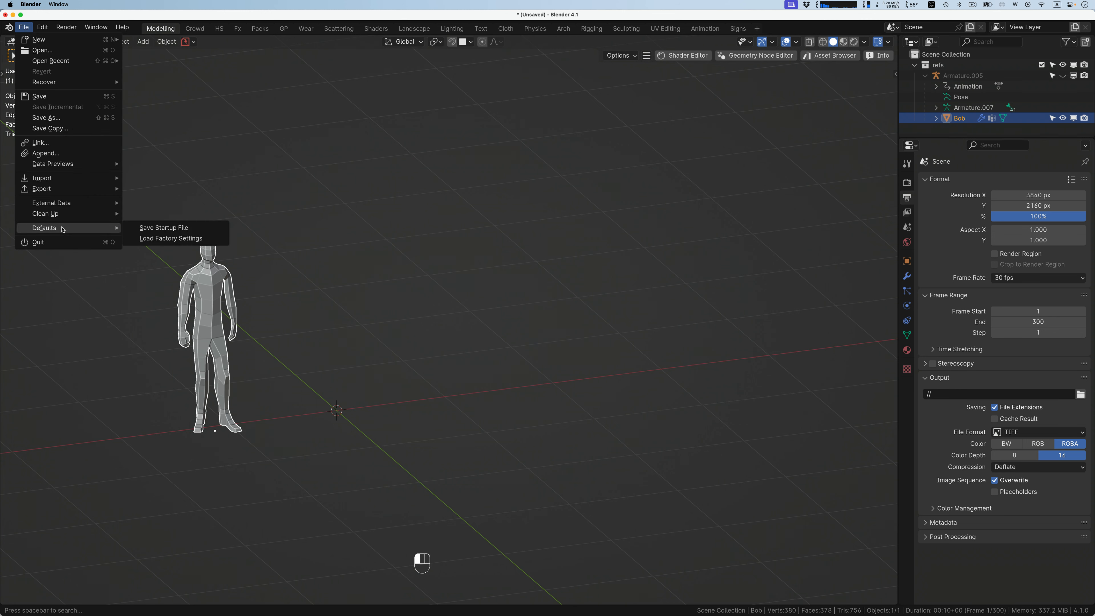
{"action": "mouse_move", "coordinate": [171, 238]}
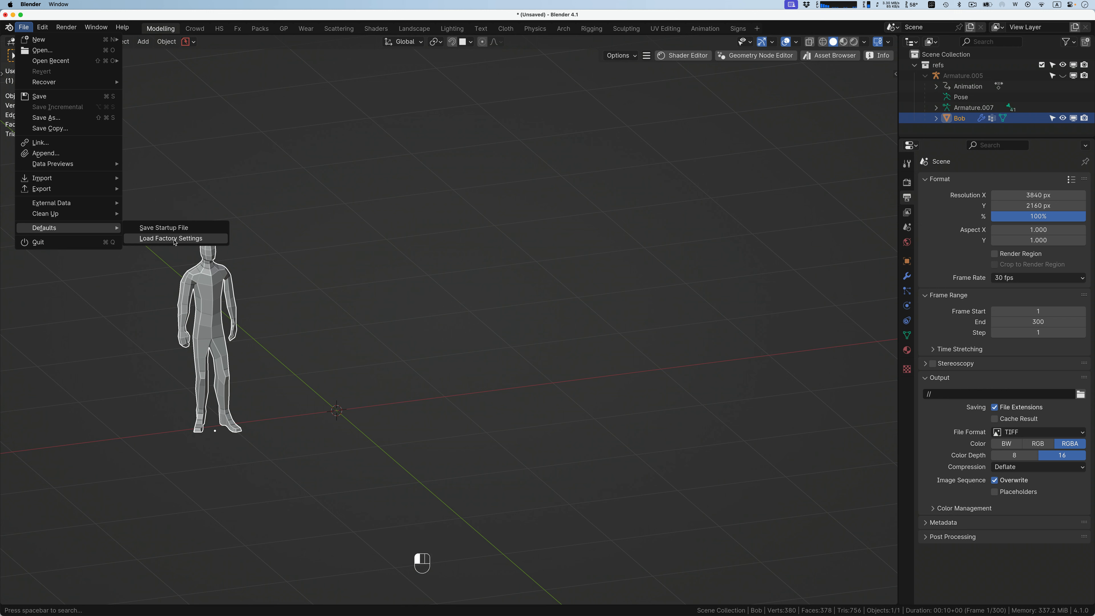
{"action": "left_click", "coordinate": [170, 238]}
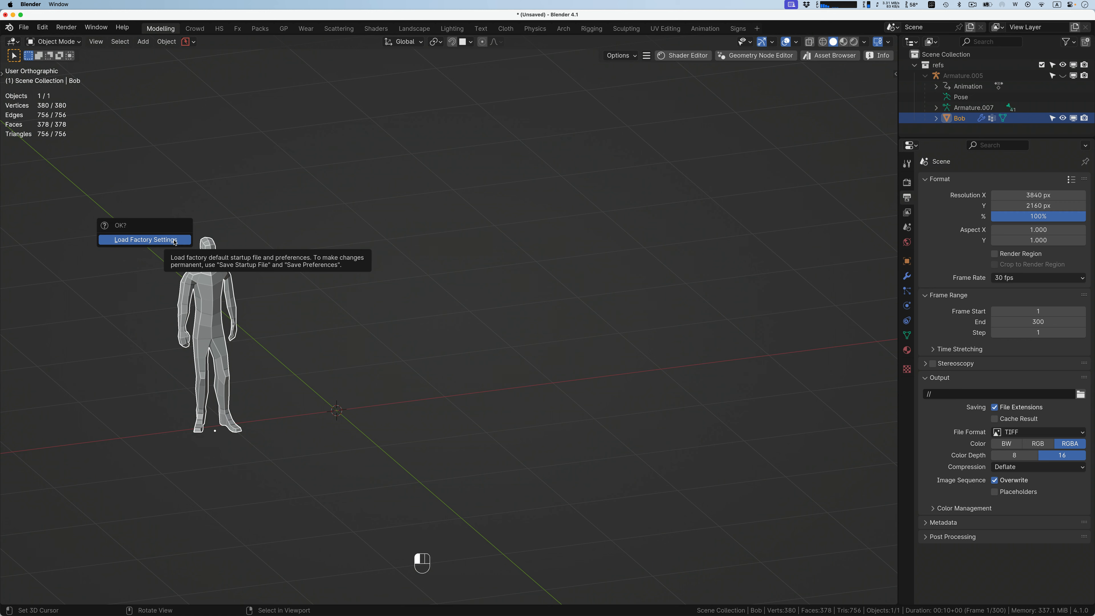
Step: Confirm loading factory defaults and bring up the Interface preferences
{"action": "left_click", "coordinate": [144, 240]}
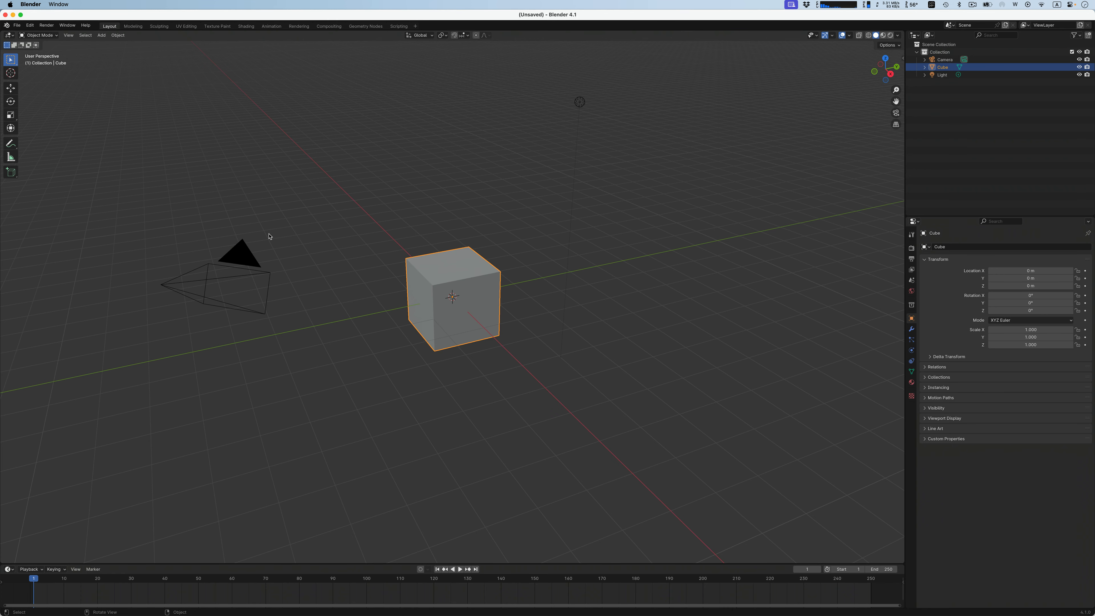
{"action": "mouse_move", "coordinate": [473, 235]}
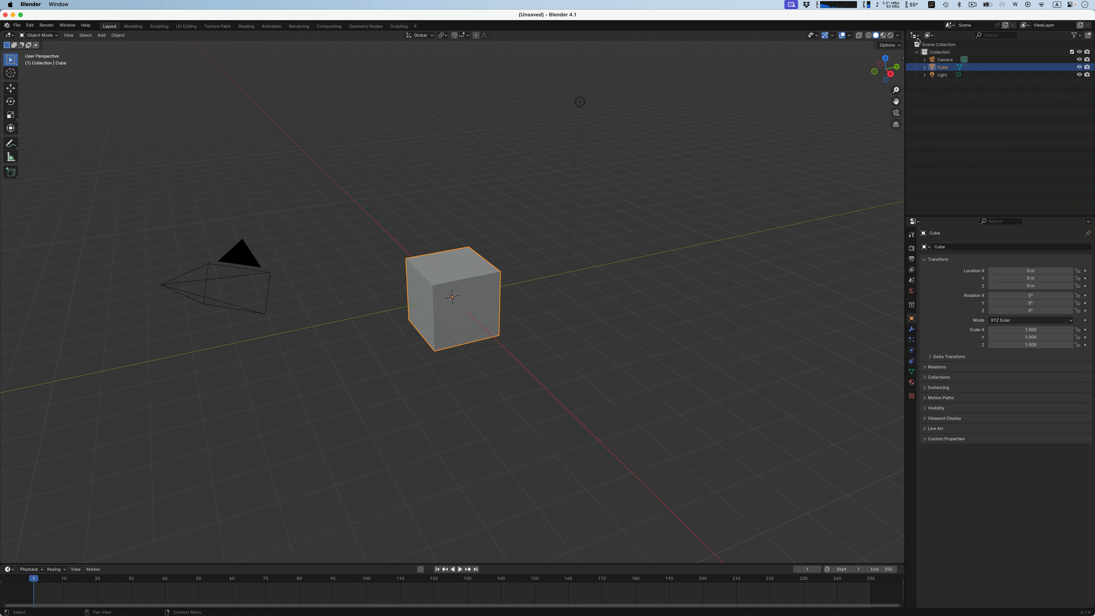
{"action": "mouse_move", "coordinate": [456, 168]}
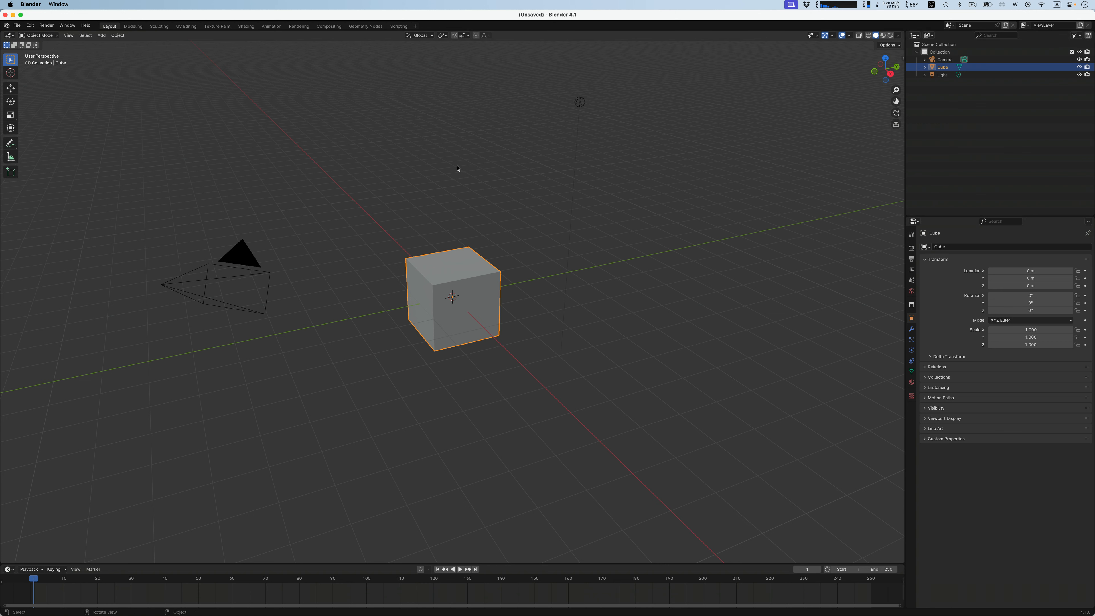
{"action": "mouse_move", "coordinate": [75, 59]}
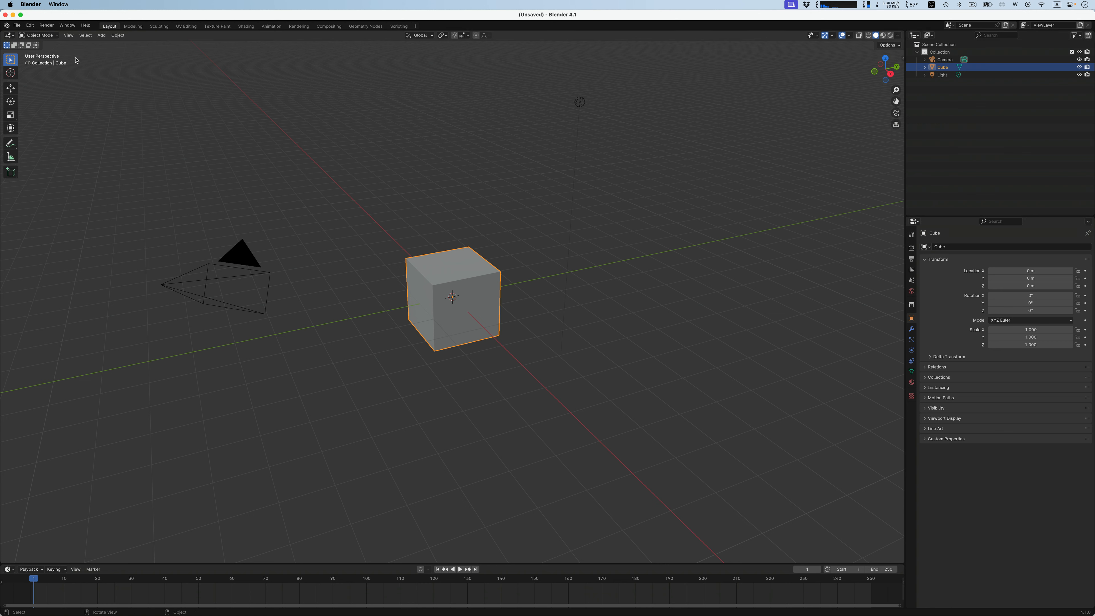
{"action": "left_click", "coordinate": [29, 26]}
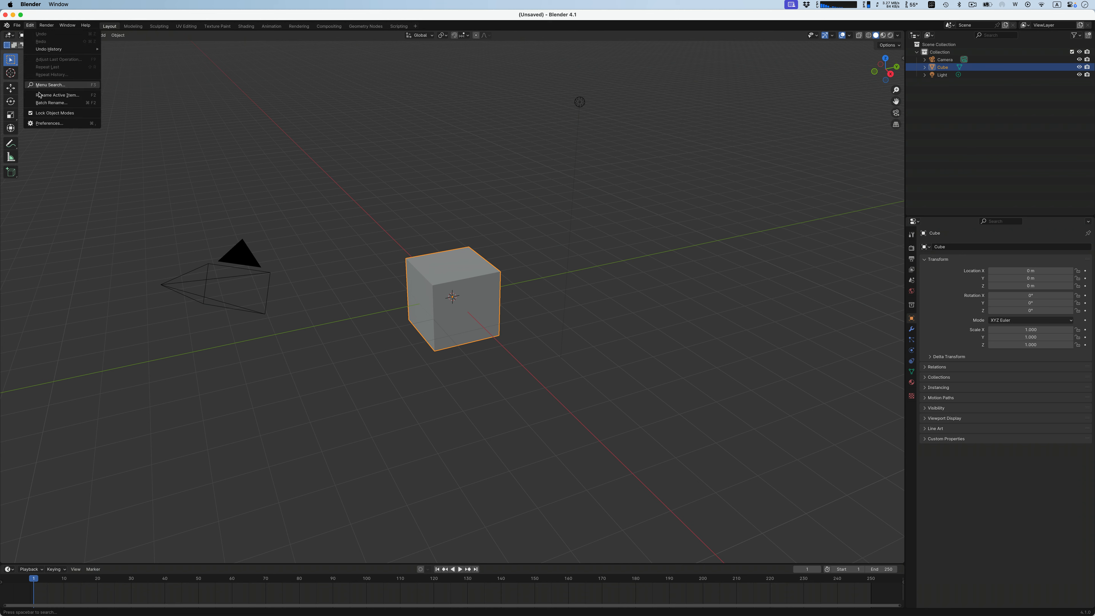
{"action": "left_click", "coordinate": [47, 123]}
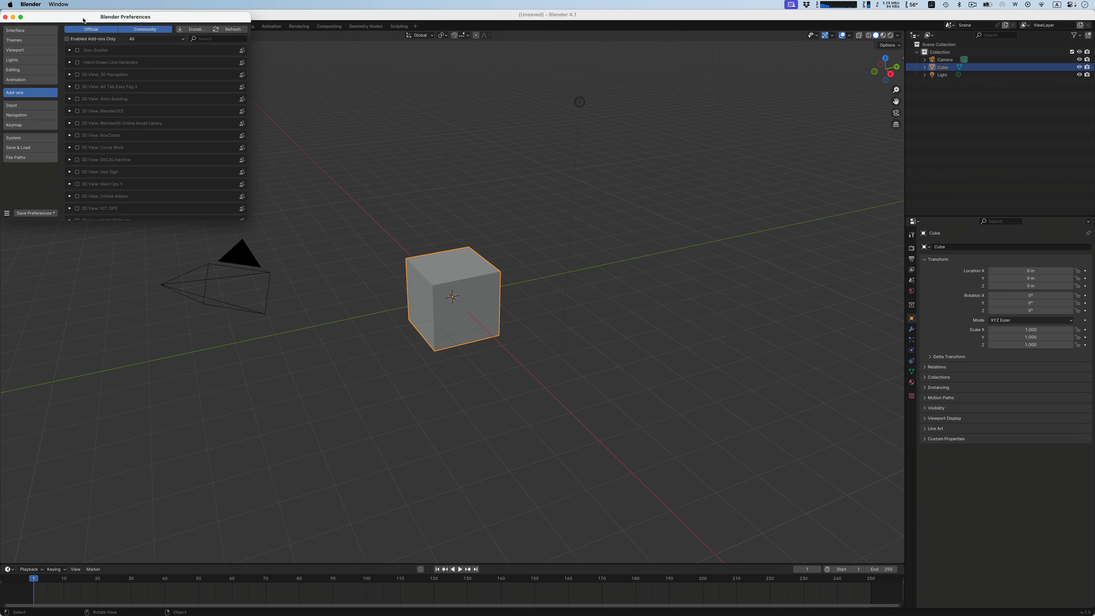
{"action": "left_click", "coordinate": [194, 138]}
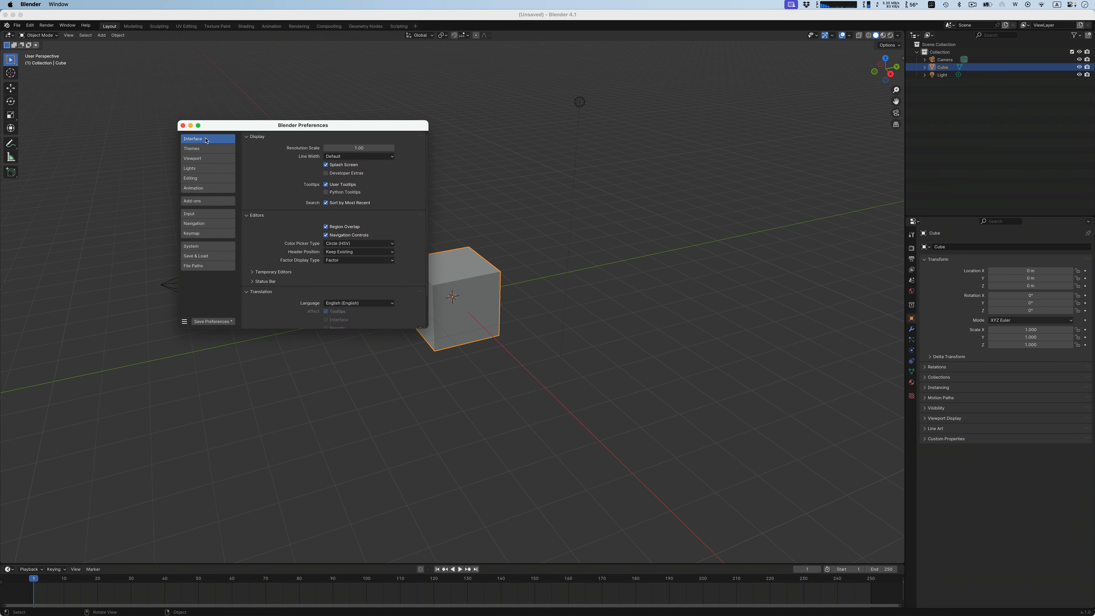
{"action": "mouse_move", "coordinate": [316, 153]}
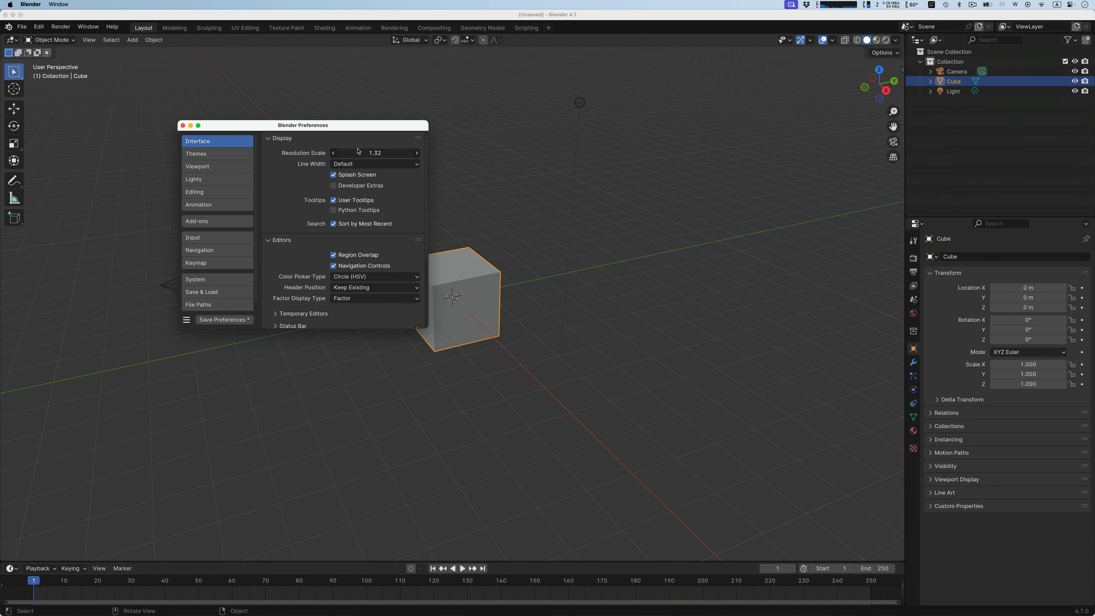
Step: Raise the Resolution Scale to 1.34, keeping the current colour picker type
{"action": "left_click", "coordinate": [416, 152]}
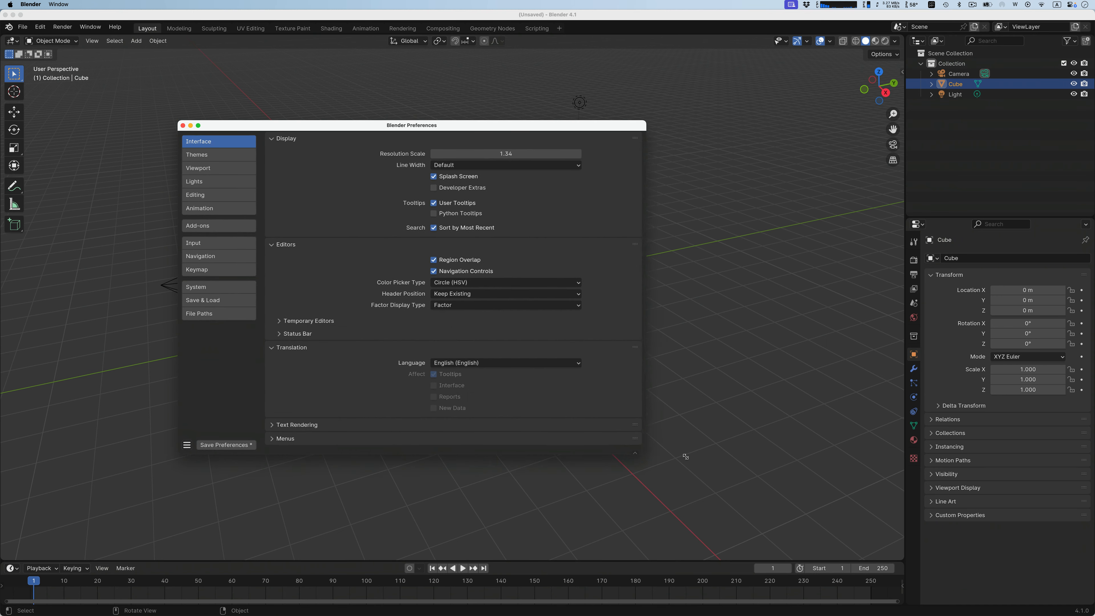
{"action": "left_click", "coordinate": [505, 282]}
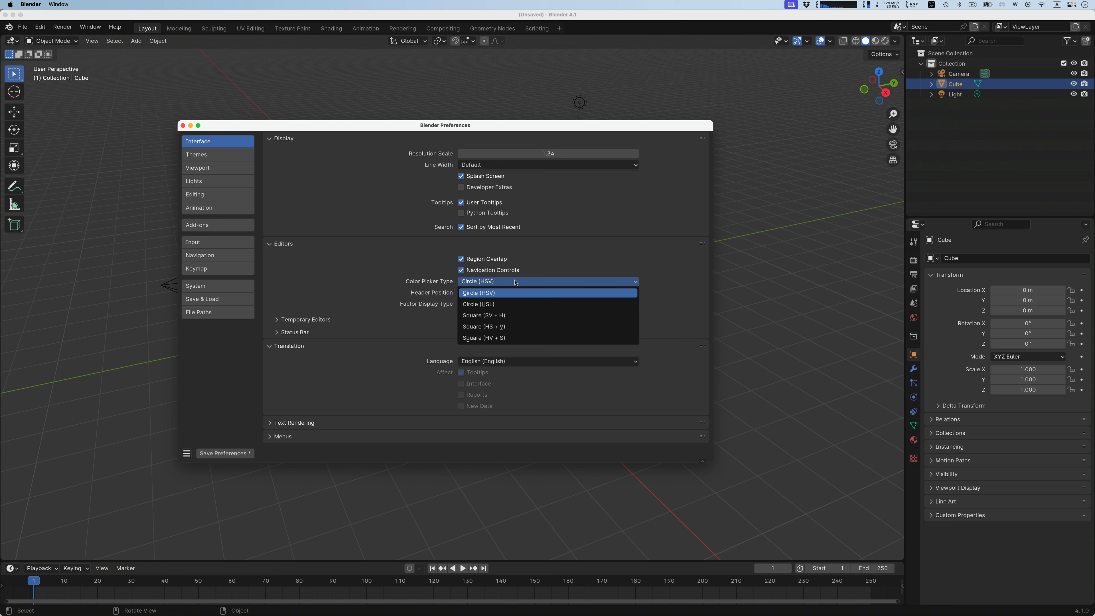
{"action": "left_click", "coordinate": [478, 293]}
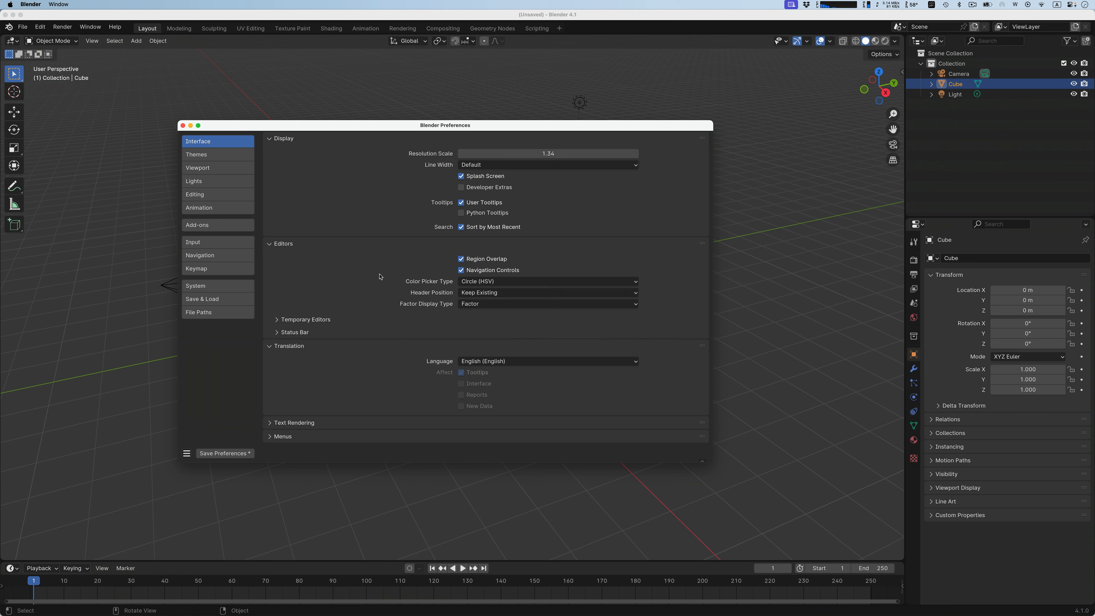
Step: Review the Themes bone colour sets, then show the Viewport preferences
{"action": "left_click", "coordinate": [196, 153]}
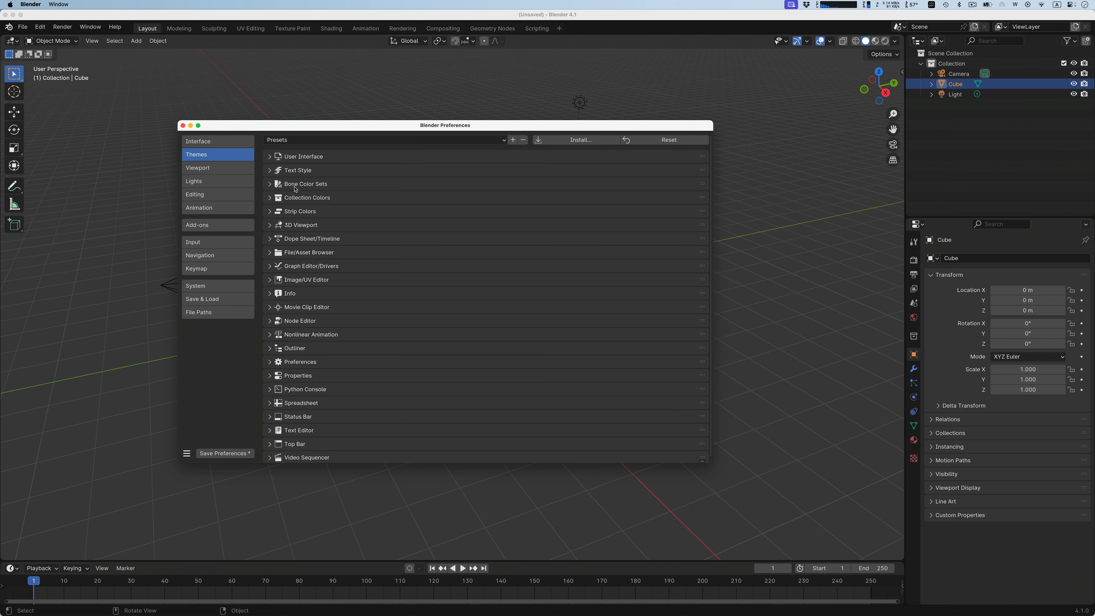
{"action": "left_click", "coordinate": [270, 183]}
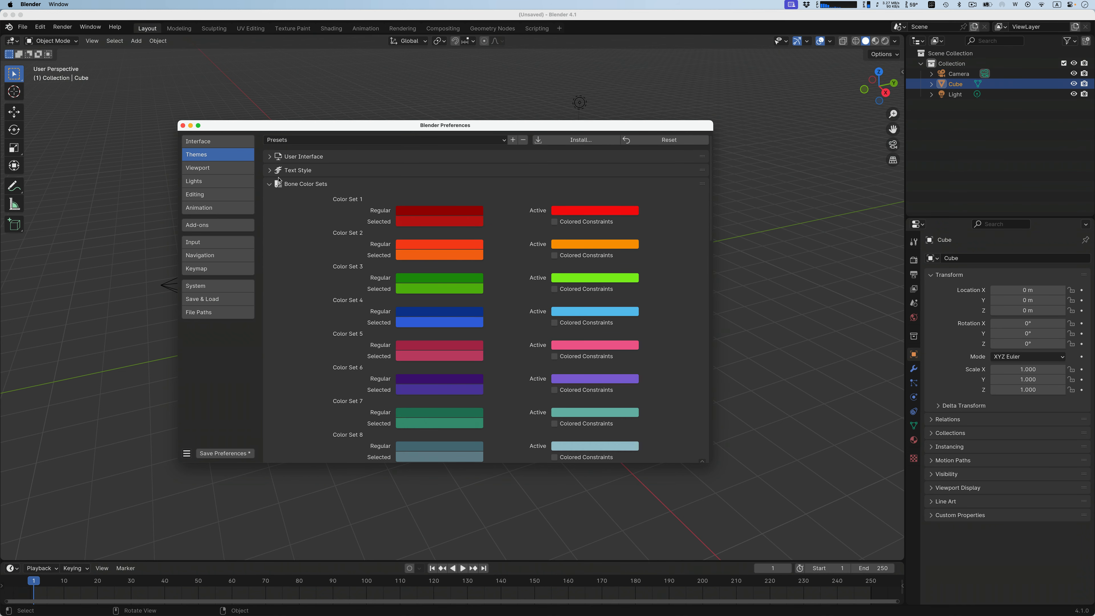
{"action": "left_click", "coordinate": [198, 168]}
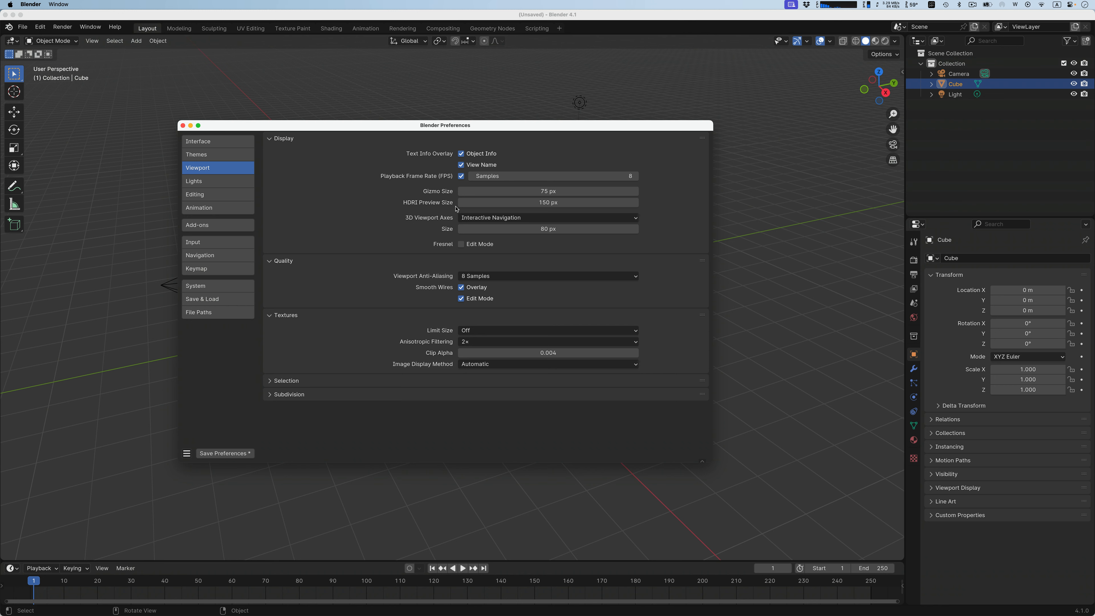
{"action": "mouse_move", "coordinate": [436, 323]}
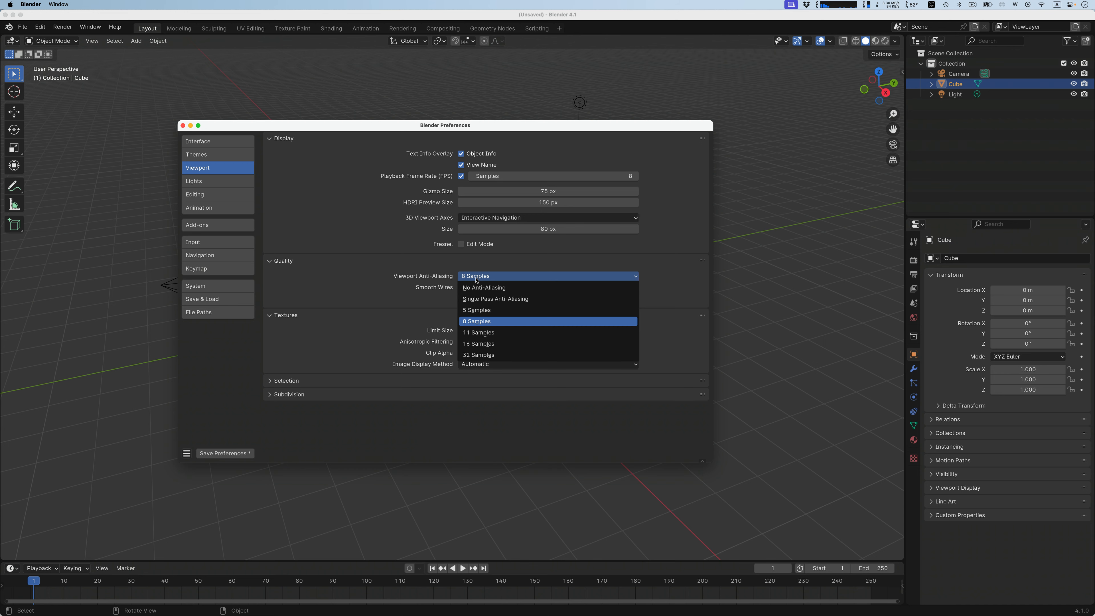
Step: Set Viewport Anti-Aliasing to 32 Samples
{"action": "left_click", "coordinate": [477, 321]}
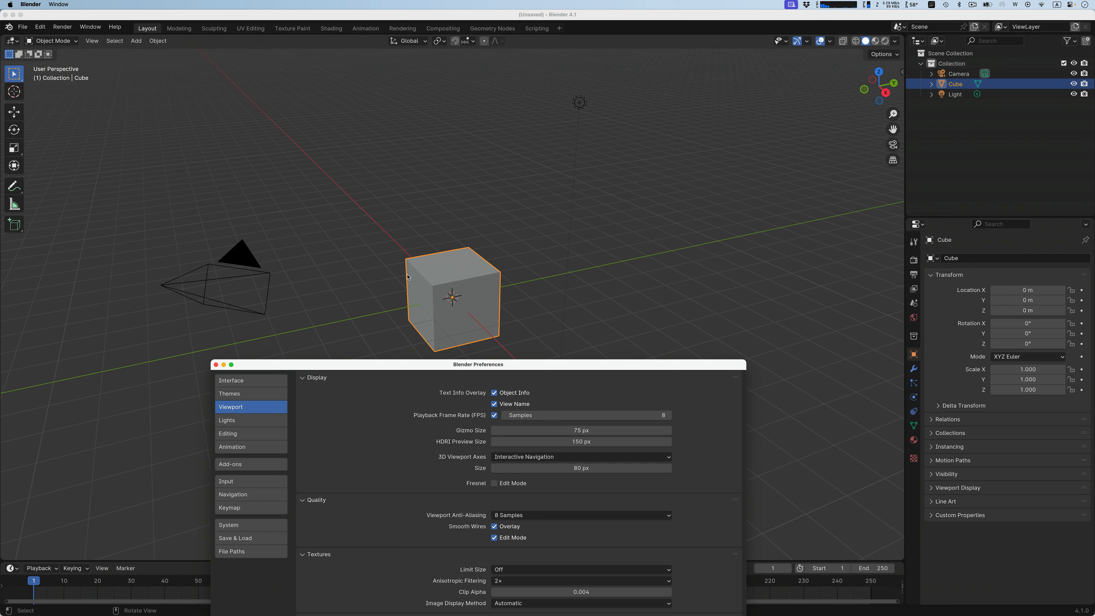
{"action": "mouse_move", "coordinate": [515, 479]}
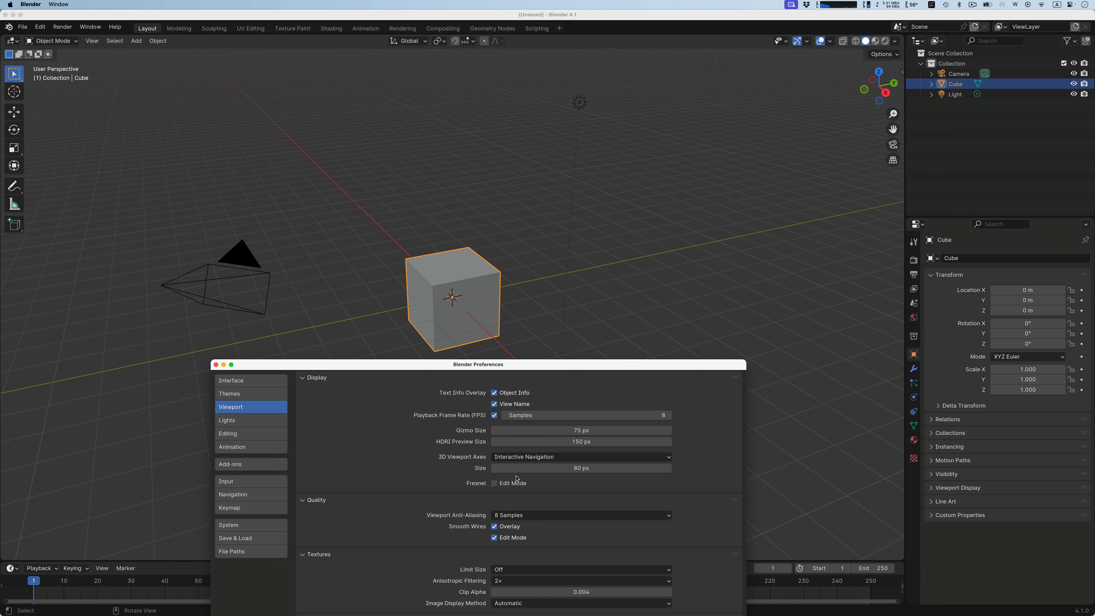
{"action": "left_click", "coordinate": [581, 514]}
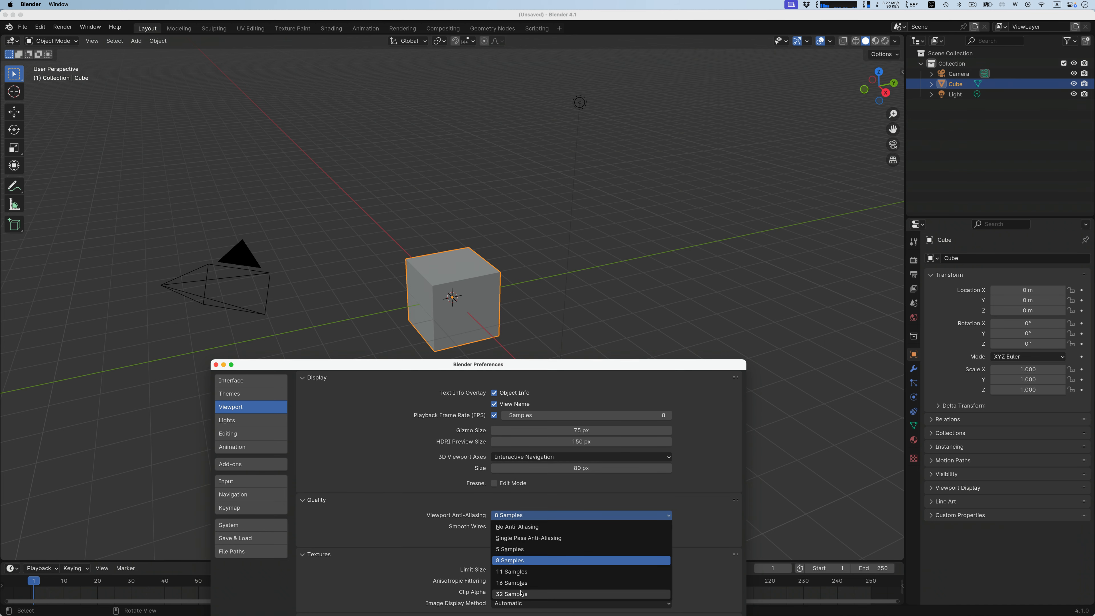
{"action": "left_click", "coordinate": [511, 594]}
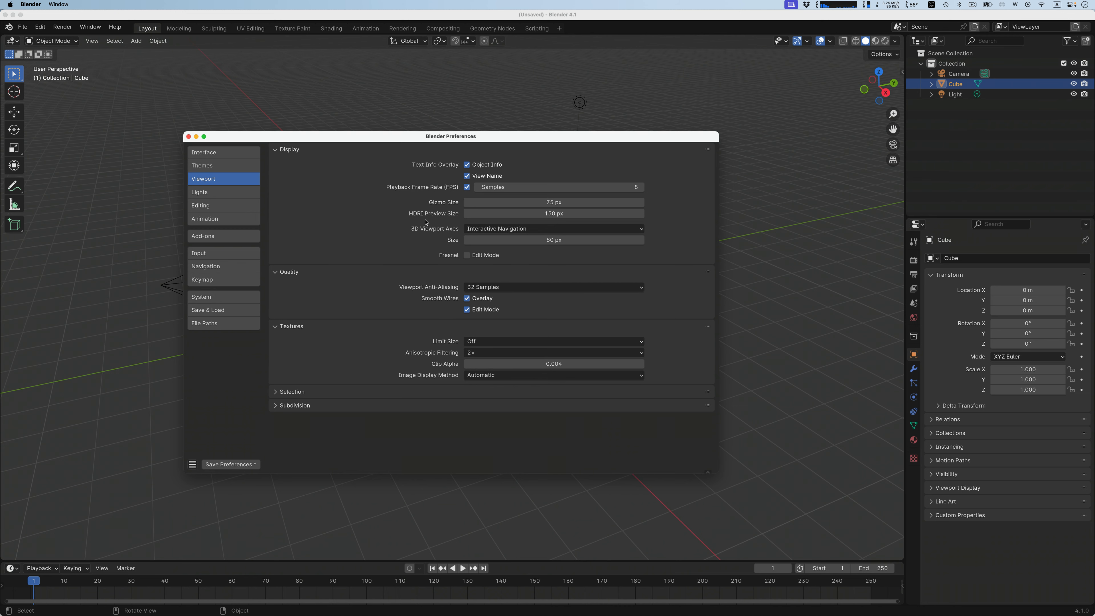
{"action": "mouse_move", "coordinate": [284, 155]}
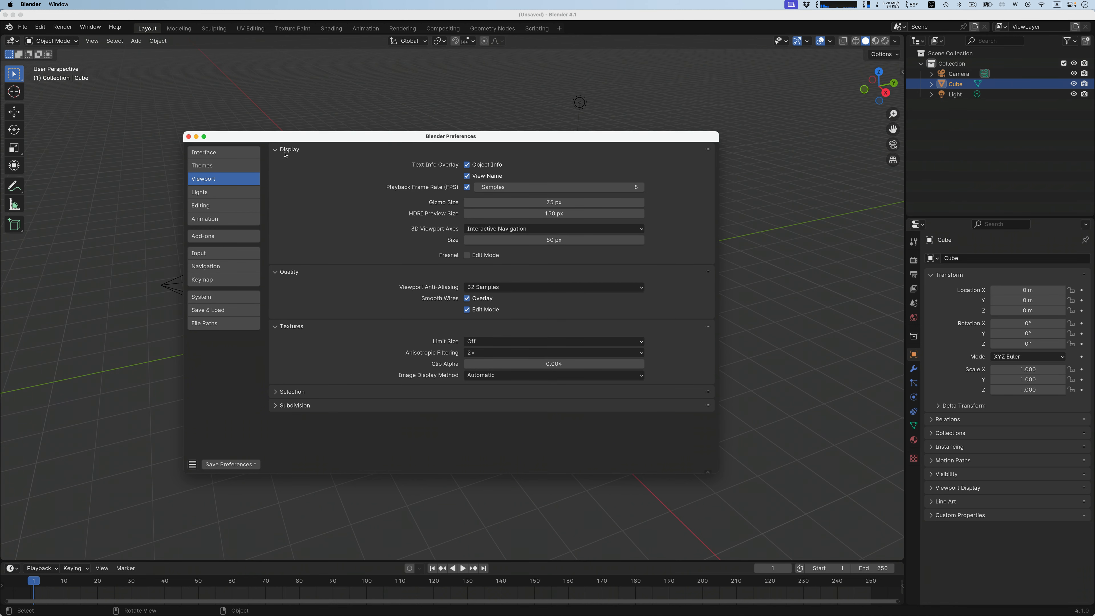
Step: Filter the add-ons with 'extr' and expand the Add Mesh: Extra Objects entry
{"action": "left_click", "coordinate": [203, 235]}
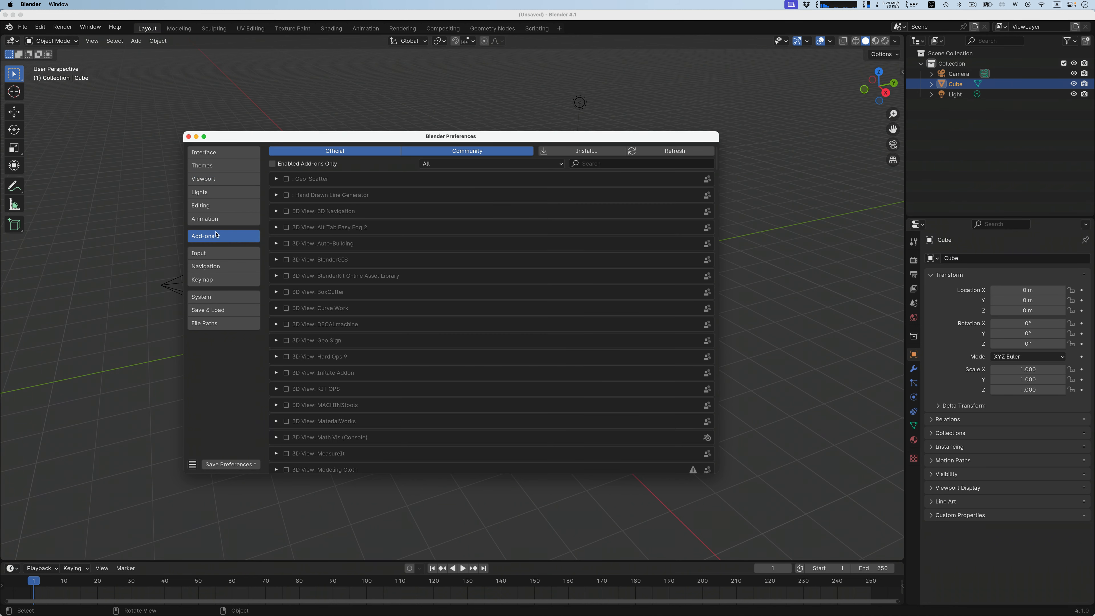
{"action": "mouse_move", "coordinate": [573, 174]}
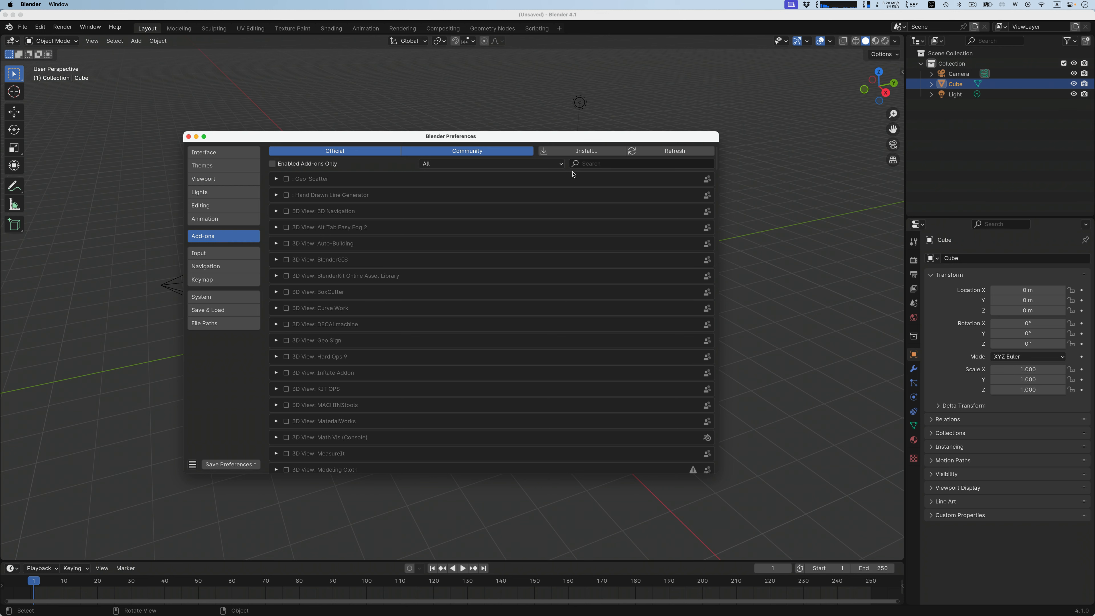
{"action": "mouse_move", "coordinate": [291, 182]}
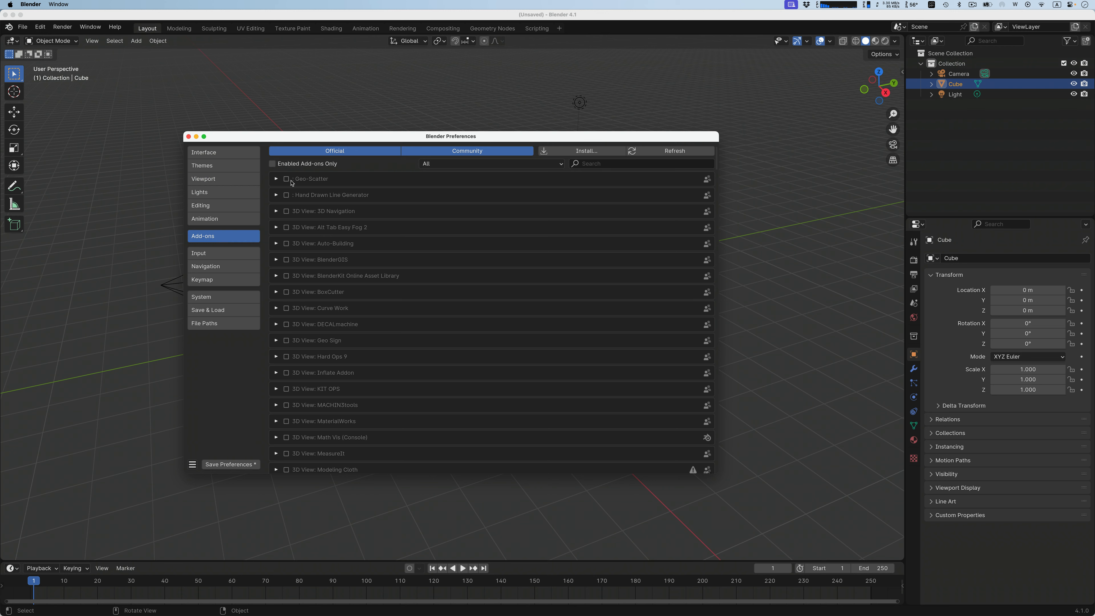
{"action": "mouse_move", "coordinate": [348, 260]}
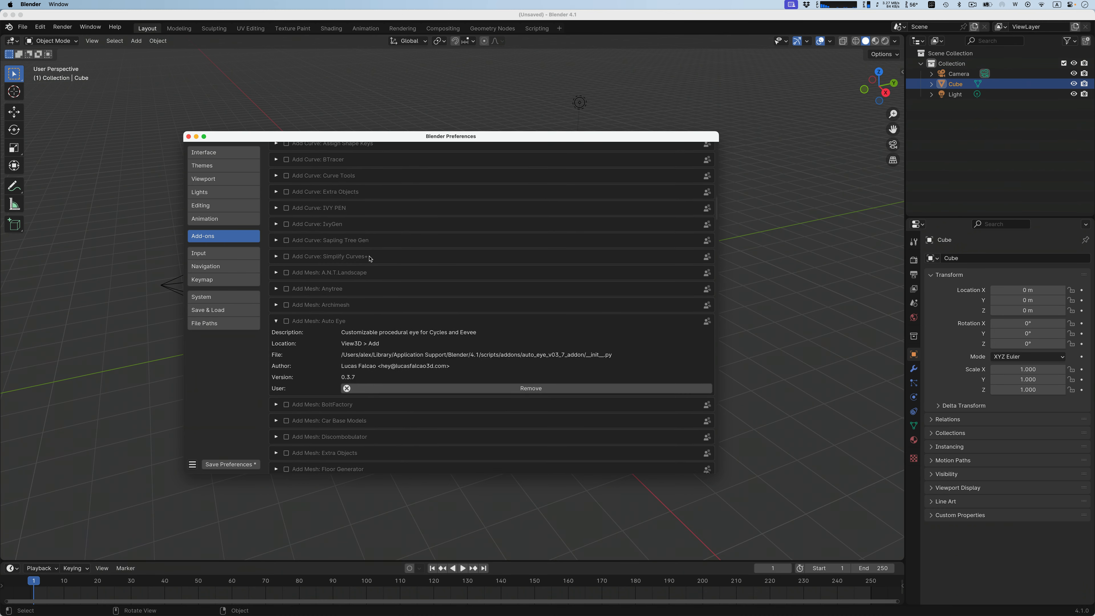
{"action": "scroll", "scroll_direction": "down", "scroll_amount": 3}
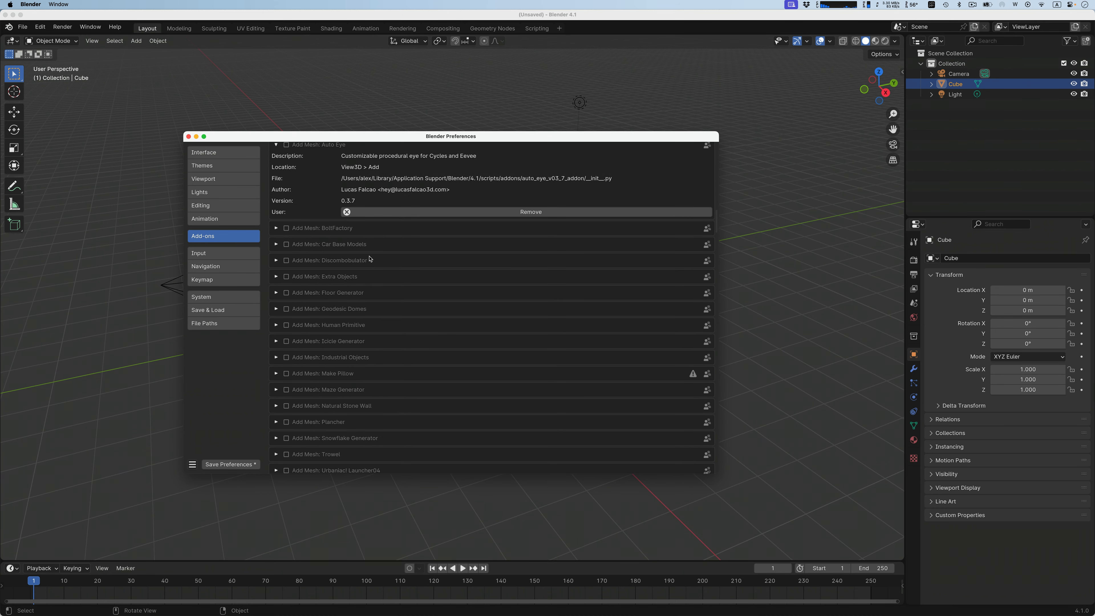
{"action": "scroll", "scroll_direction": "up", "scroll_amount": 3}
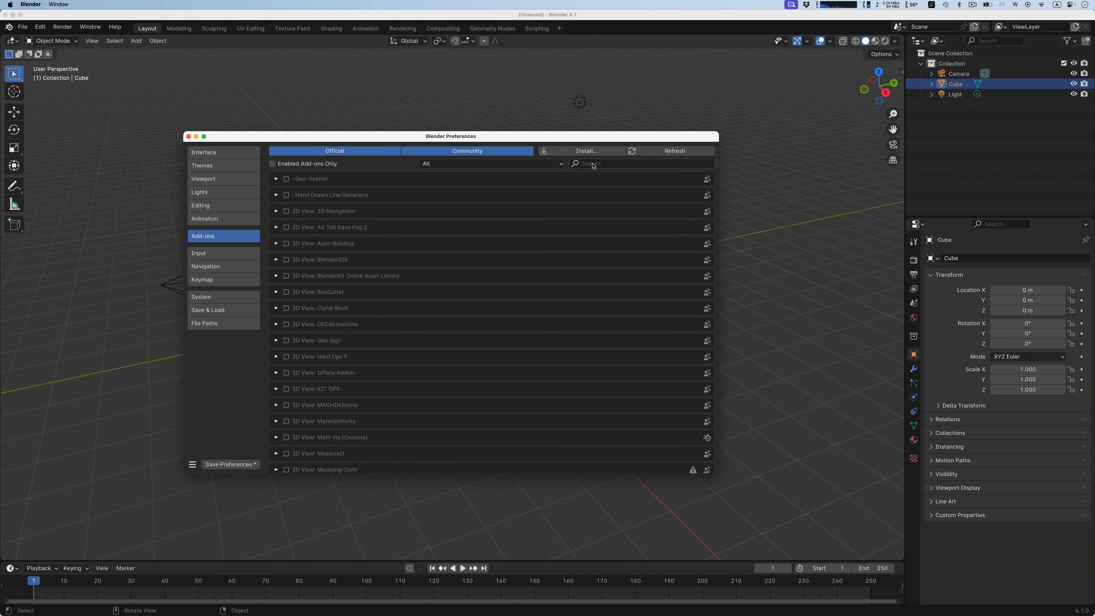
{"action": "type", "text": "extr"}
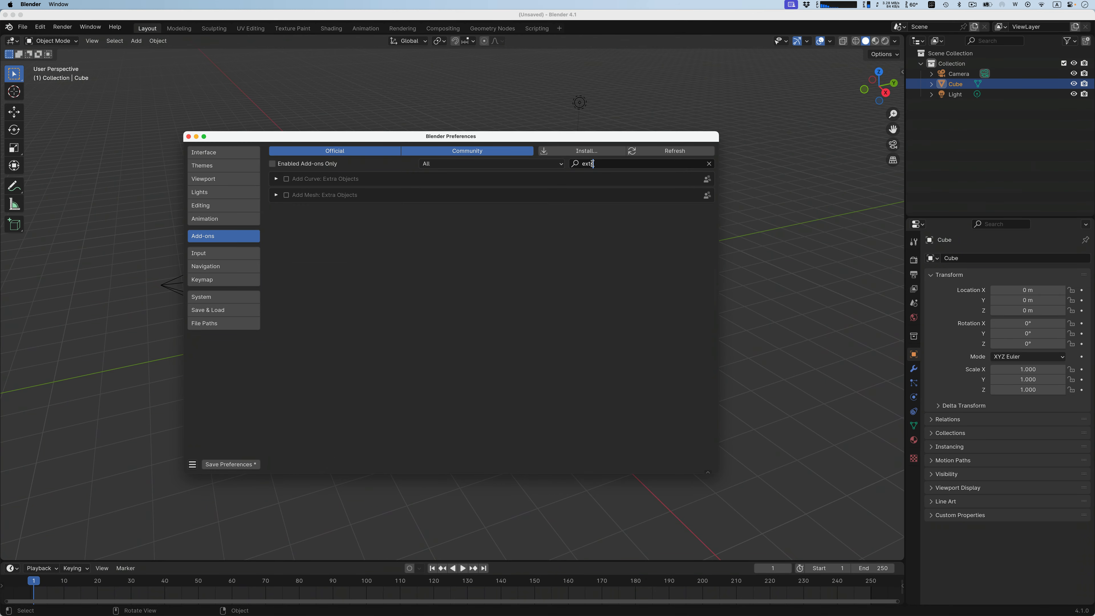
{"action": "left_click", "coordinate": [276, 195]}
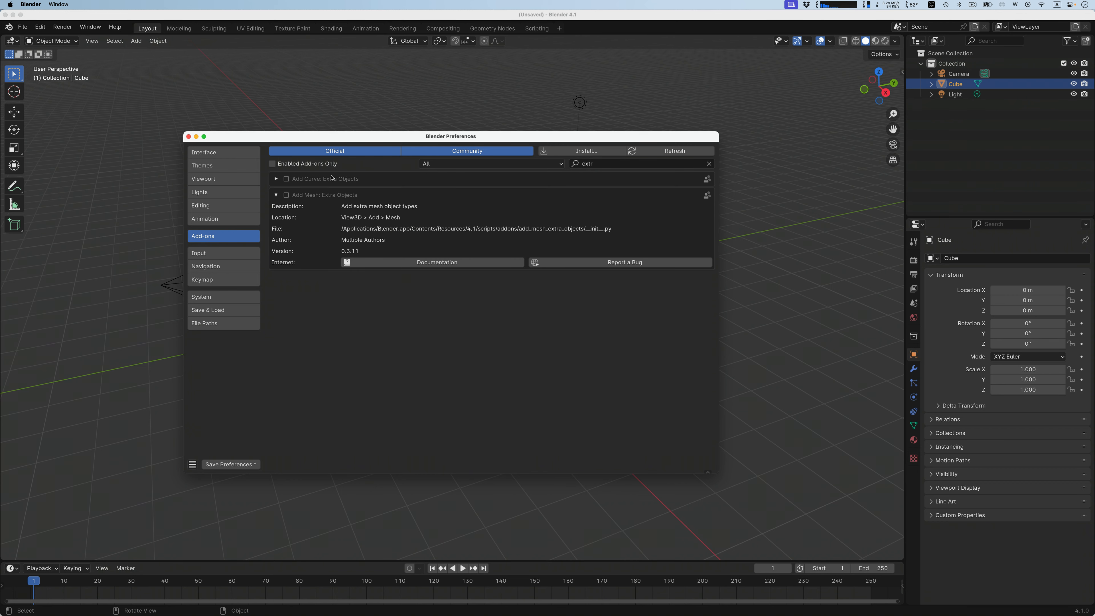
{"action": "mouse_move", "coordinate": [309, 202]}
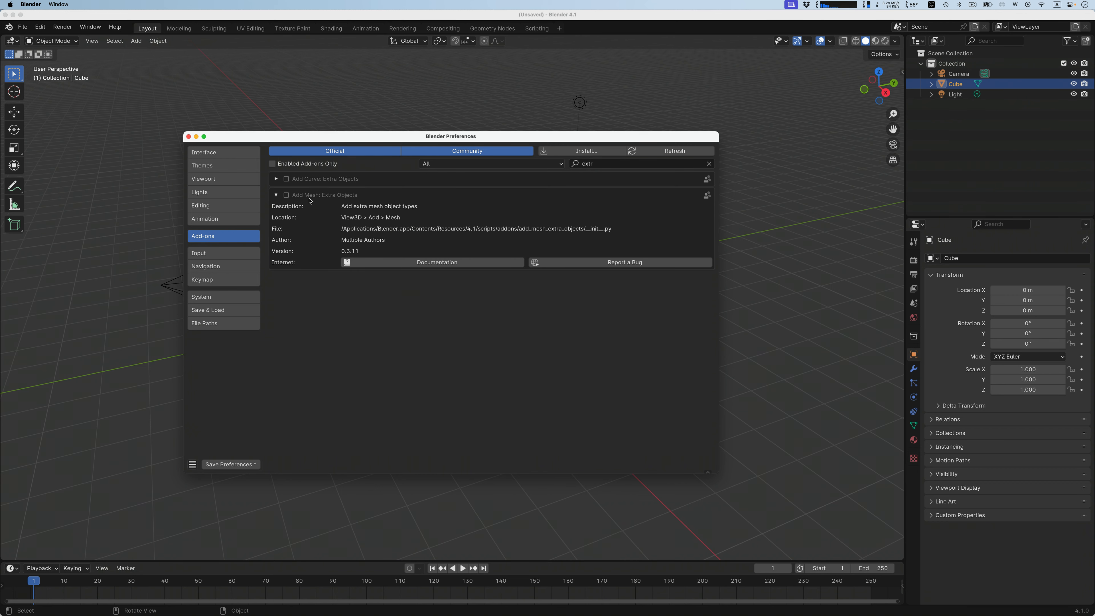
{"action": "mouse_move", "coordinate": [239, 253]}
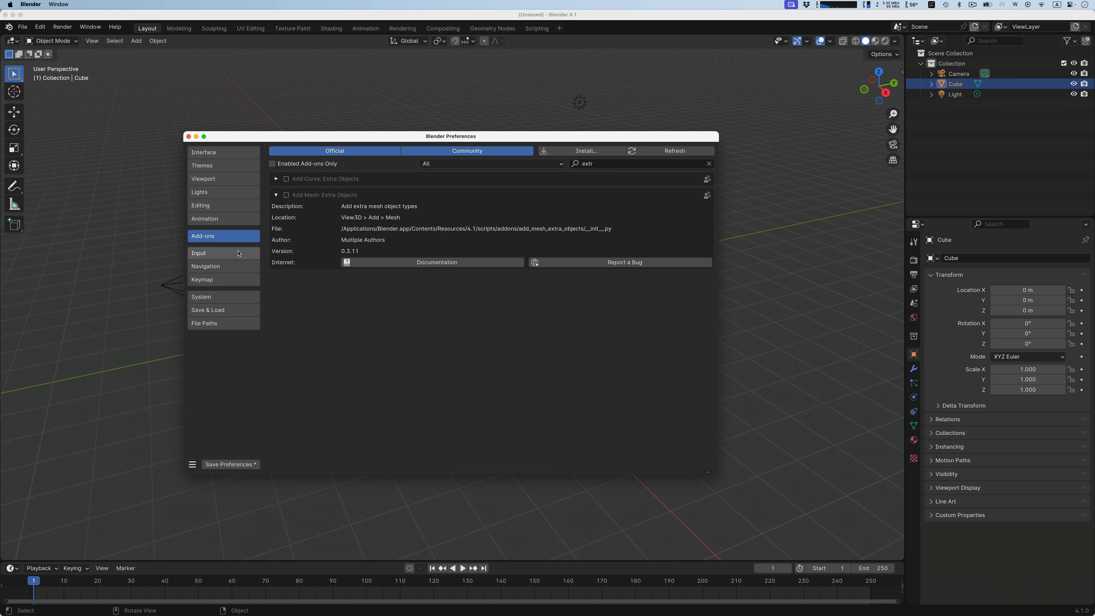
Step: Review the Input settings and toggle numpad emulation for the keyboard
{"action": "left_click", "coordinate": [198, 253]}
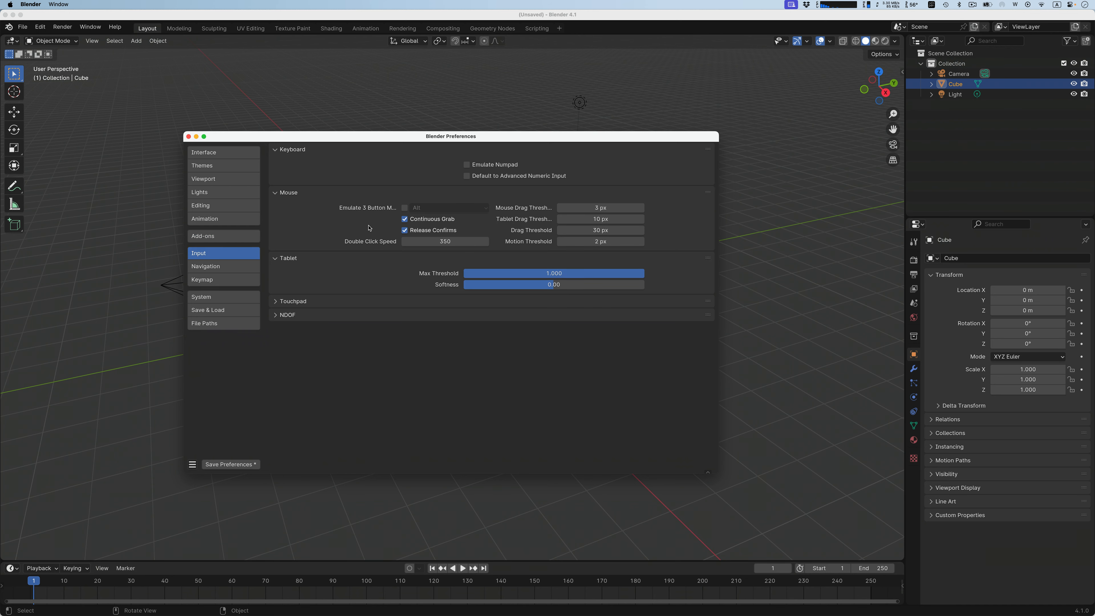
{"action": "mouse_move", "coordinate": [466, 164]}
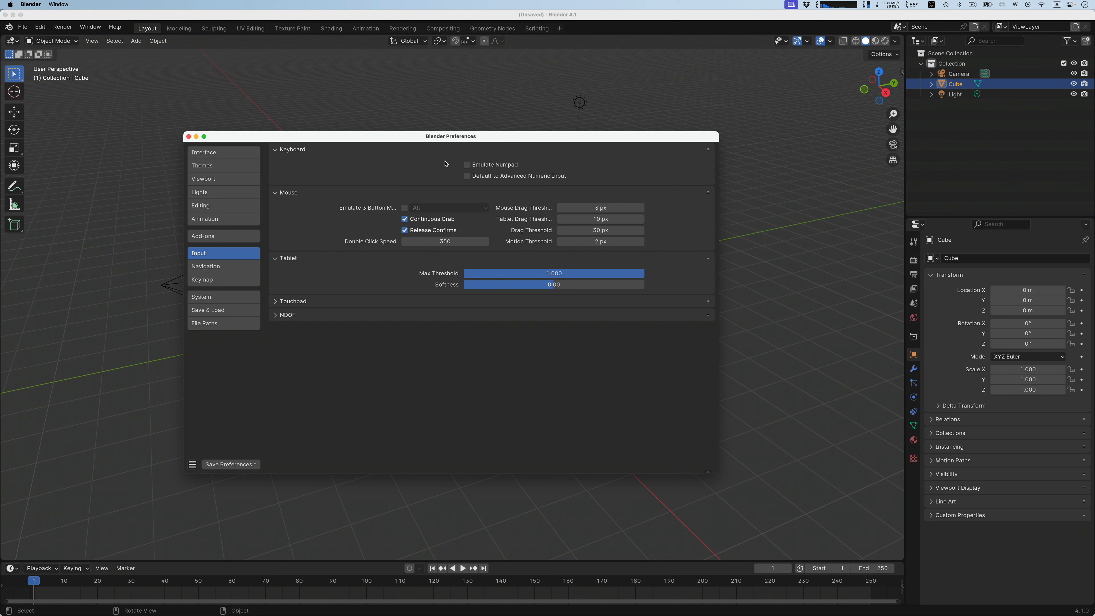
{"action": "mouse_move", "coordinate": [440, 164]}
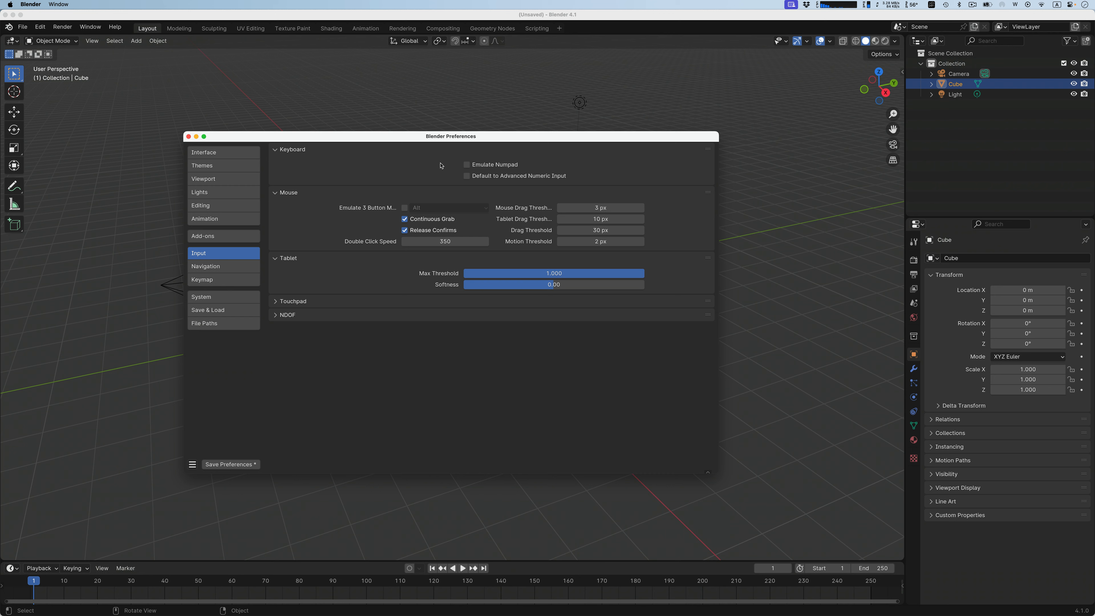
{"action": "mouse_move", "coordinate": [467, 164]}
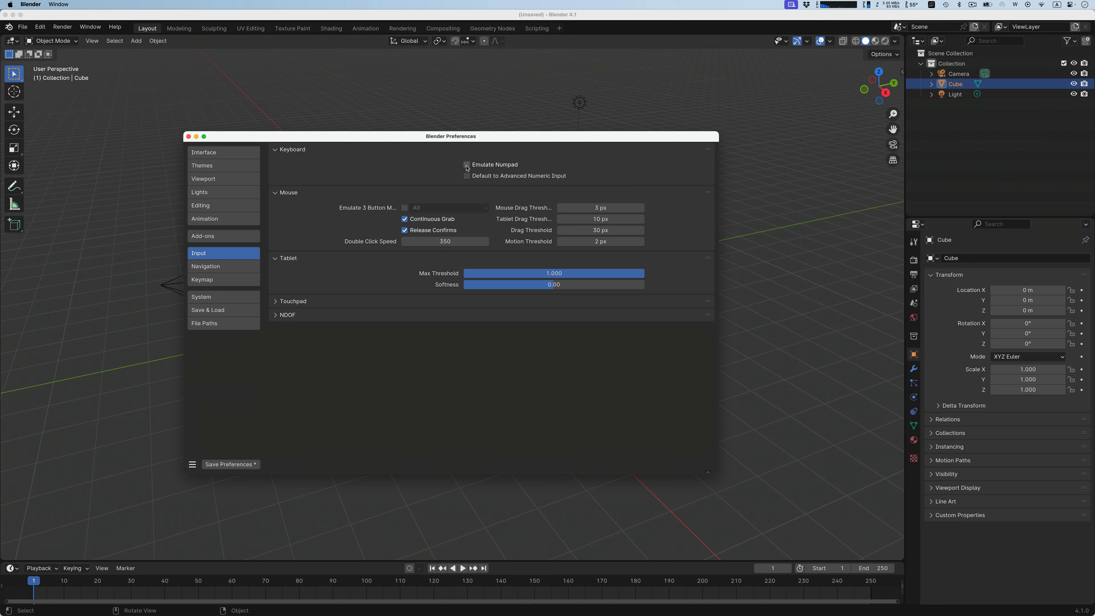
{"action": "left_click", "coordinate": [467, 164]}
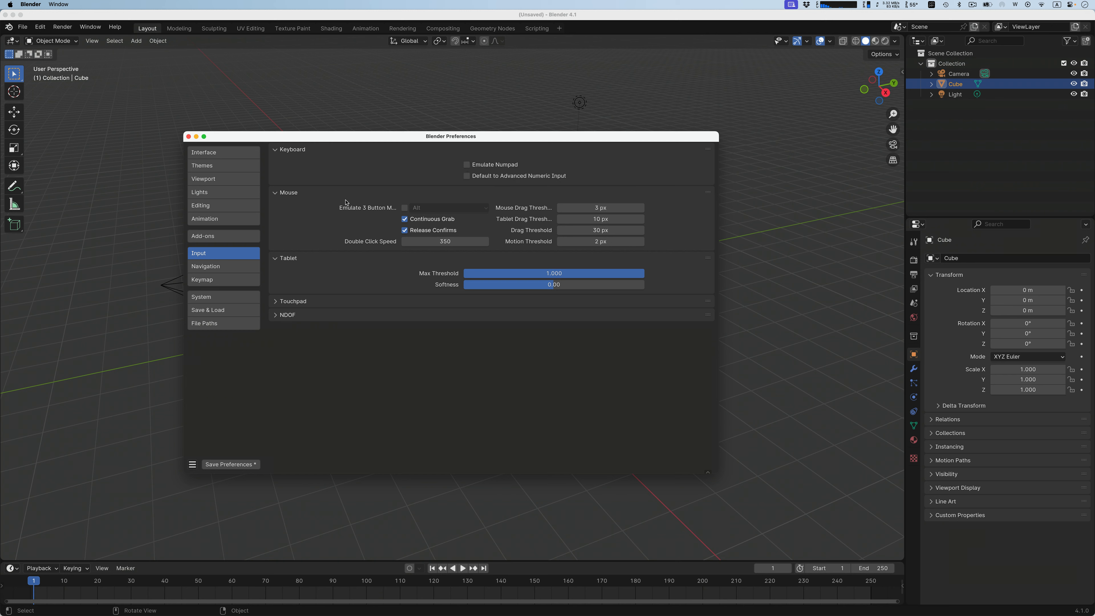
{"action": "mouse_move", "coordinate": [450, 217]}
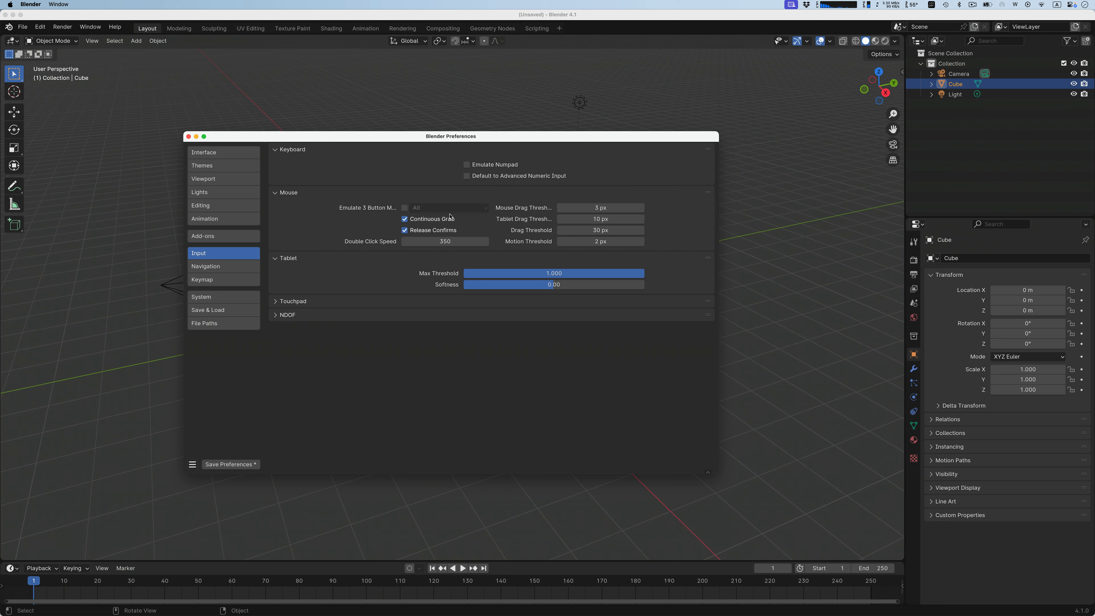
{"action": "mouse_move", "coordinate": [232, 267]}
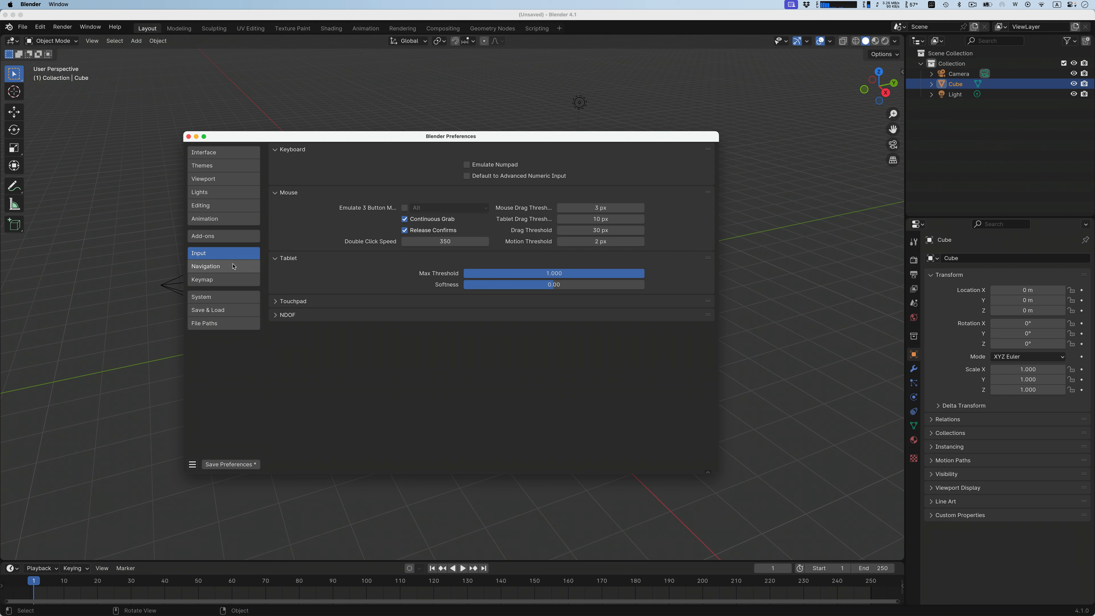
Step: Show the Navigation settings and make the view orbit around the selection
{"action": "left_click", "coordinate": [205, 266]}
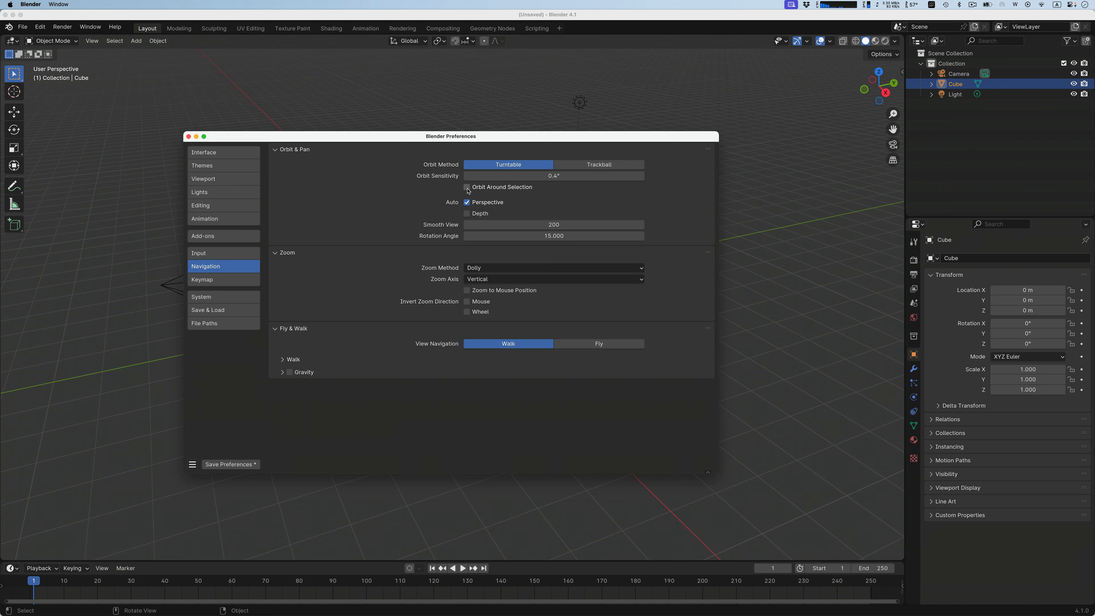
{"action": "mouse_move", "coordinate": [466, 190]}
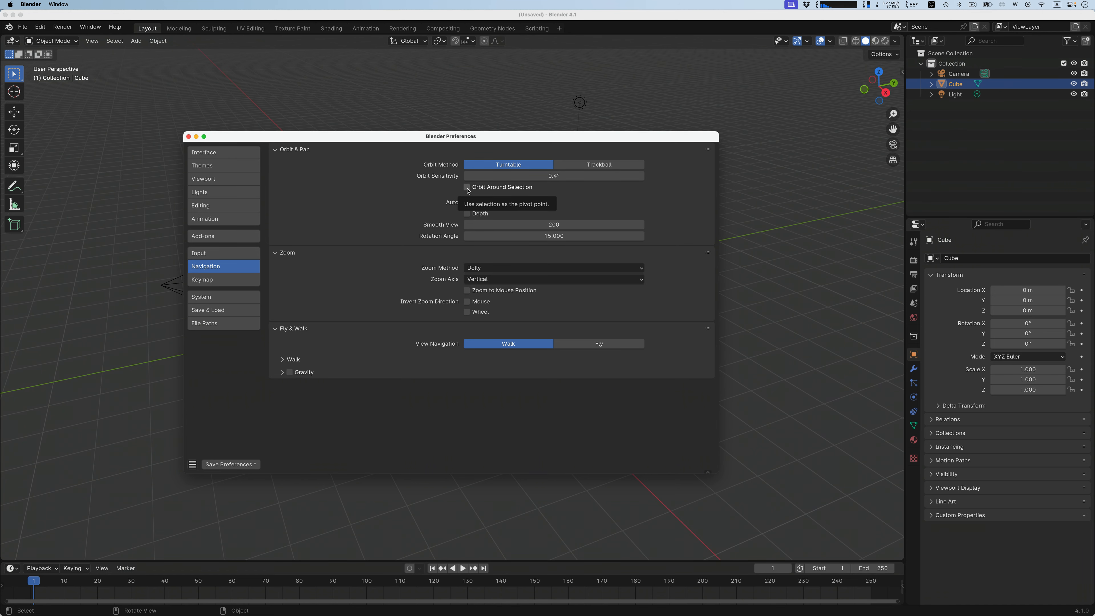
{"action": "left_click", "coordinate": [187, 136]}
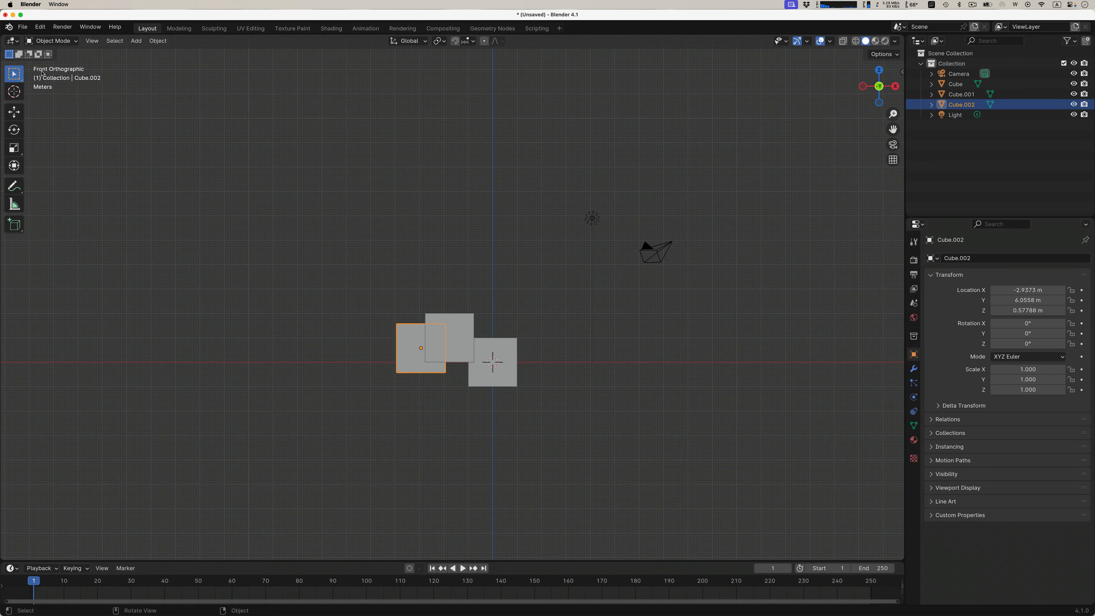
{"action": "mouse_move", "coordinate": [424, 280]}
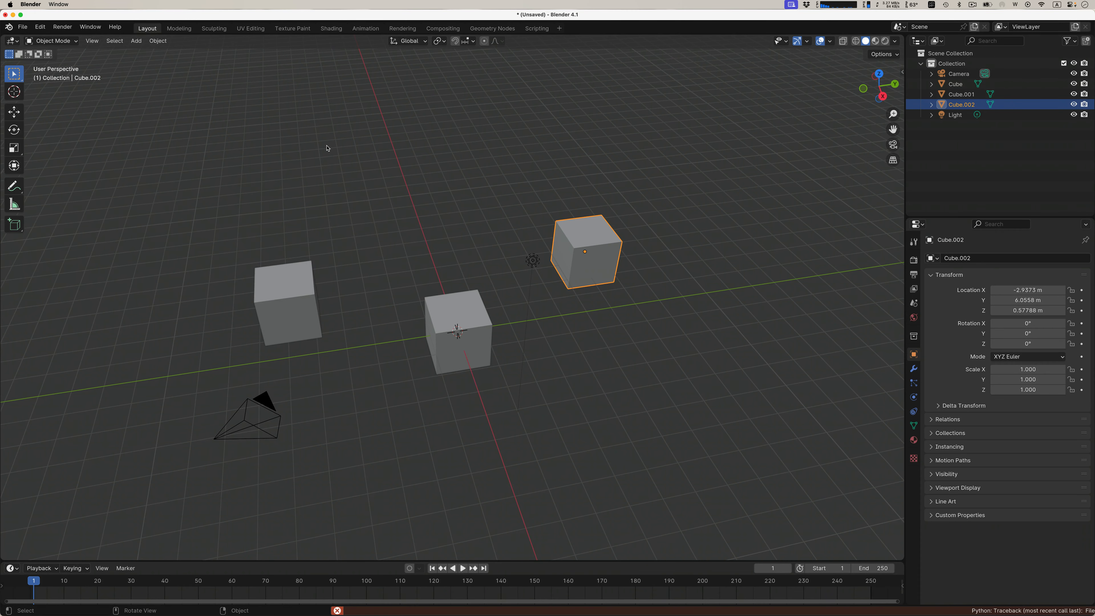
{"action": "mouse_move", "coordinate": [360, 166]}
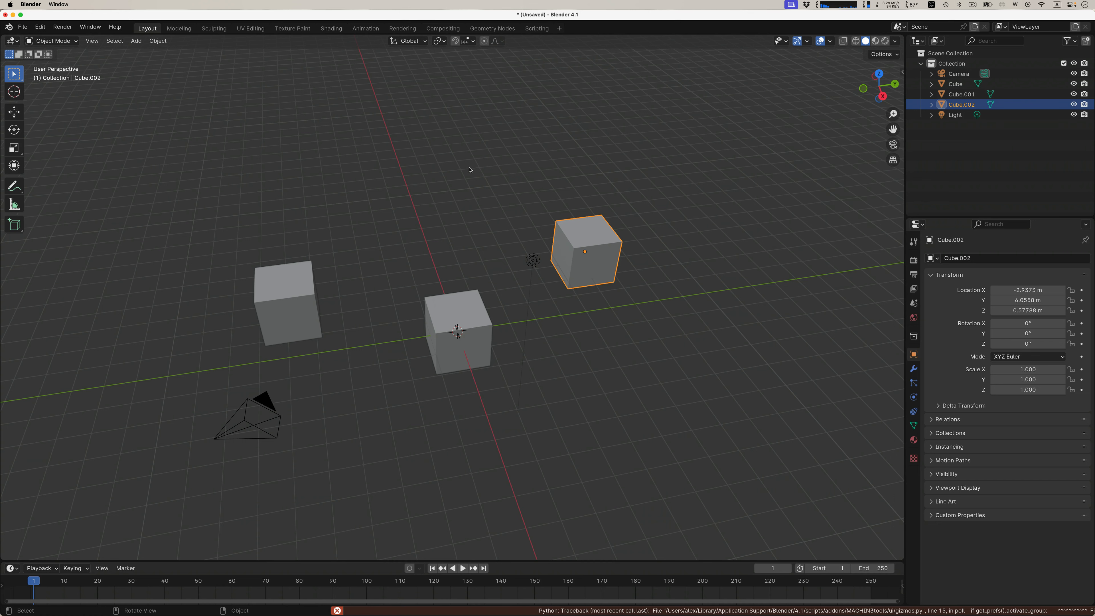
{"action": "mouse_move", "coordinate": [51, 95]}
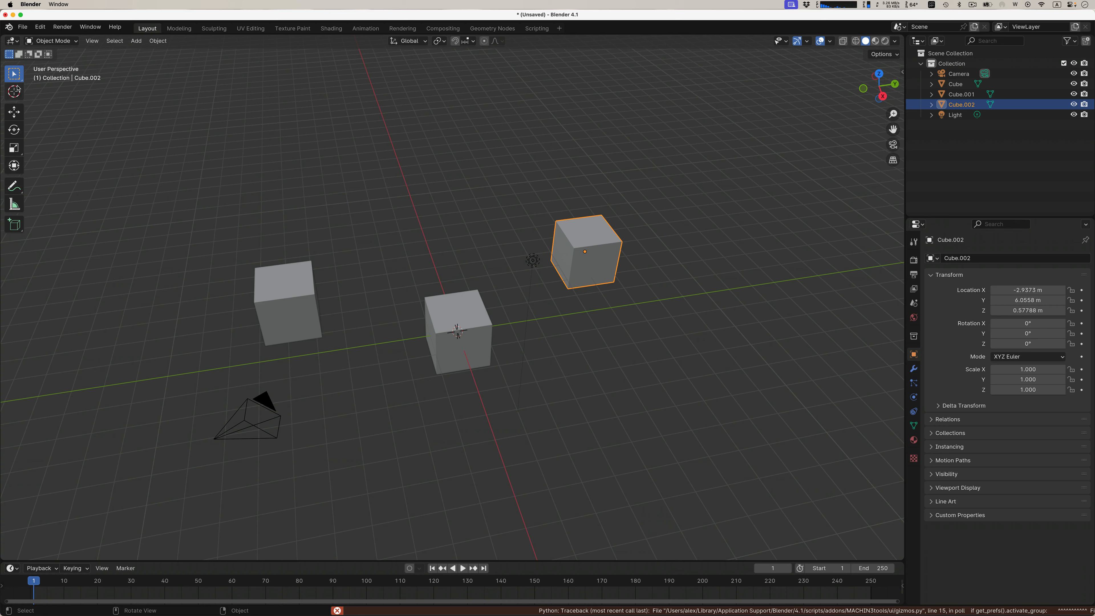
{"action": "mouse_move", "coordinate": [245, 172]}
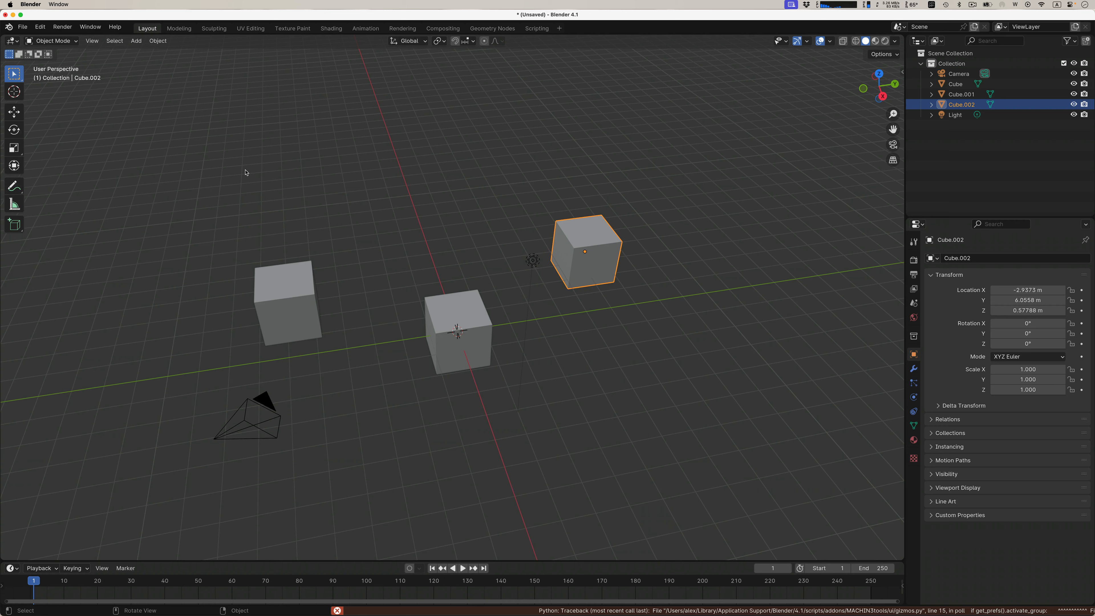
{"action": "mouse_move", "coordinate": [268, 175]}
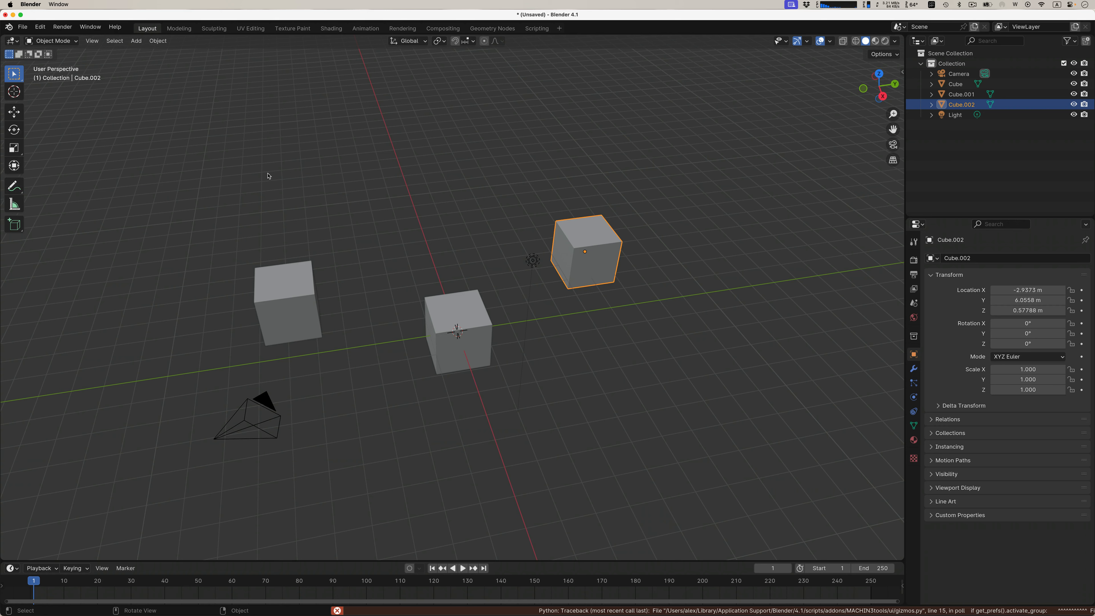
{"action": "mouse_move", "coordinate": [254, 164]}
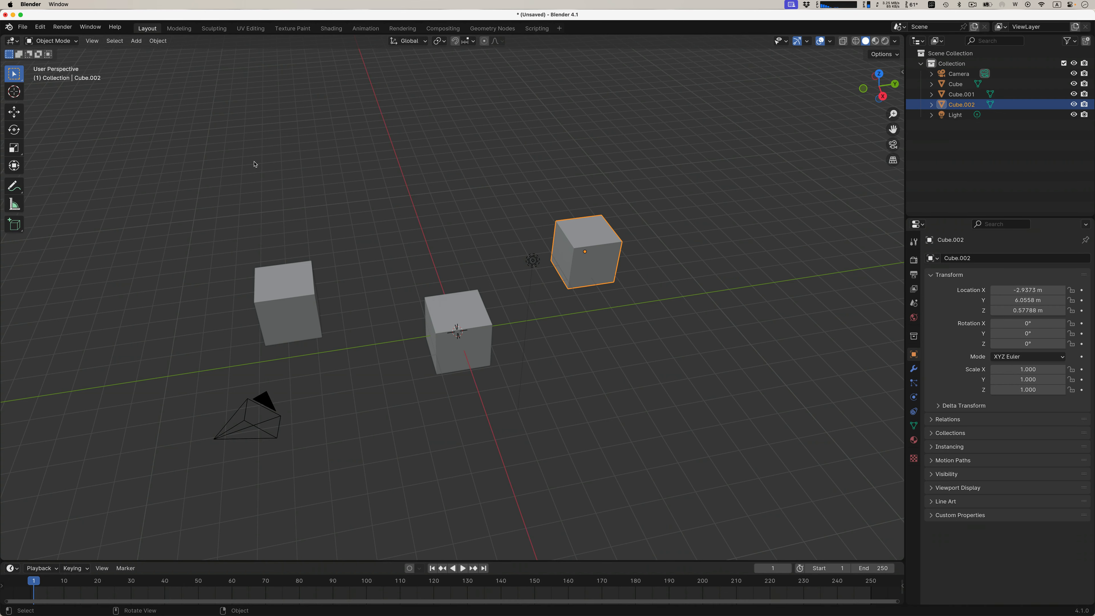
{"action": "mouse_move", "coordinate": [881, 75]}
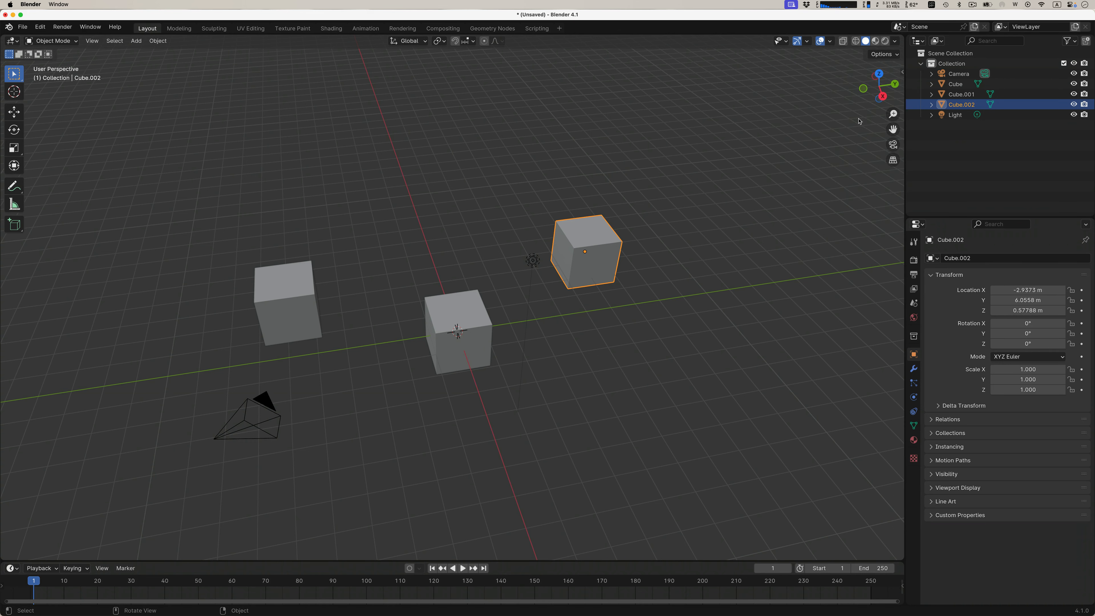
{"action": "mouse_move", "coordinate": [852, 46]}
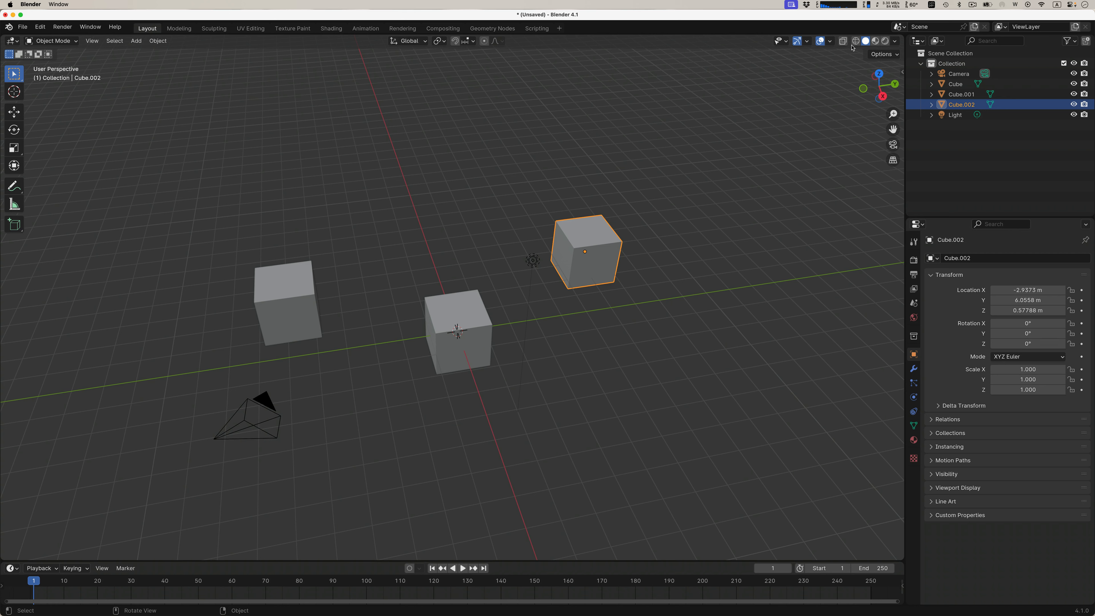
{"action": "mouse_move", "coordinate": [655, 491]}
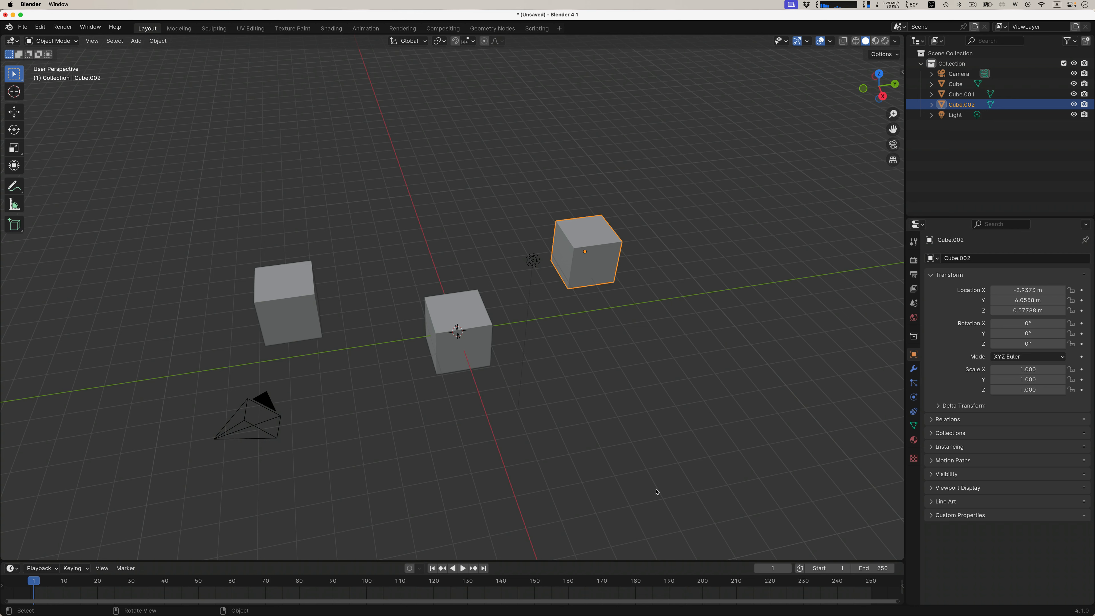
{"action": "mouse_move", "coordinate": [779, 526]}
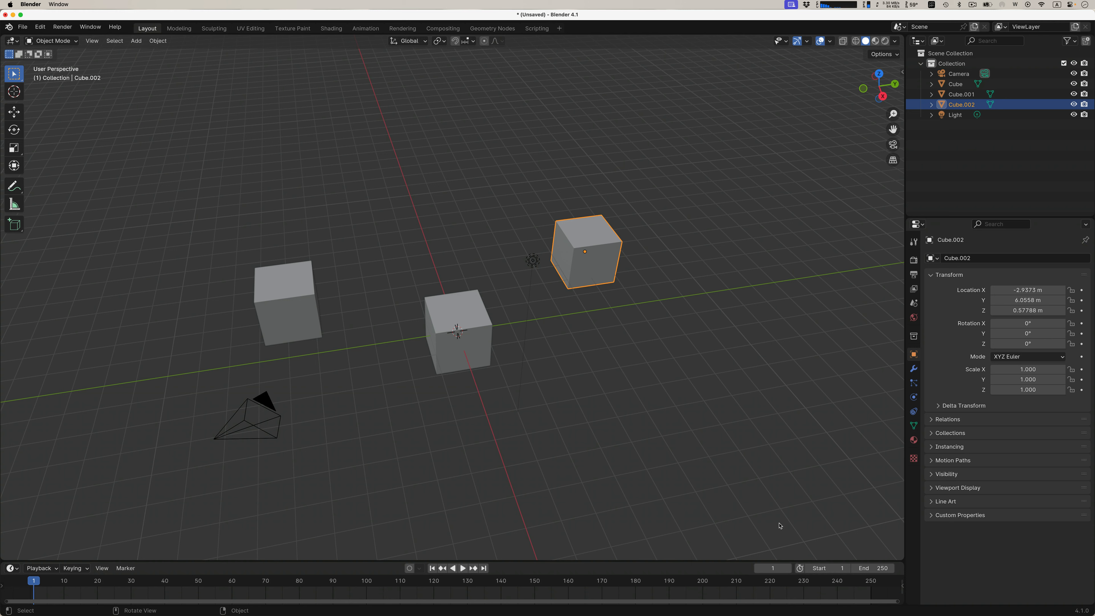
{"action": "mouse_move", "coordinate": [880, 543]}
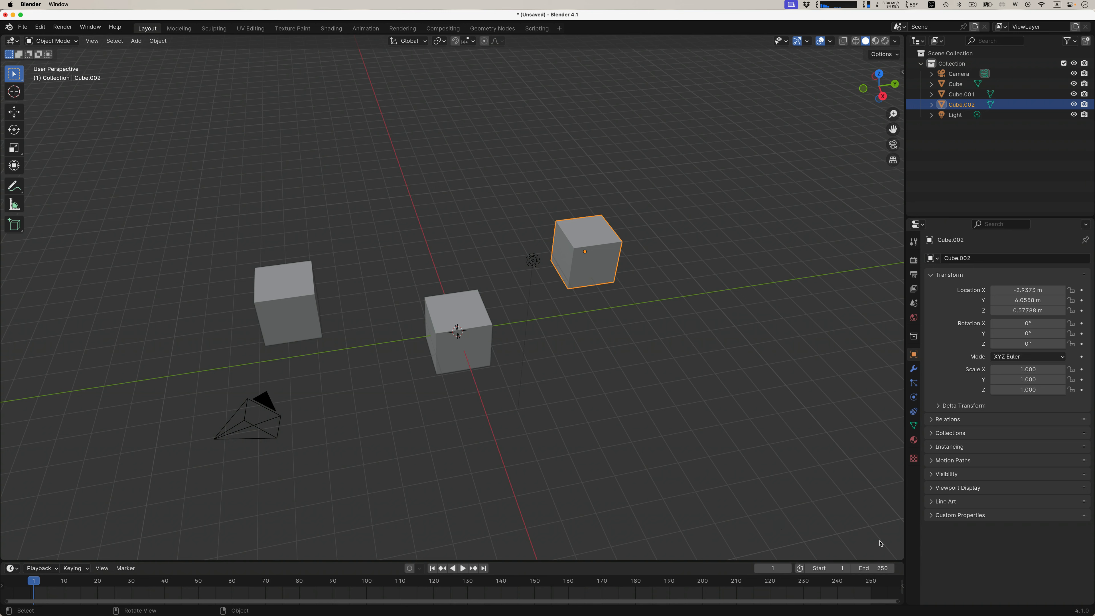
{"action": "mouse_move", "coordinate": [900, 554]}
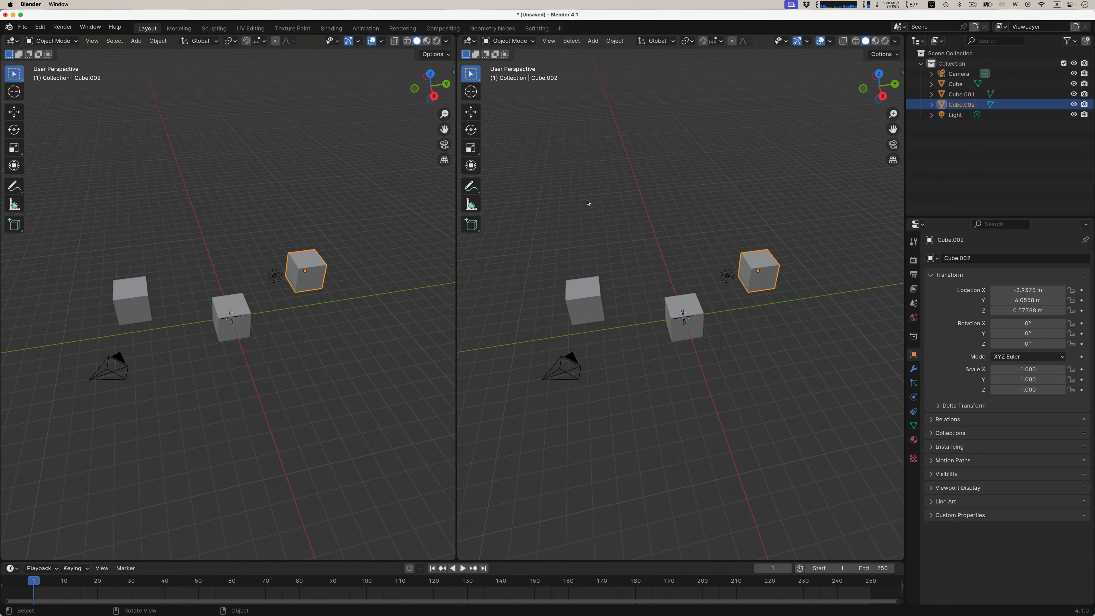
{"action": "mouse_move", "coordinate": [538, 156]}
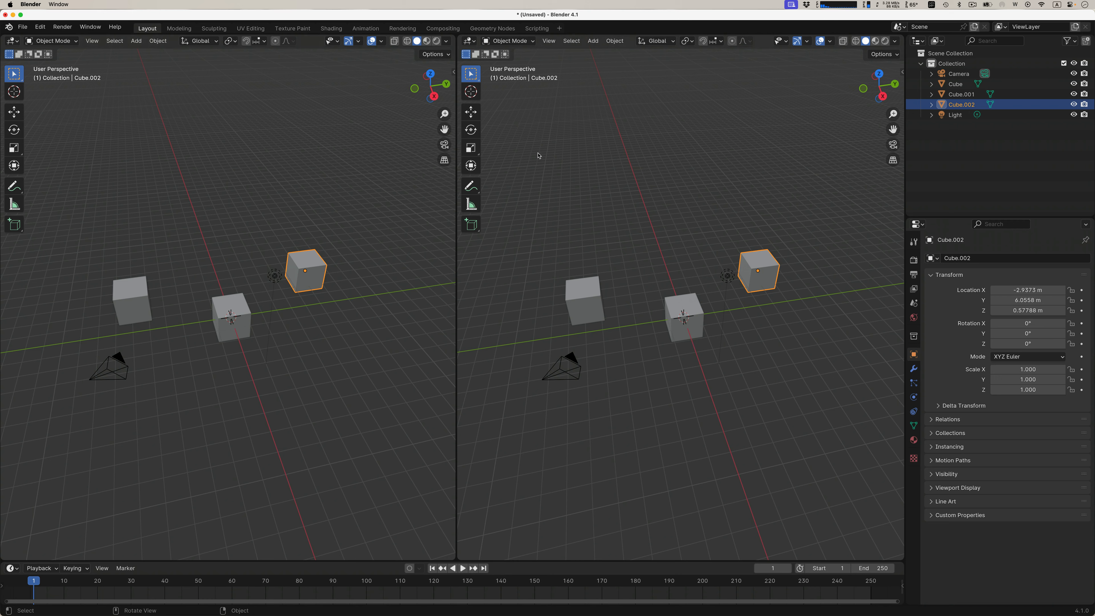
{"action": "mouse_move", "coordinate": [529, 129]}
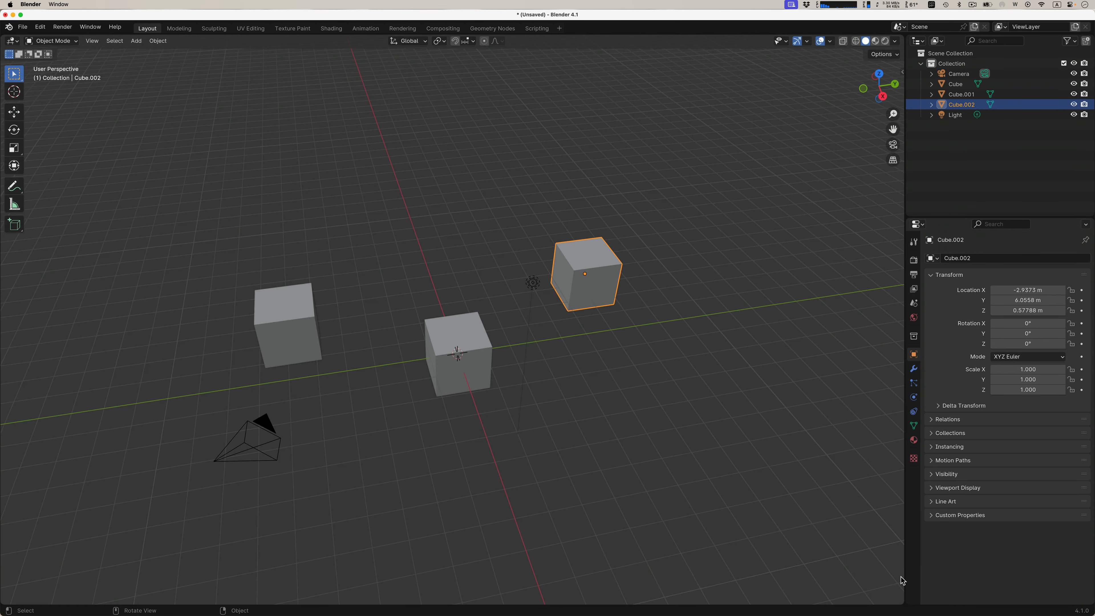
{"action": "mouse_move", "coordinate": [836, 83]}
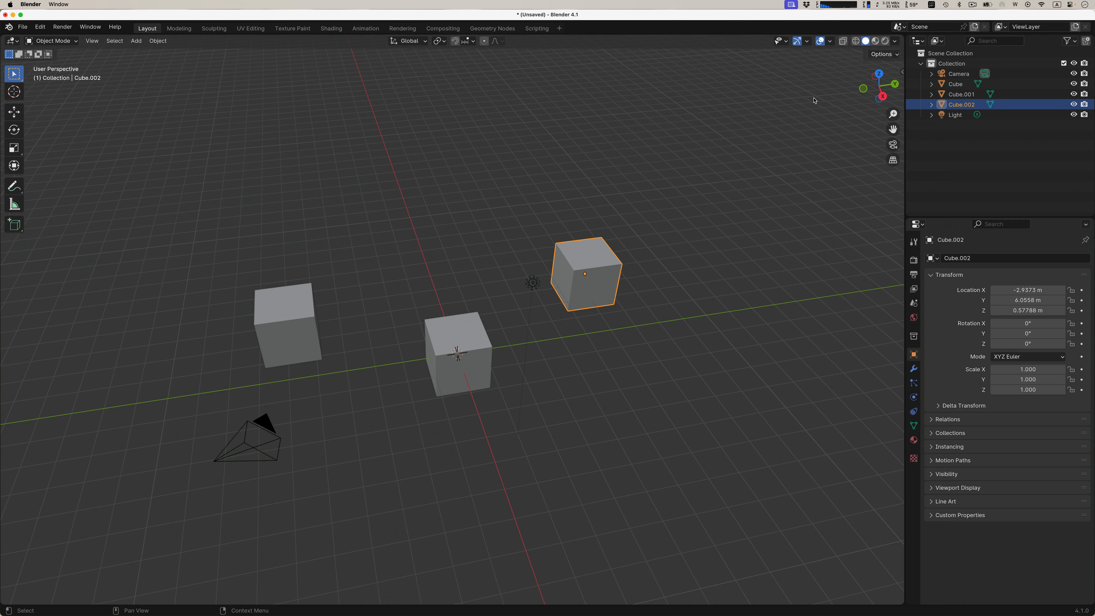
{"action": "mouse_move", "coordinate": [816, 265]}
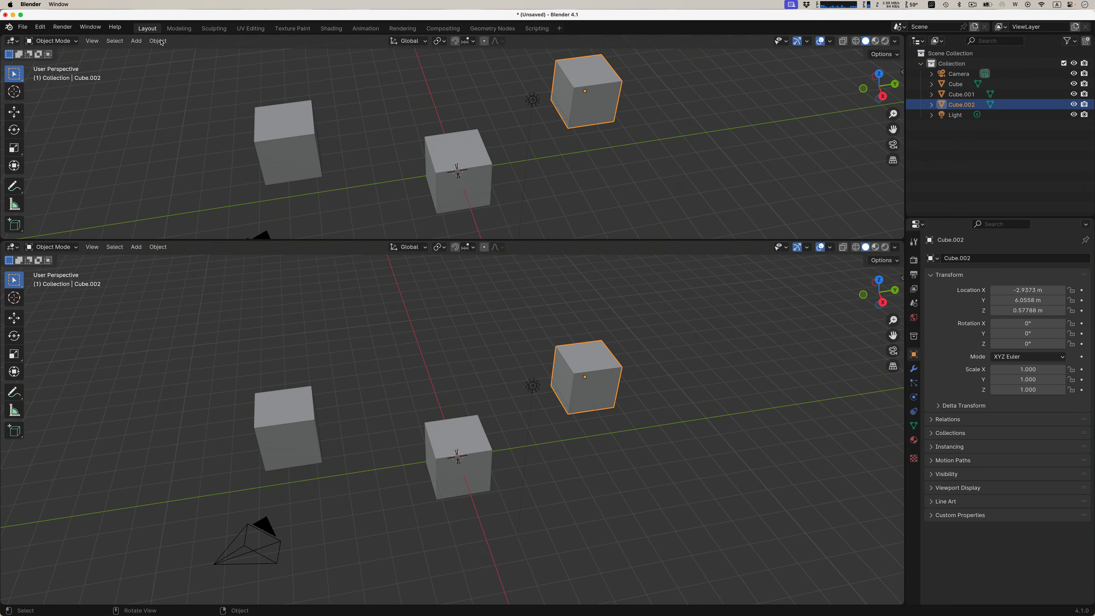
Step: Switch the upper Outliner area's editor type back to a 3D Viewport
{"action": "left_click", "coordinate": [12, 40]}
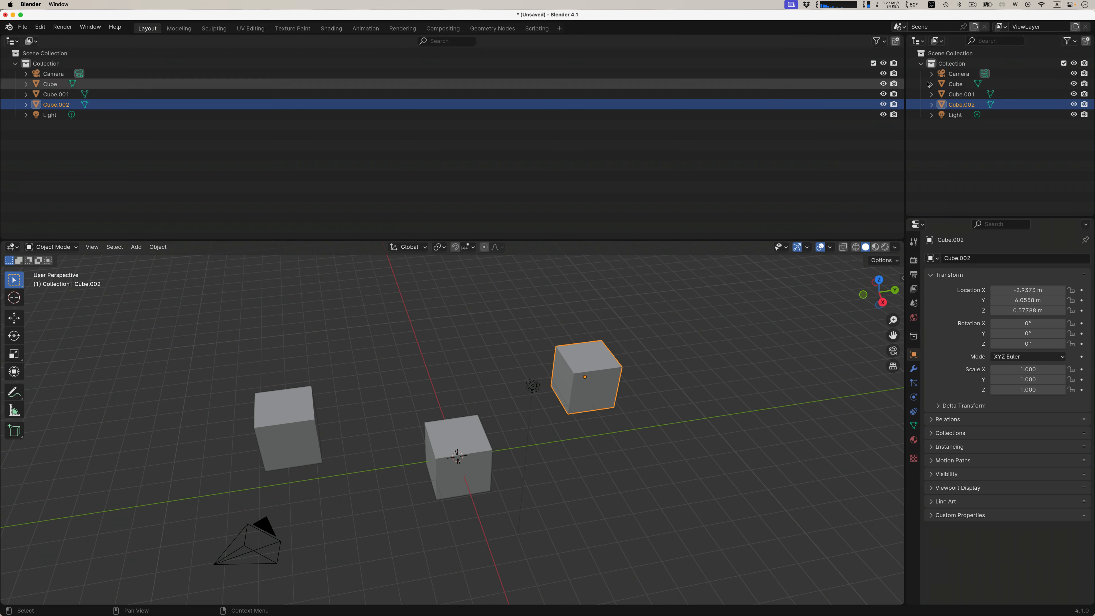
{"action": "left_click", "coordinate": [11, 41]}
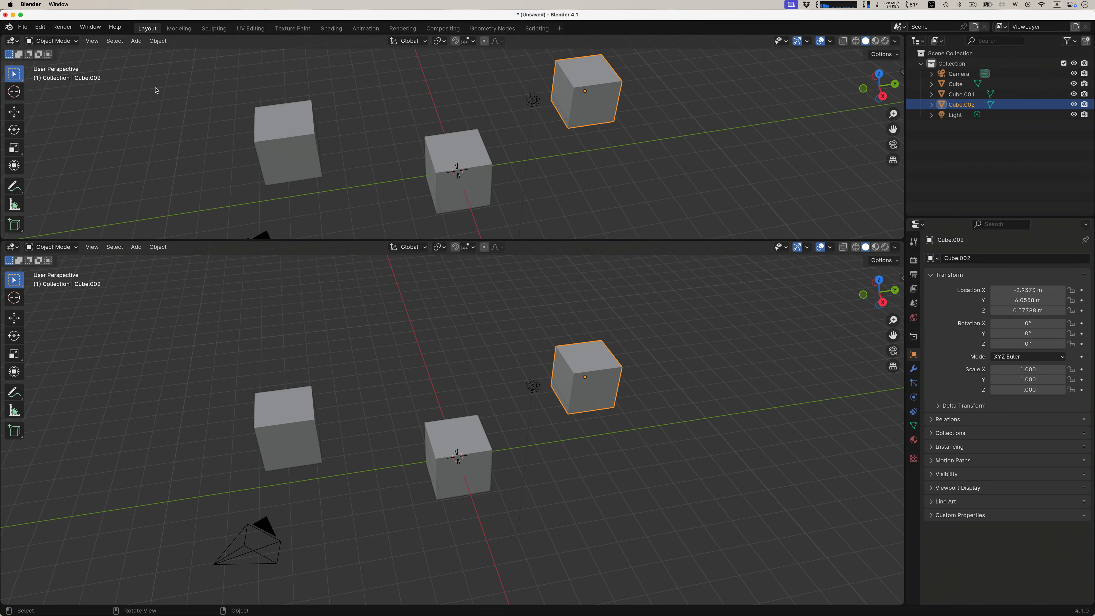
{"action": "mouse_move", "coordinate": [324, 116]}
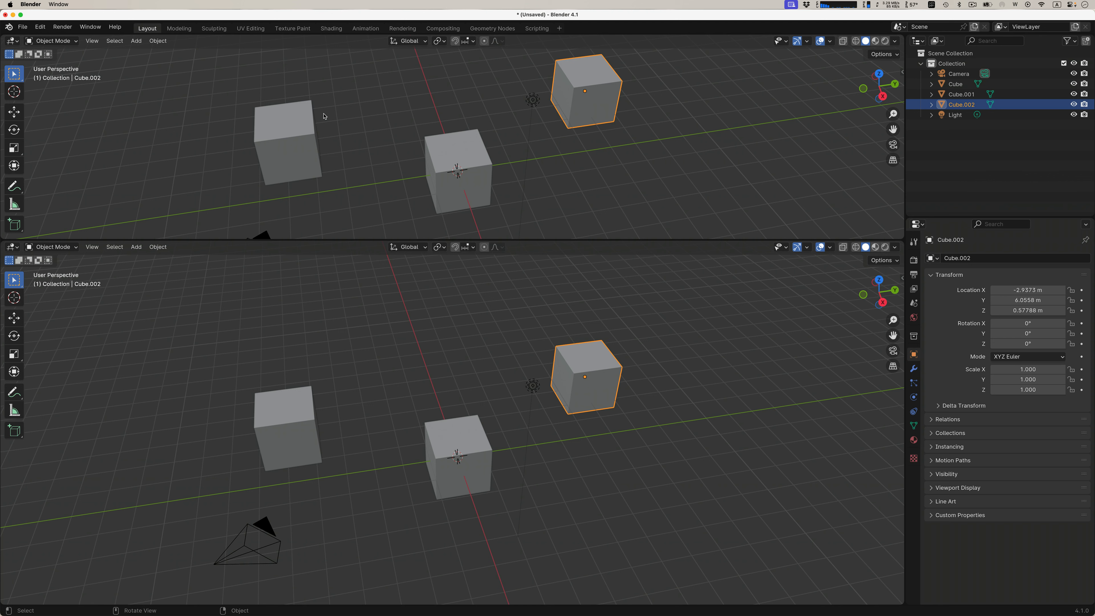
{"action": "mouse_move", "coordinate": [393, 140]}
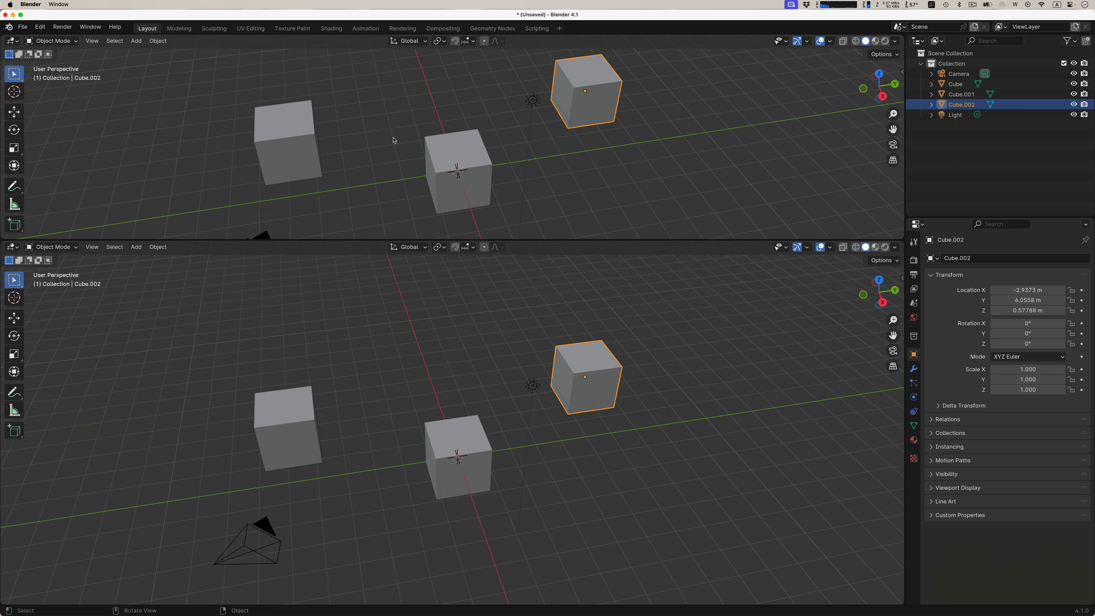
{"action": "mouse_move", "coordinate": [369, 201]}
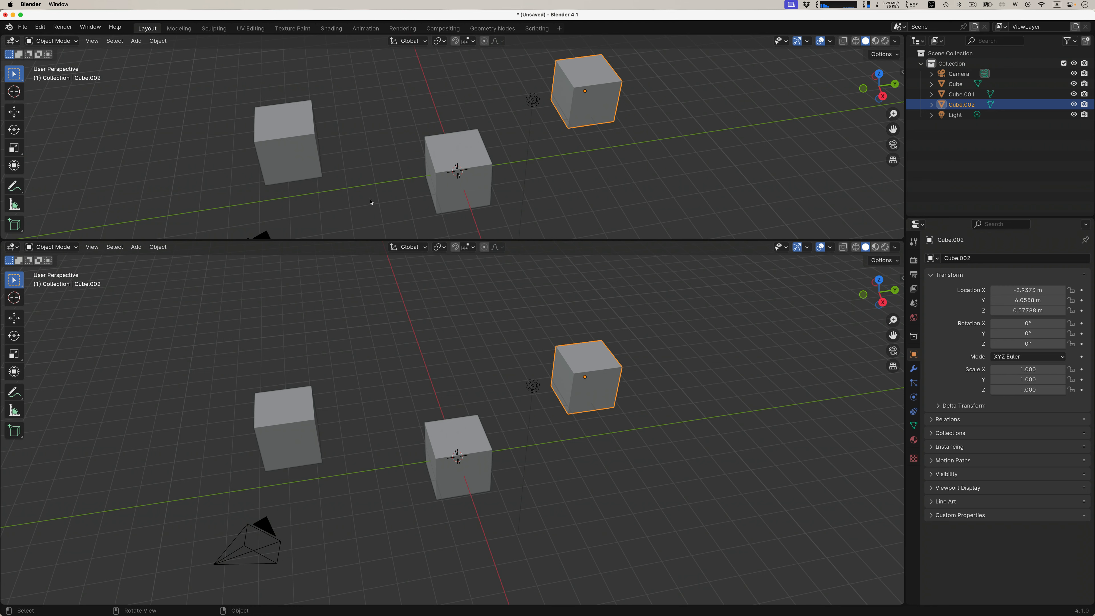
{"action": "mouse_move", "coordinate": [363, 128]}
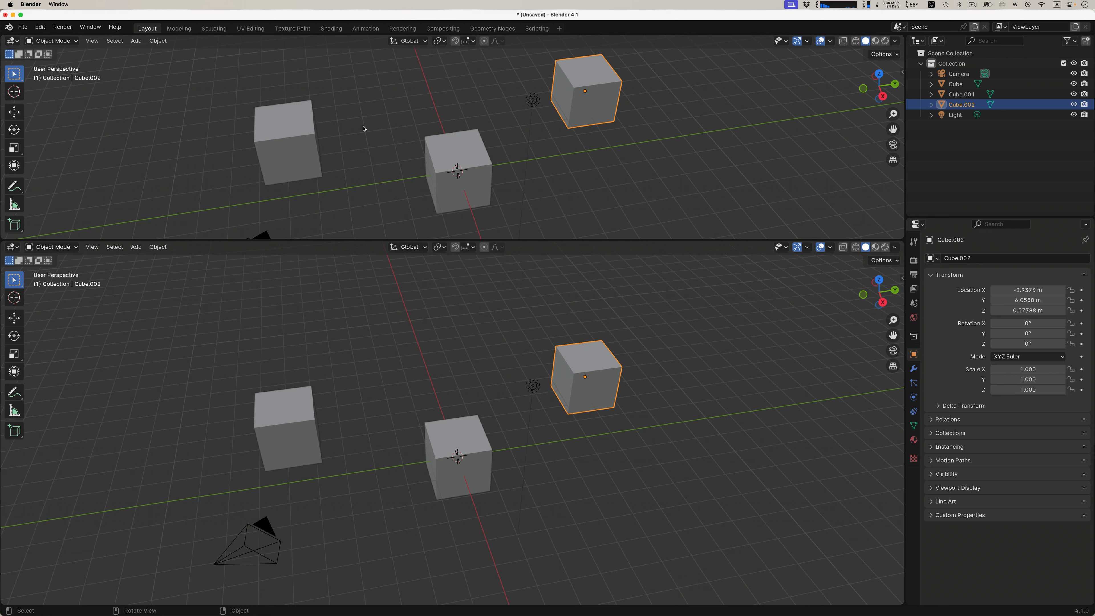
{"action": "mouse_move", "coordinate": [387, 155]}
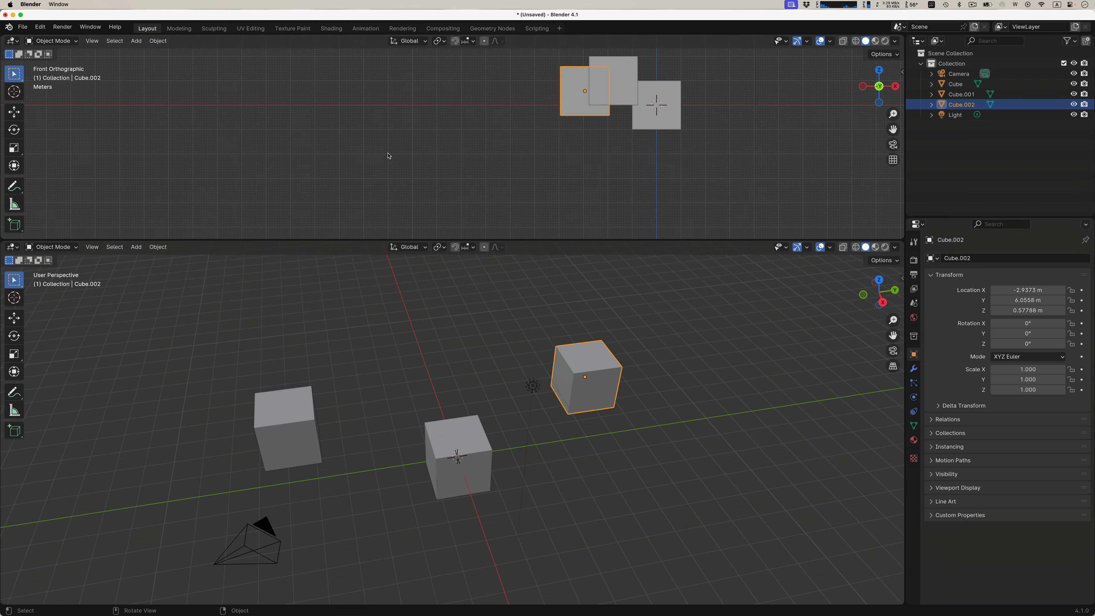
{"action": "mouse_move", "coordinate": [518, 131]}
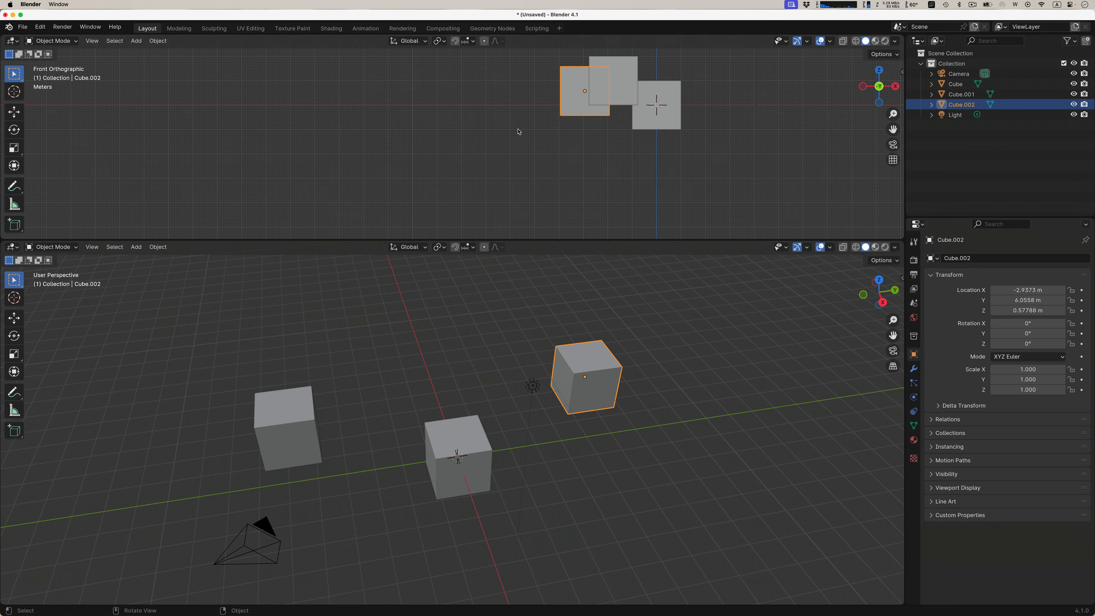
{"action": "mouse_move", "coordinate": [1002, 161]}
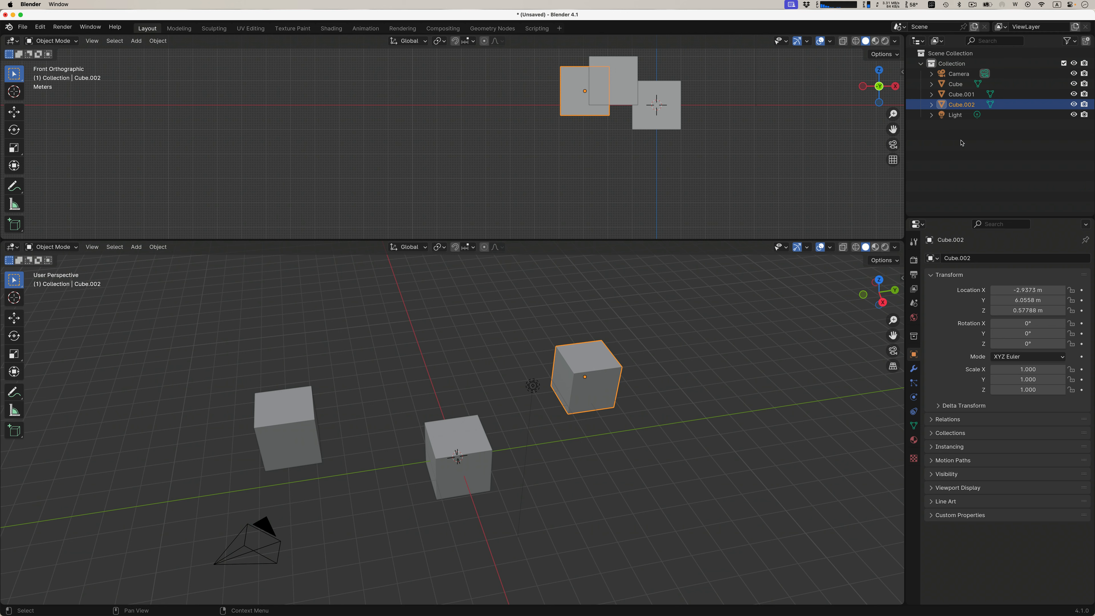
{"action": "mouse_move", "coordinate": [973, 144]}
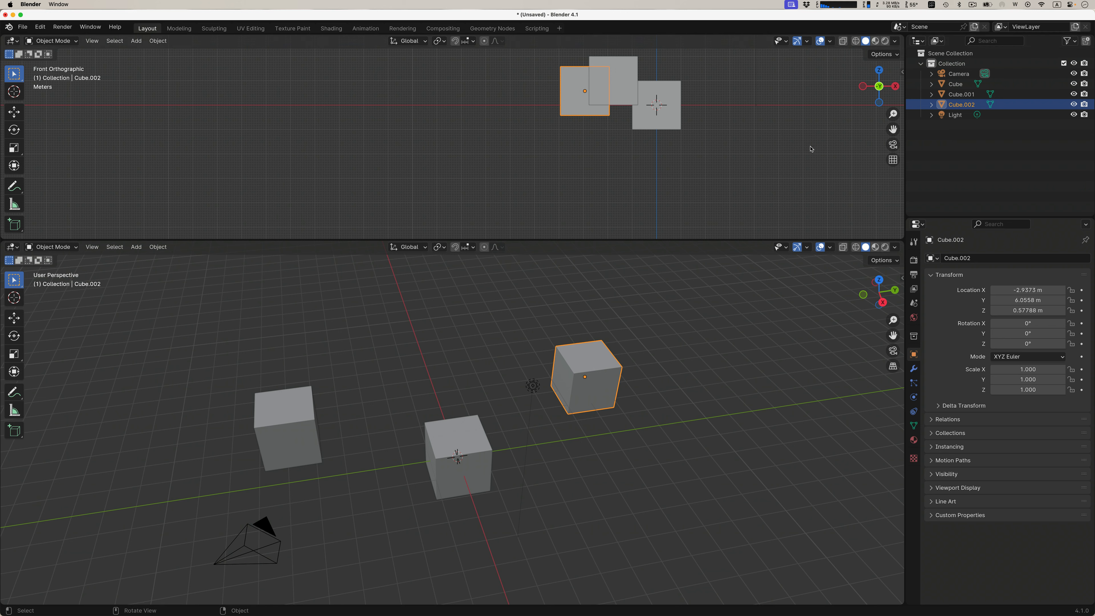
{"action": "mouse_move", "coordinate": [638, 169]}
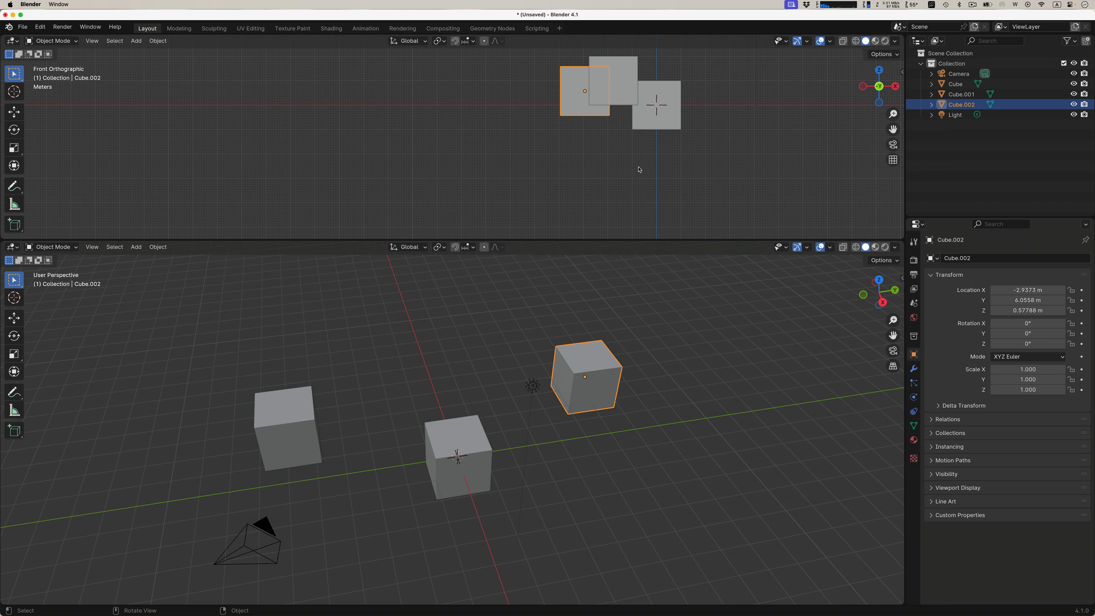
{"action": "mouse_move", "coordinate": [446, 372]}
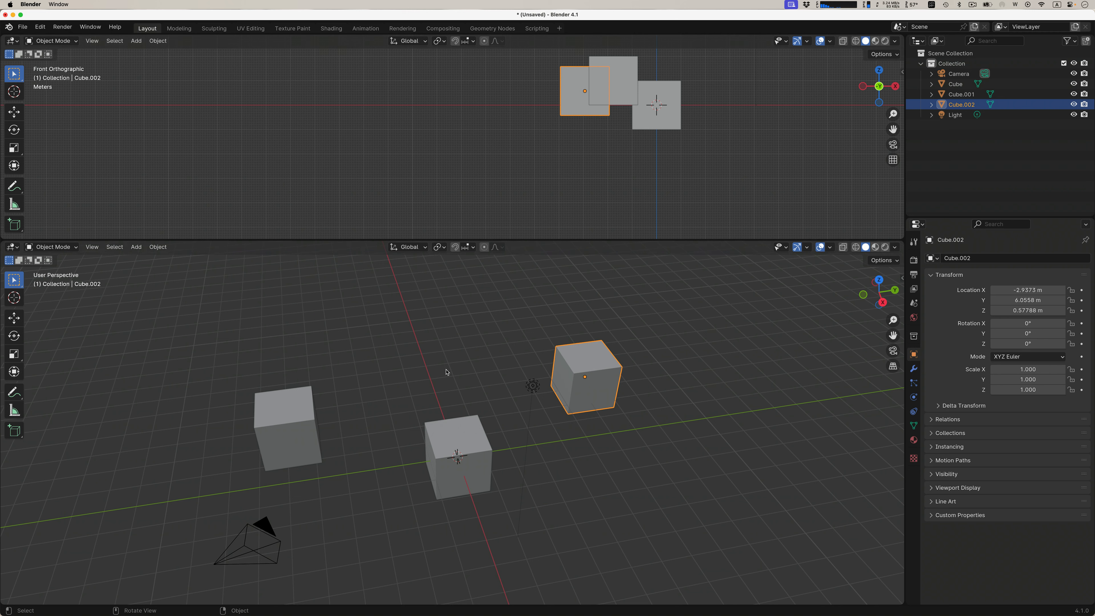
{"action": "mouse_move", "coordinate": [471, 337]}
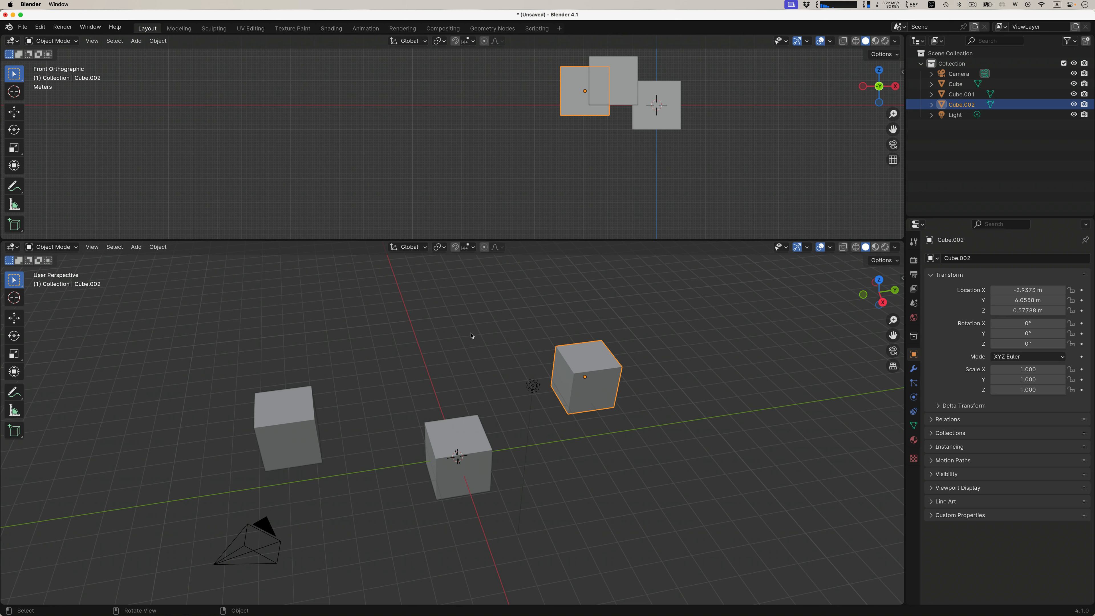
Step: Start a new Video Editing file without saving and inspect its sequencer editor types
{"action": "left_click", "coordinate": [22, 28]}
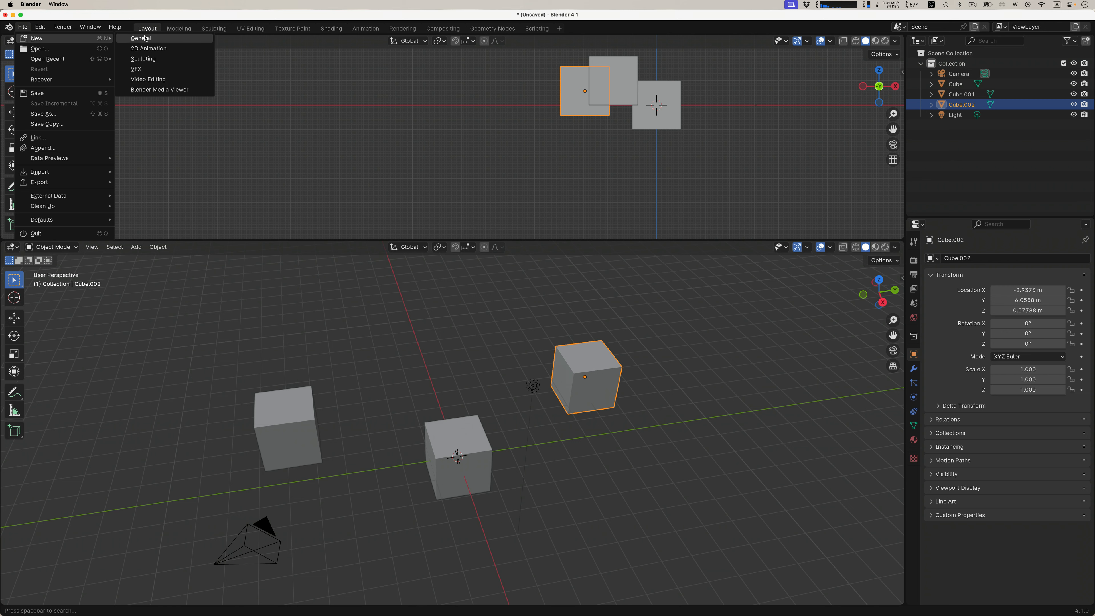
{"action": "mouse_move", "coordinate": [147, 79]}
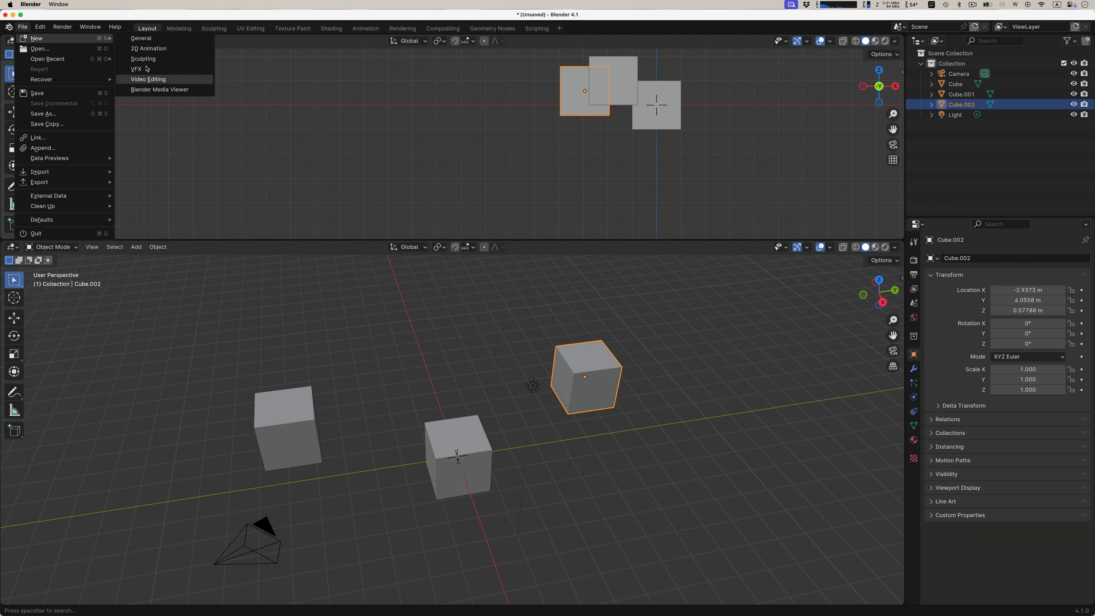
{"action": "mouse_move", "coordinate": [147, 78]}
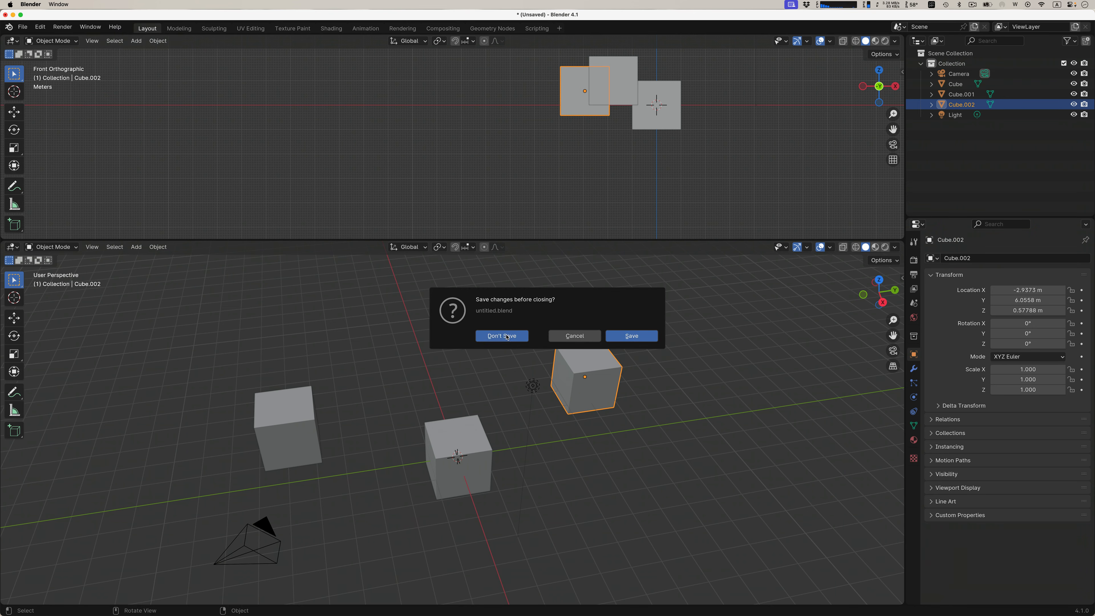
{"action": "left_click", "coordinate": [500, 336]}
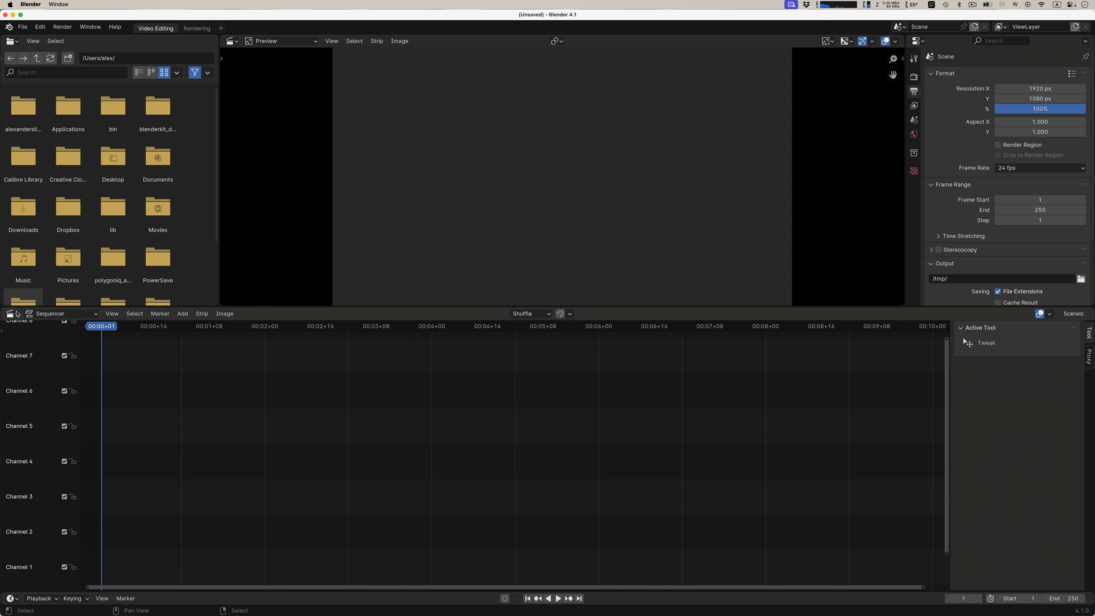
{"action": "left_click", "coordinate": [11, 314]}
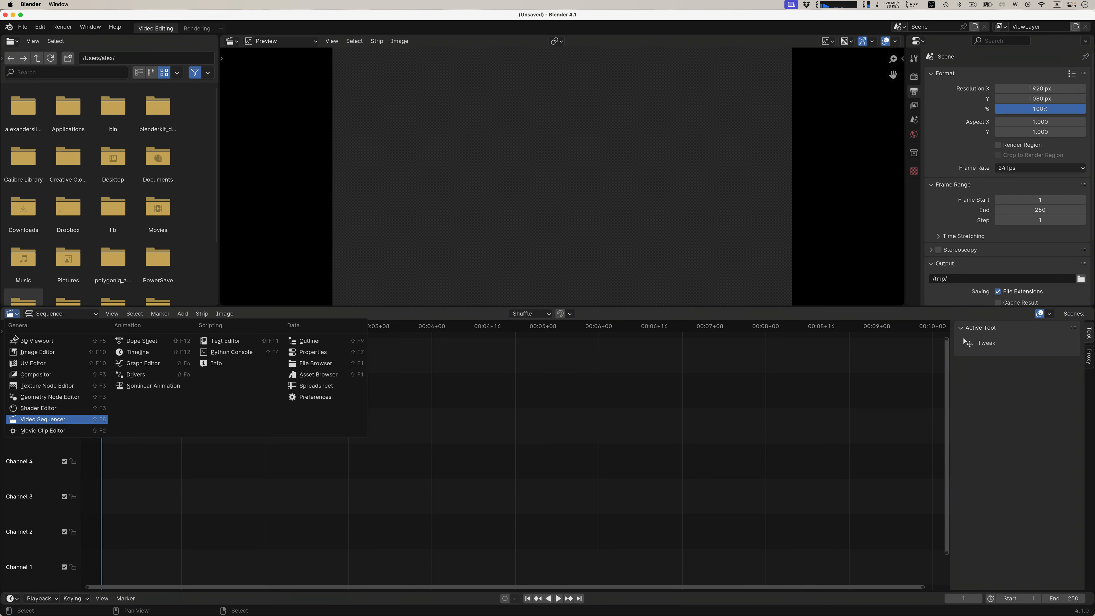
{"action": "mouse_move", "coordinate": [143, 364]}
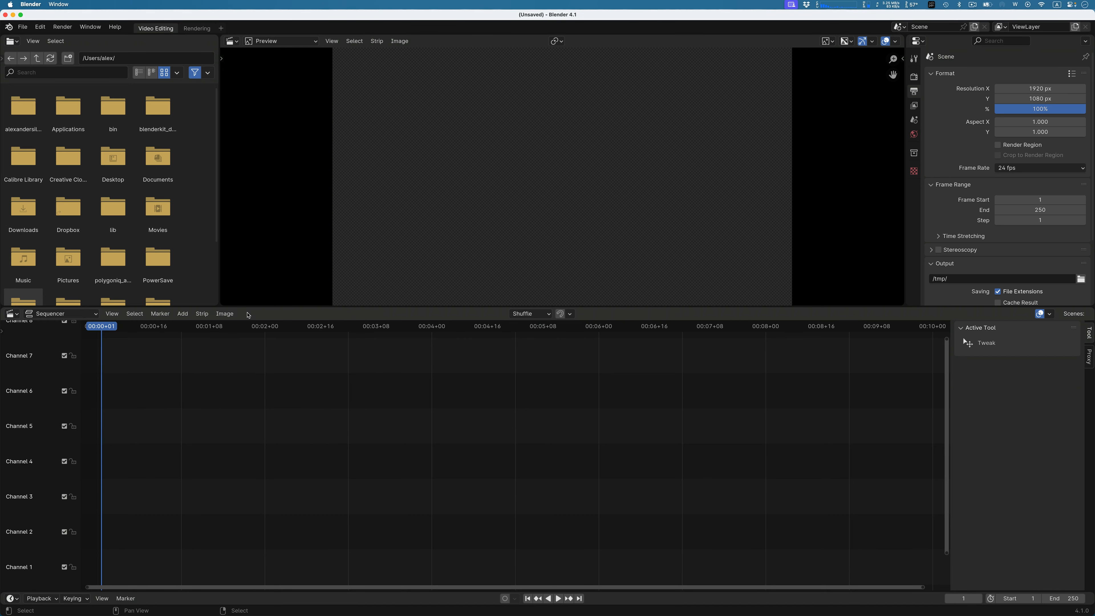
Step: Start new files from the Sculpting template and then the customised General template
{"action": "left_click", "coordinate": [22, 26]}
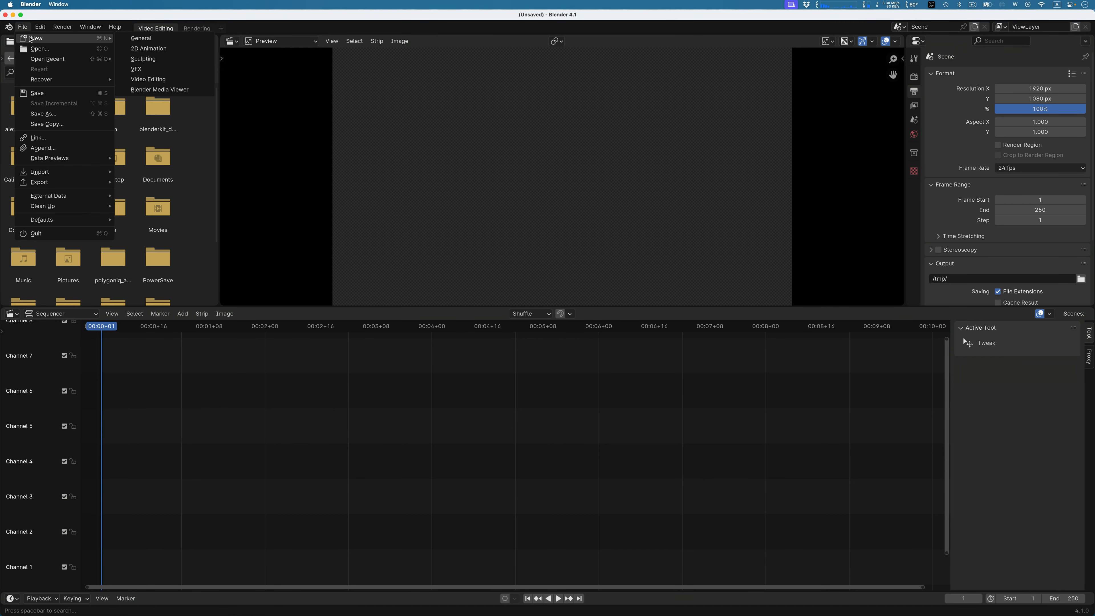
{"action": "mouse_move", "coordinate": [143, 59]}
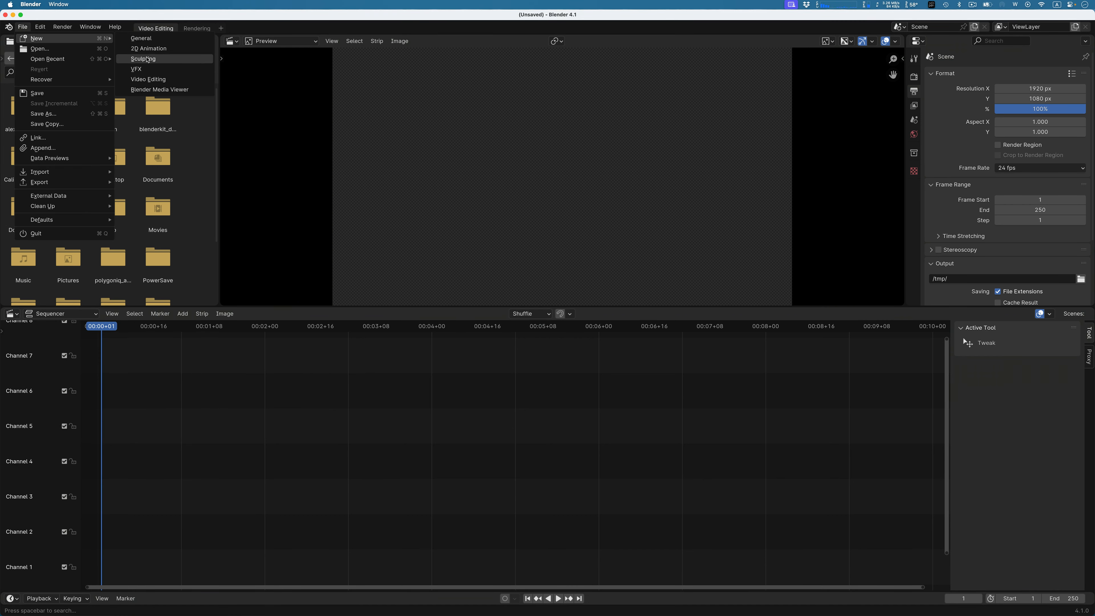
{"action": "left_click", "coordinate": [142, 59]}
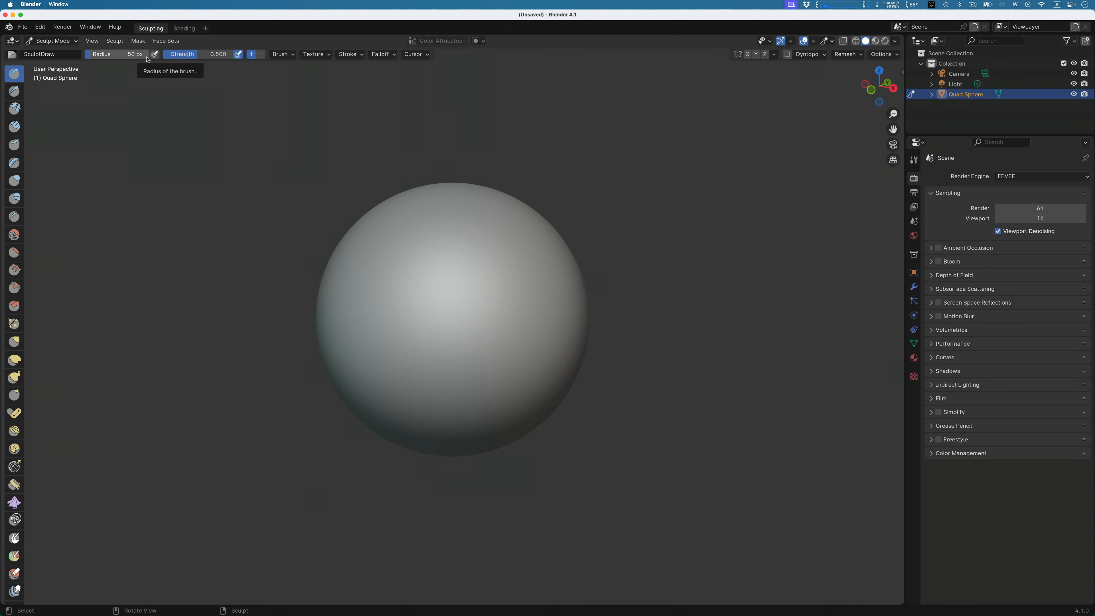
{"action": "left_click", "coordinate": [22, 27]}
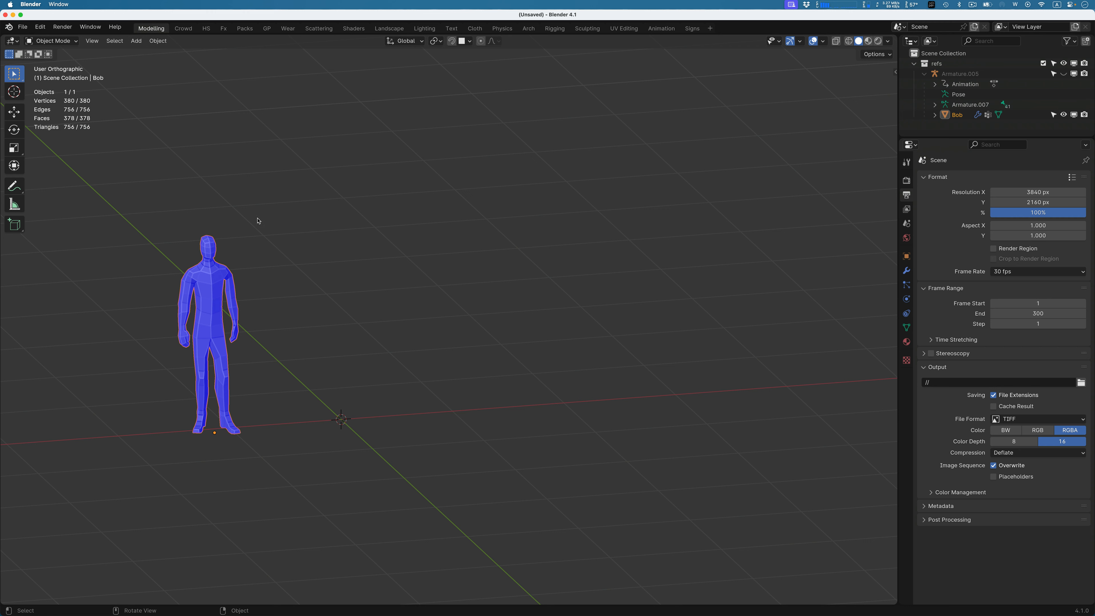
{"action": "mouse_move", "coordinate": [347, 238]}
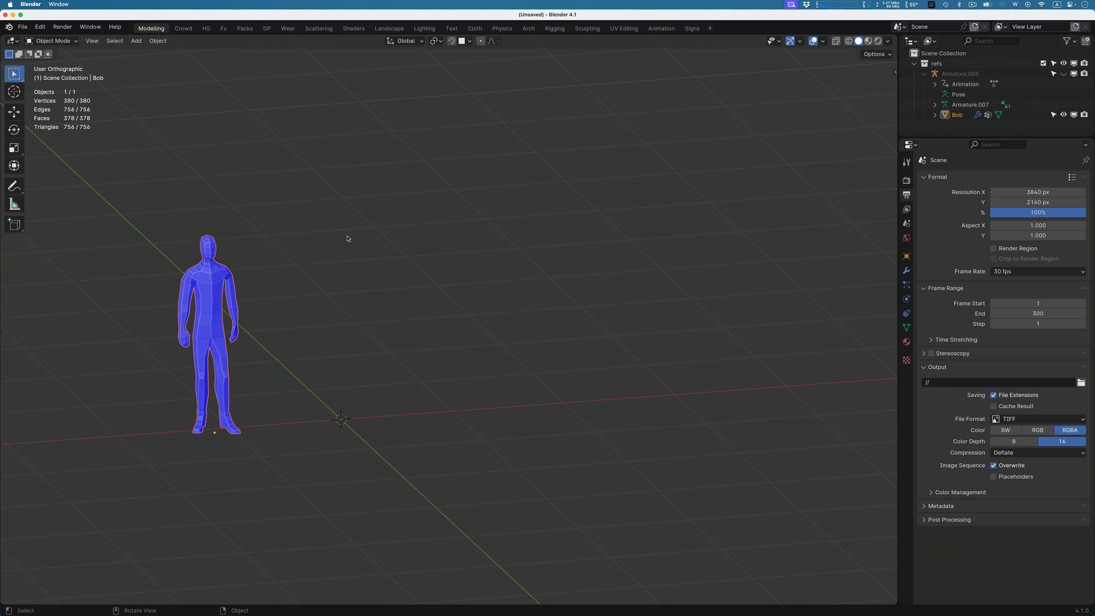
{"action": "mouse_move", "coordinate": [267, 182]}
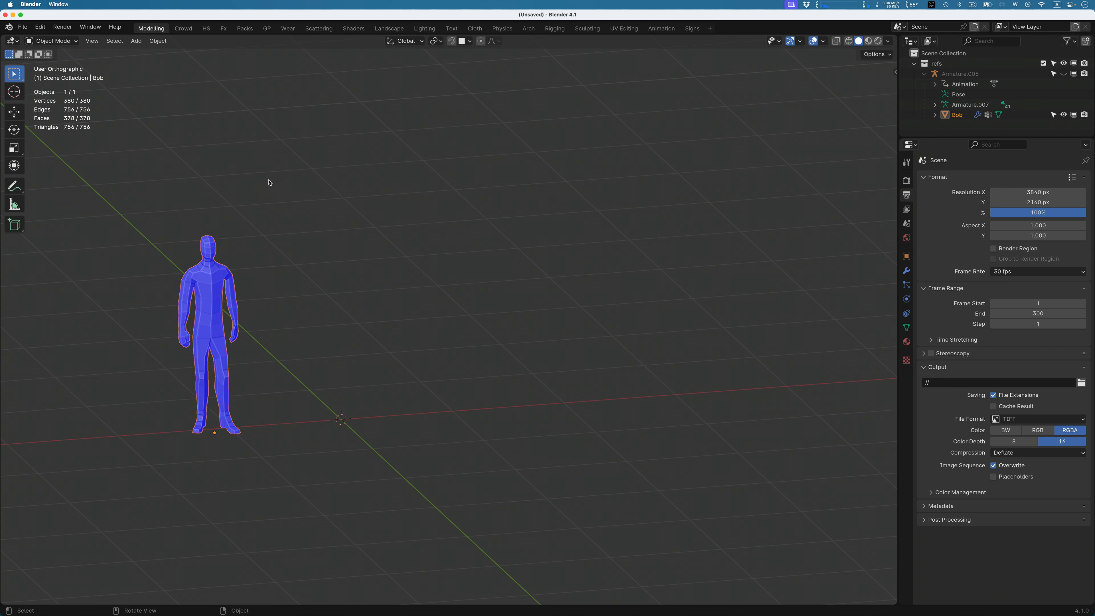
{"action": "mouse_move", "coordinate": [703, 103]}
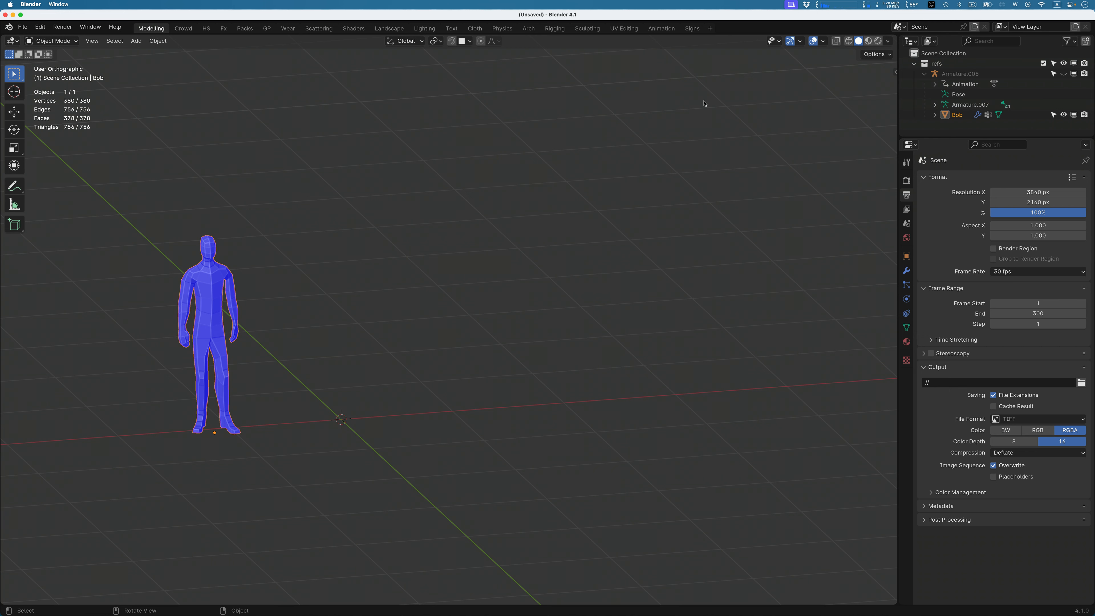
{"action": "left_click", "coordinate": [822, 41]}
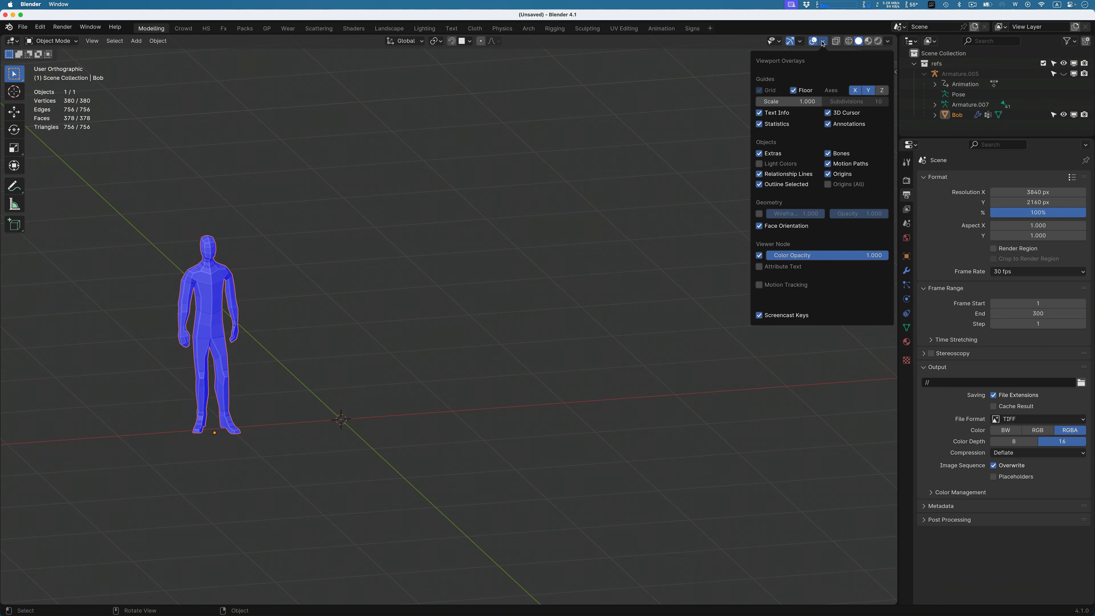
{"action": "left_click", "coordinate": [887, 41]}
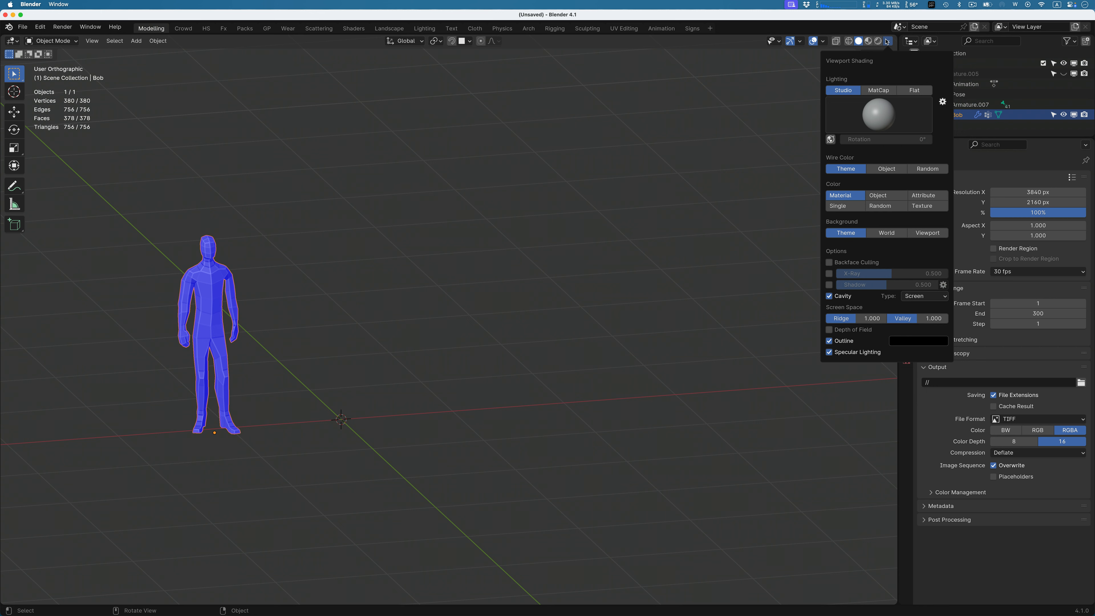
{"action": "left_click", "coordinate": [789, 41]}
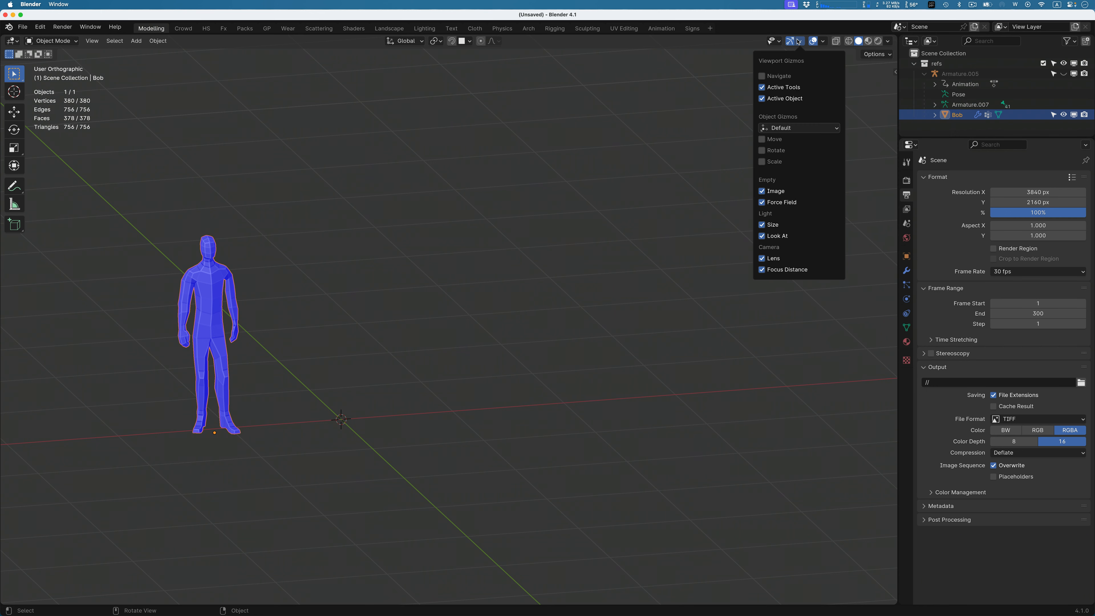
{"action": "left_click", "coordinate": [824, 40]}
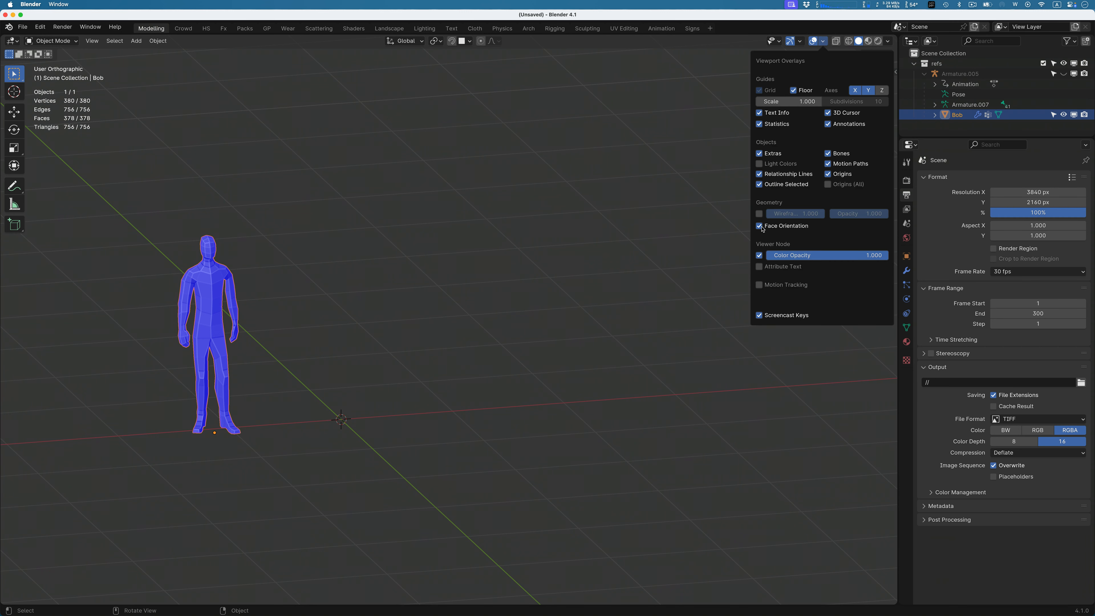
{"action": "left_click", "coordinate": [759, 226]}
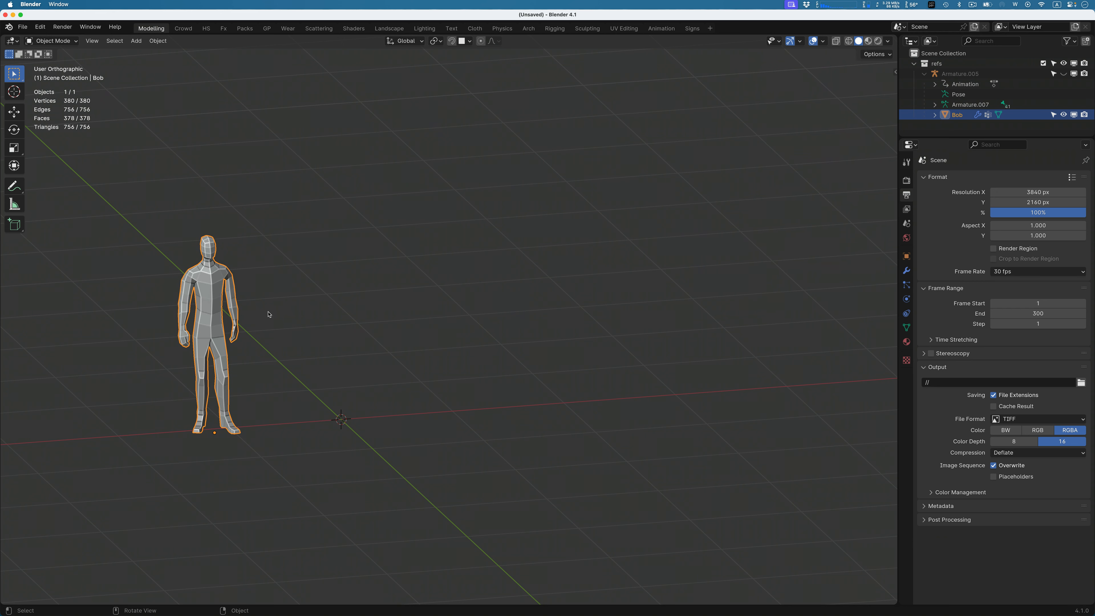
{"action": "mouse_move", "coordinate": [212, 291]}
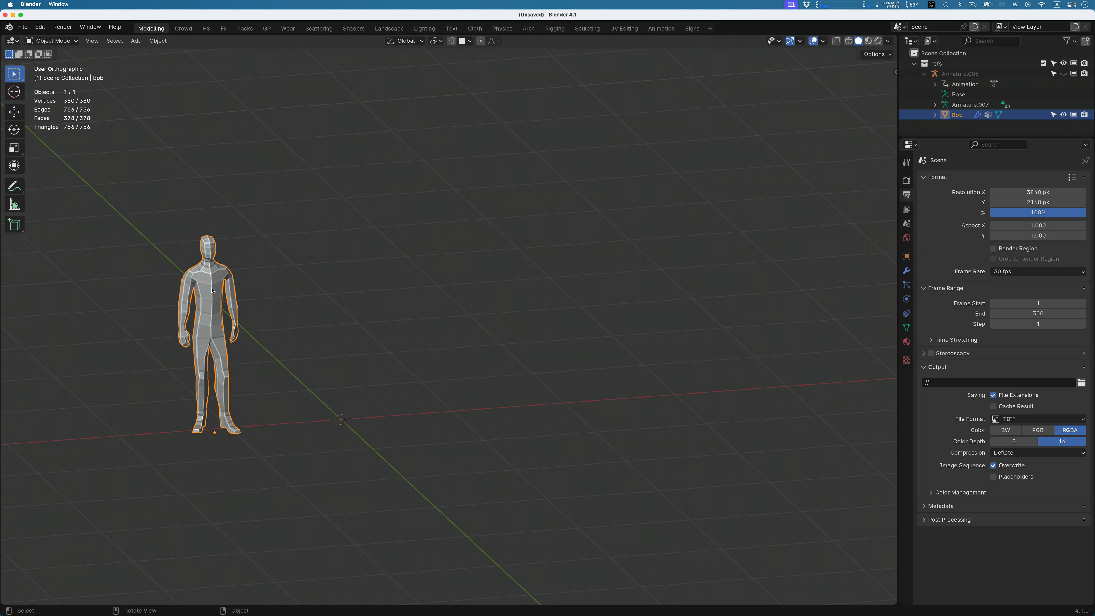
{"action": "mouse_move", "coordinate": [357, 192]}
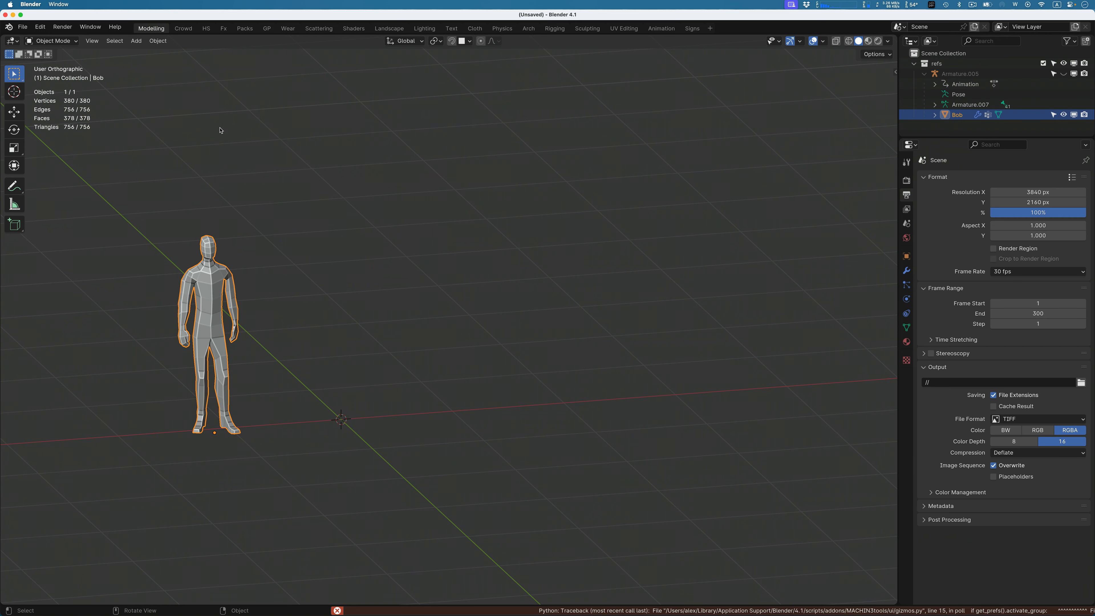
{"action": "mouse_move", "coordinate": [131, 161]}
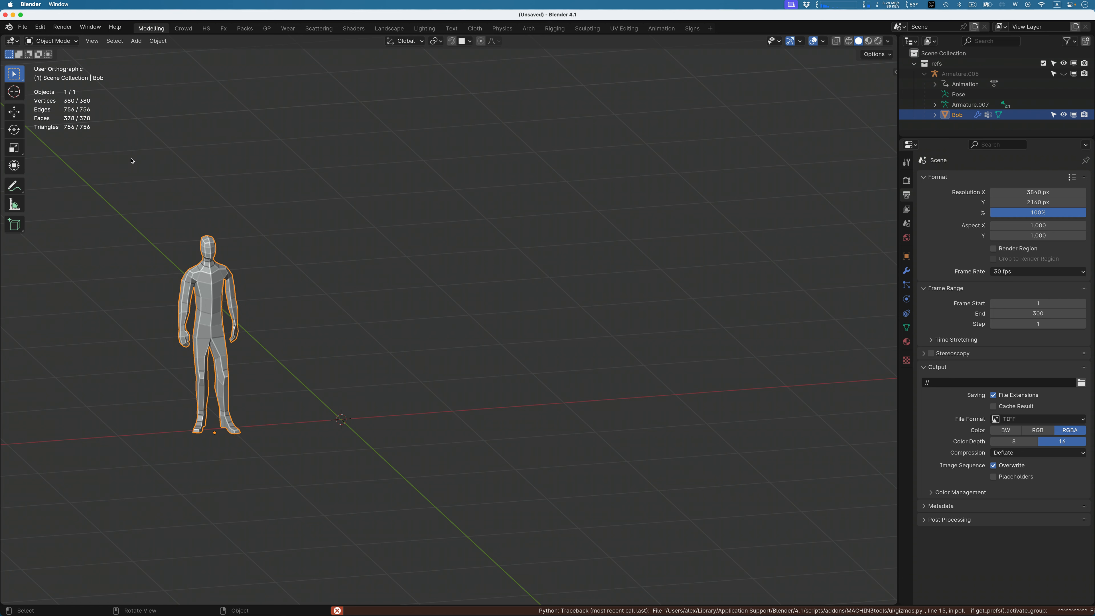
{"action": "mouse_move", "coordinate": [343, 180]}
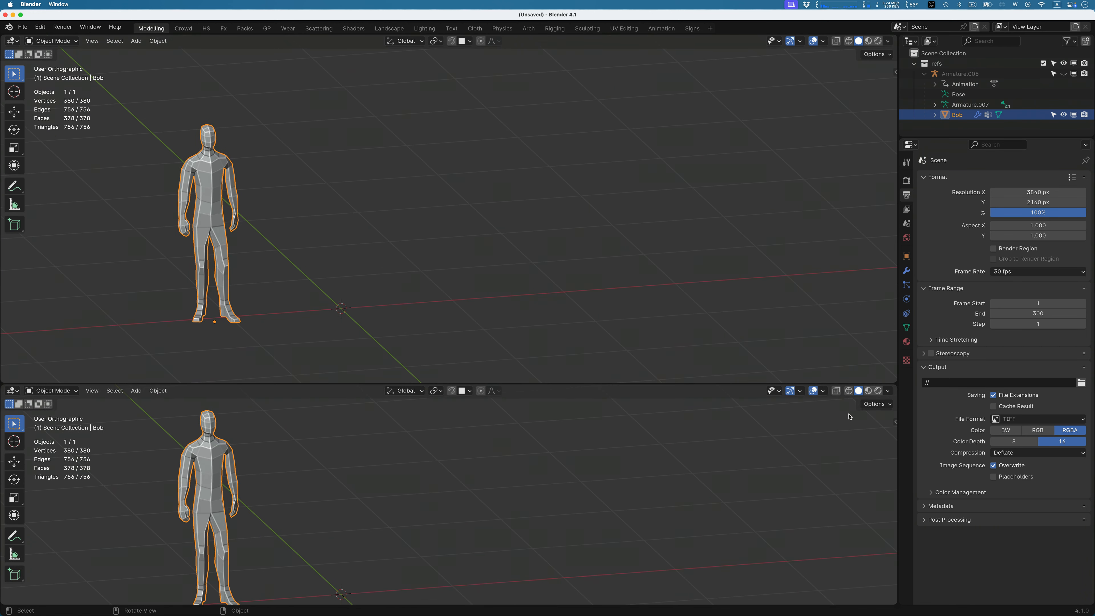
{"action": "mouse_move", "coordinate": [896, 401]}
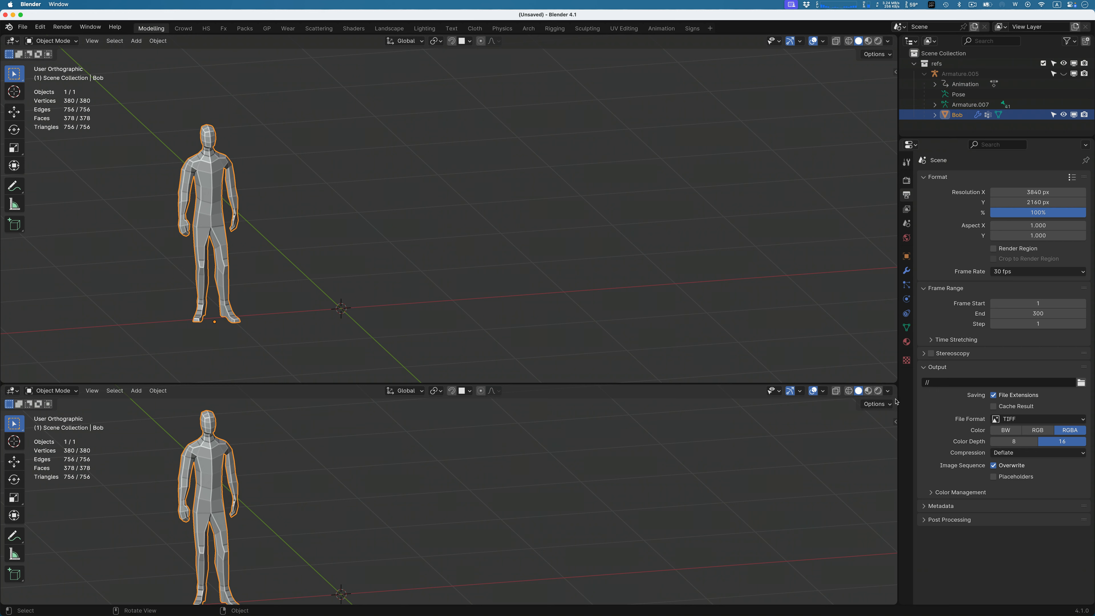
{"action": "mouse_move", "coordinate": [895, 402]}
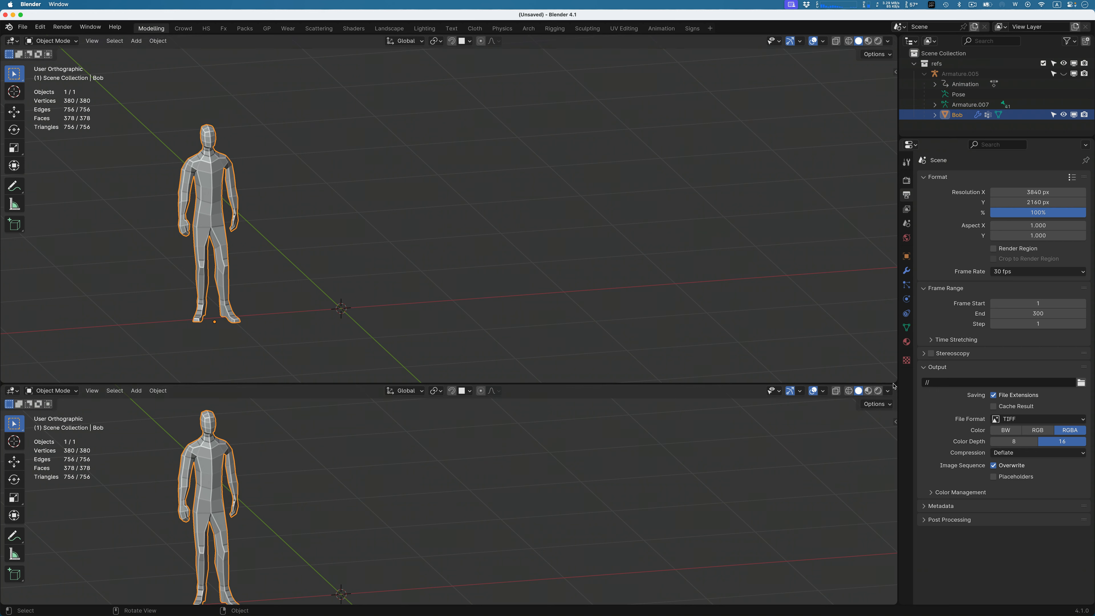
{"action": "mouse_move", "coordinate": [715, 388]}
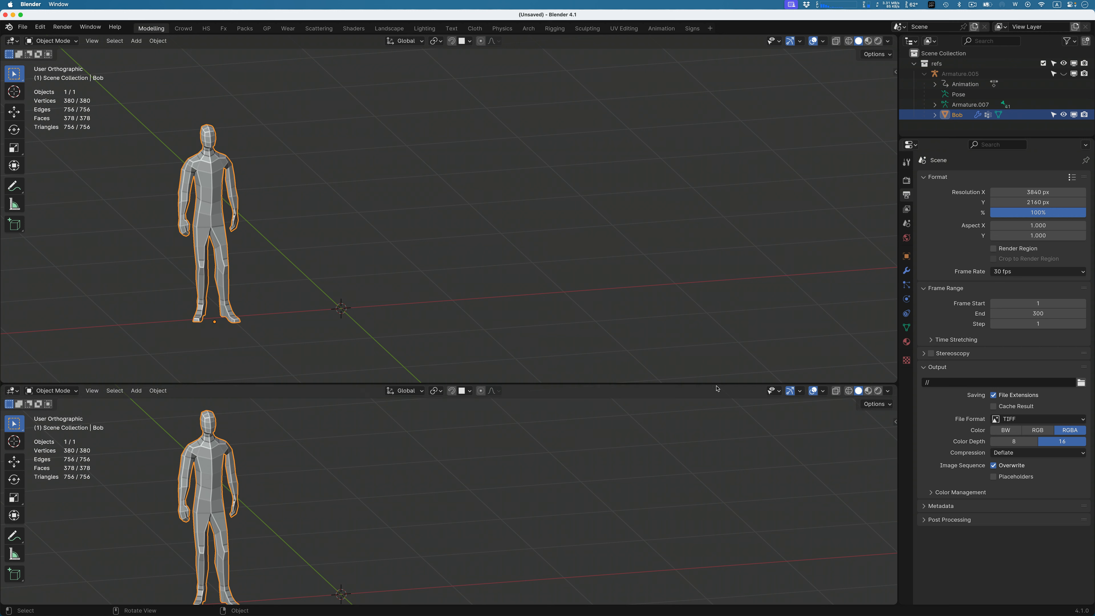
{"action": "mouse_move", "coordinate": [712, 373]}
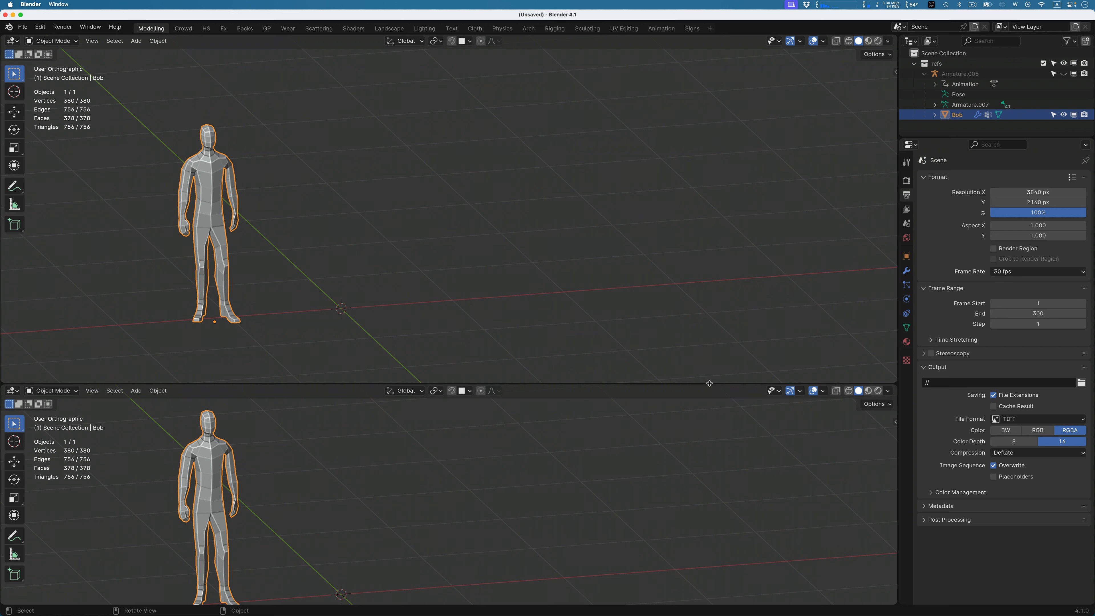
{"action": "right_click", "coordinate": [709, 383]}
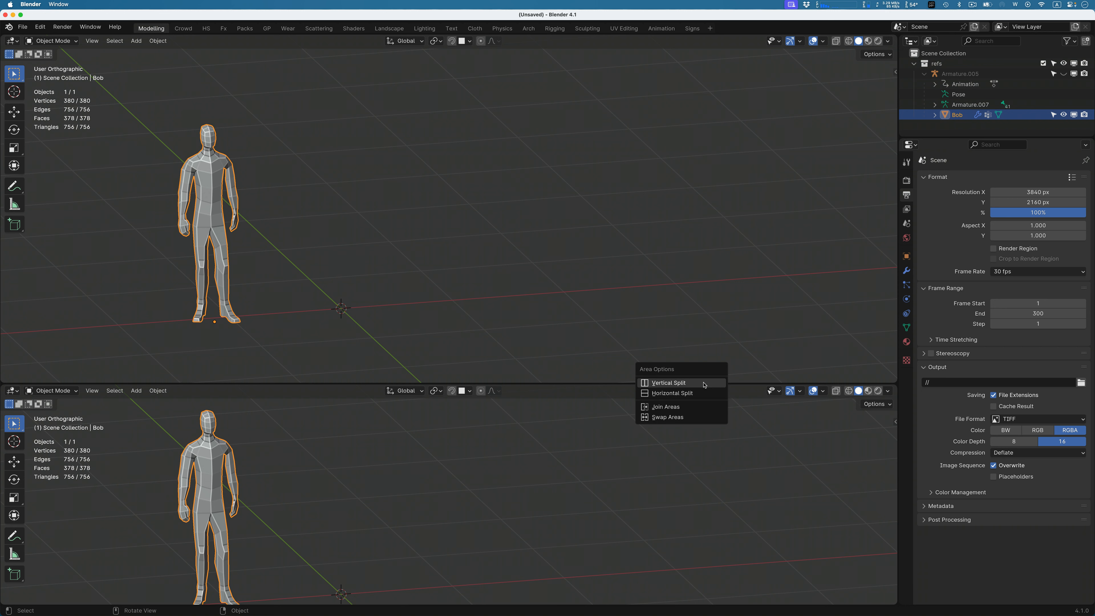
{"action": "mouse_move", "coordinate": [668, 383]}
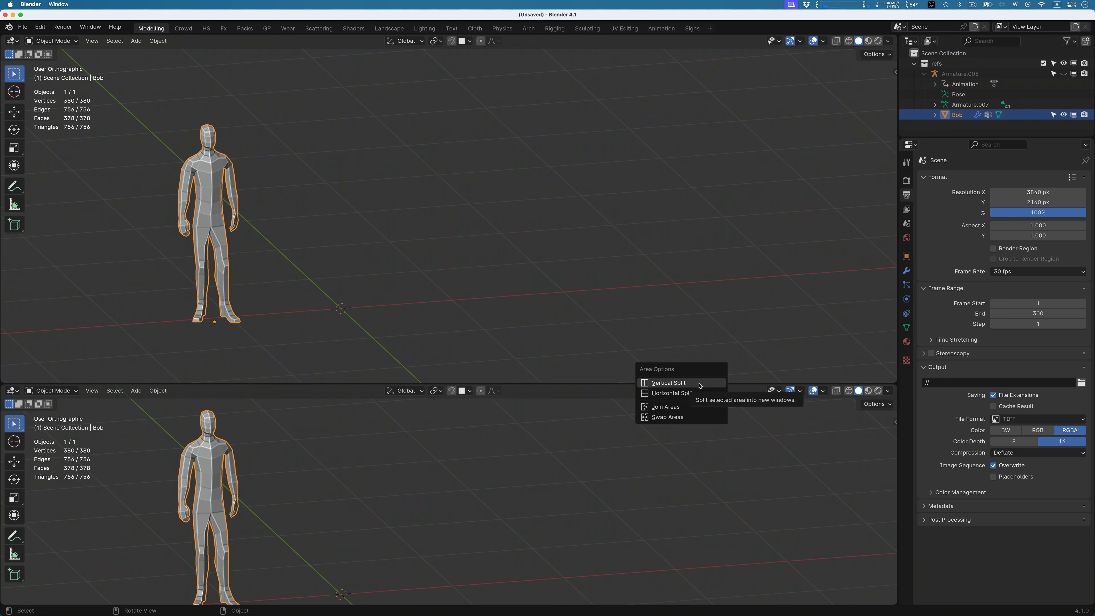
{"action": "mouse_move", "coordinate": [666, 417]}
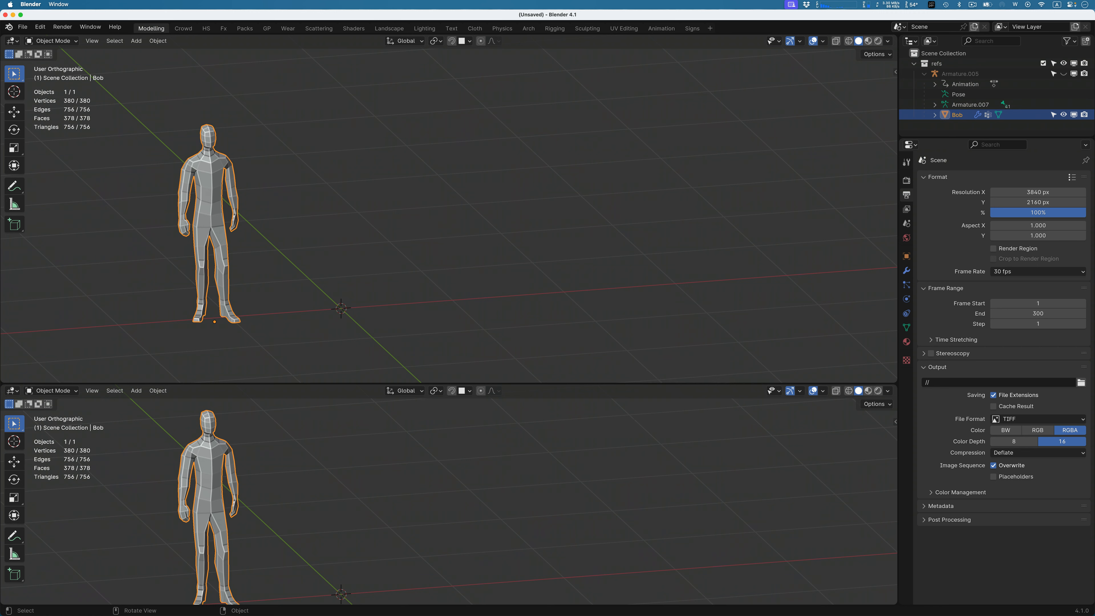
{"action": "left_click", "coordinate": [11, 390]}
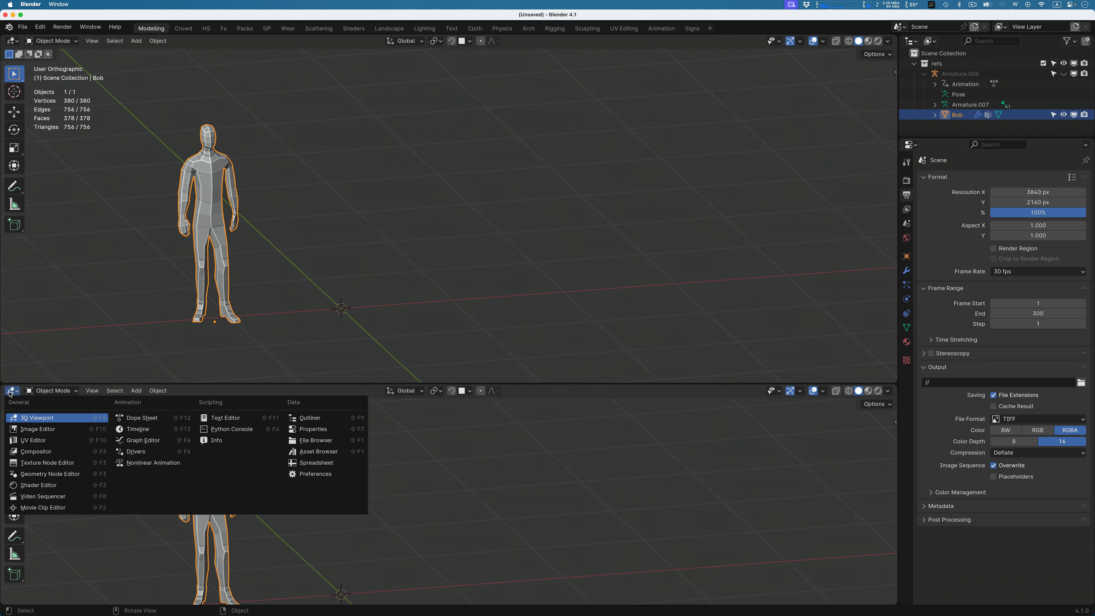
{"action": "left_click", "coordinate": [142, 417]}
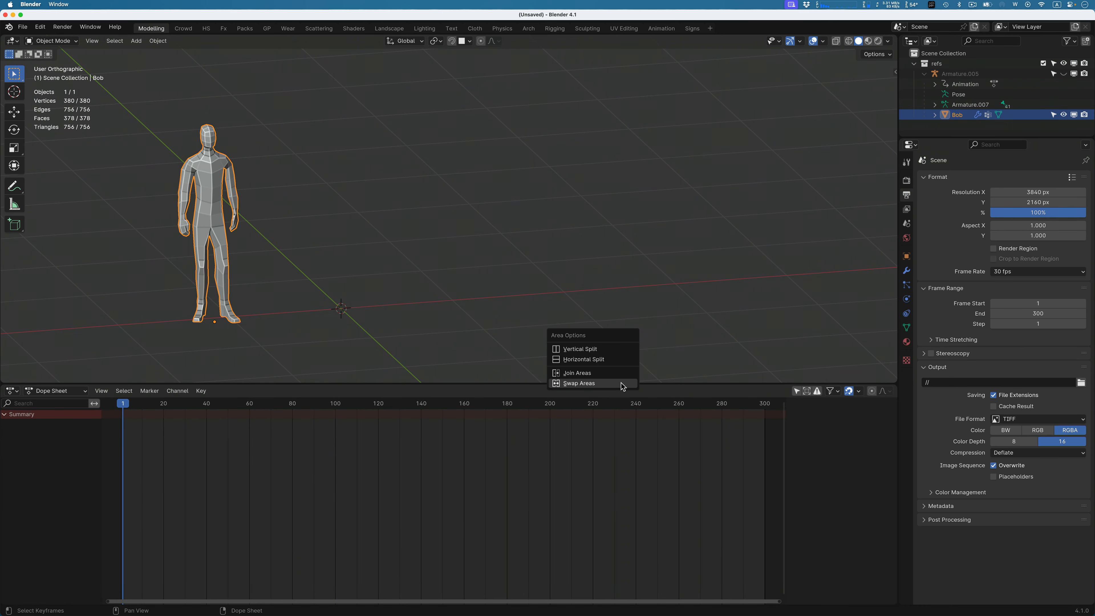
{"action": "left_click", "coordinate": [578, 383]}
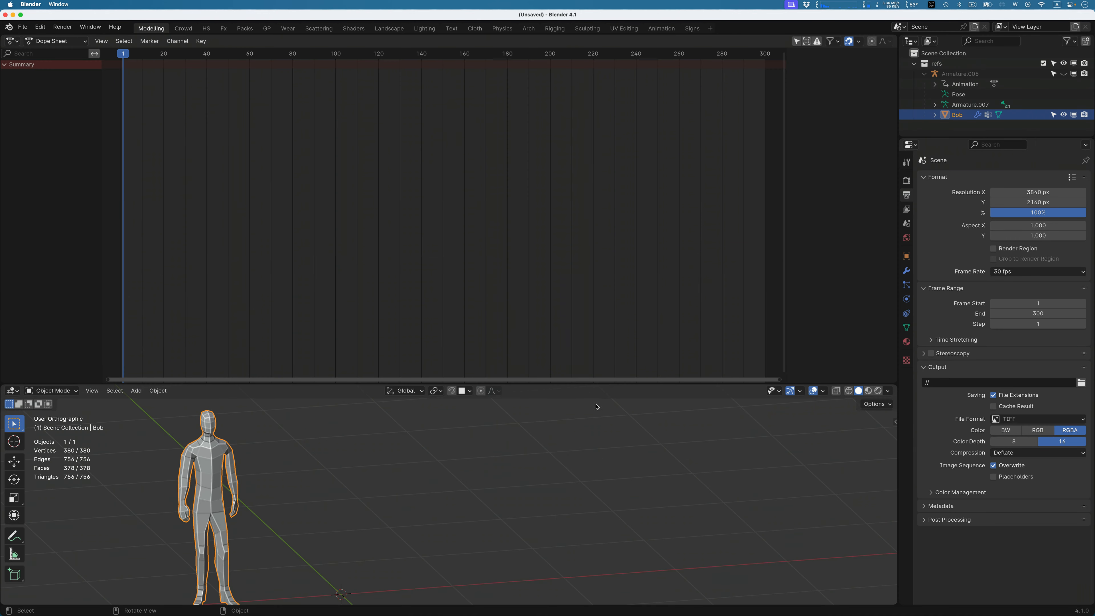
{"action": "right_click", "coordinate": [595, 406]}
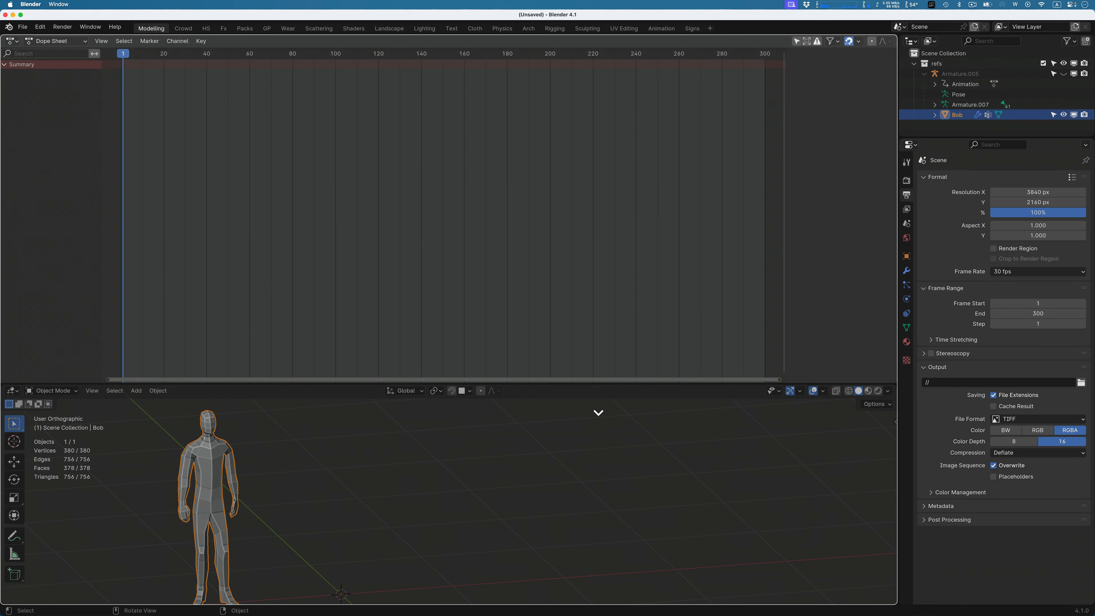
{"action": "left_click", "coordinate": [597, 411]}
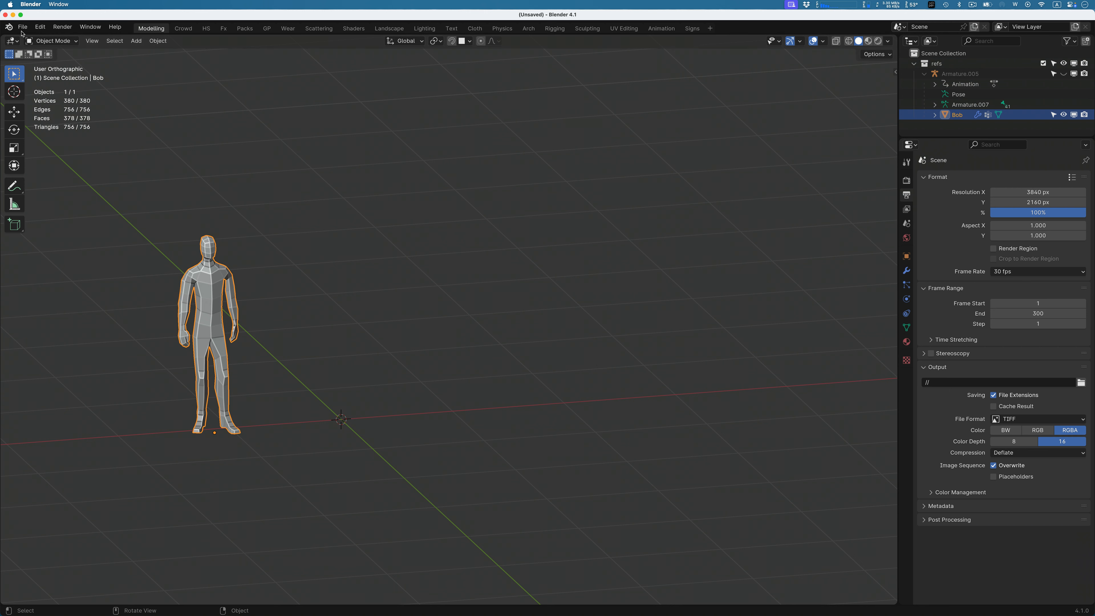
Step: Bring up the File > Defaults choices offering Save Startup File
{"action": "left_click", "coordinate": [23, 27]}
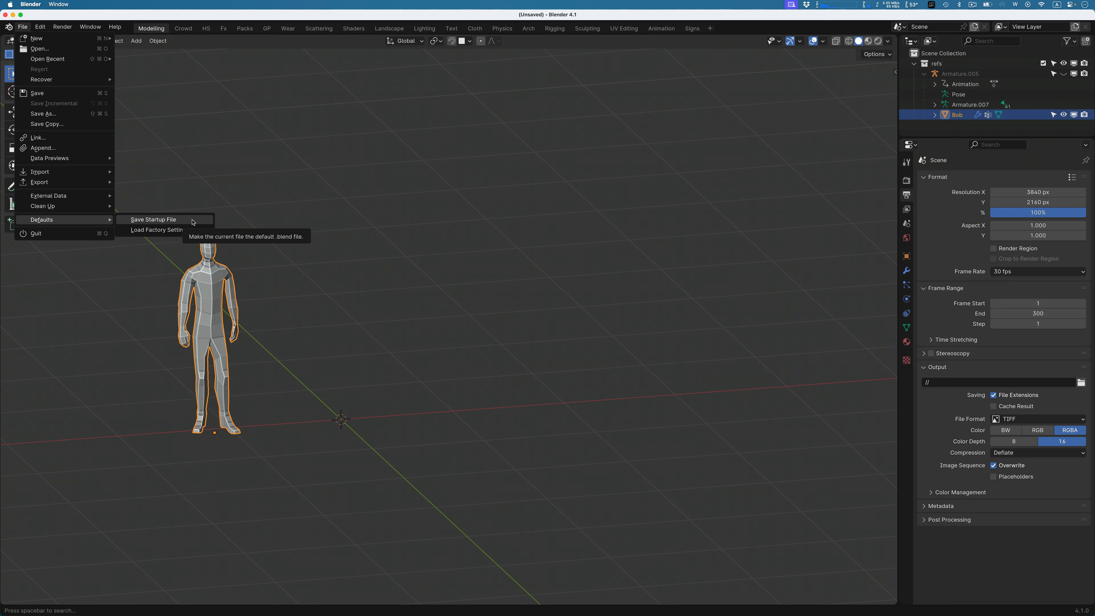
{"action": "mouse_move", "coordinate": [152, 173]}
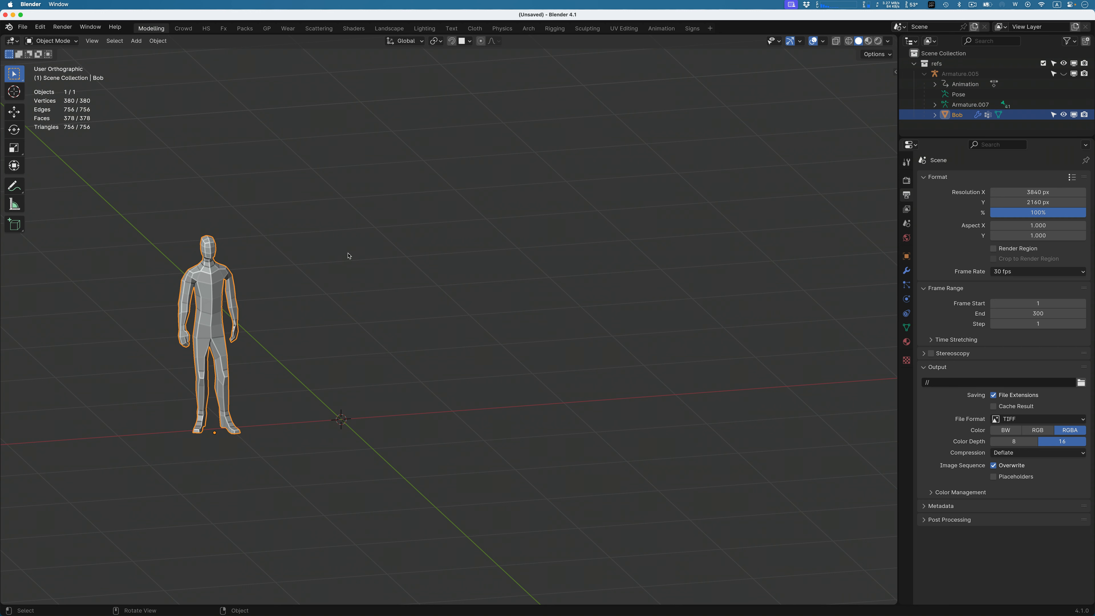
{"action": "mouse_move", "coordinate": [184, 164]}
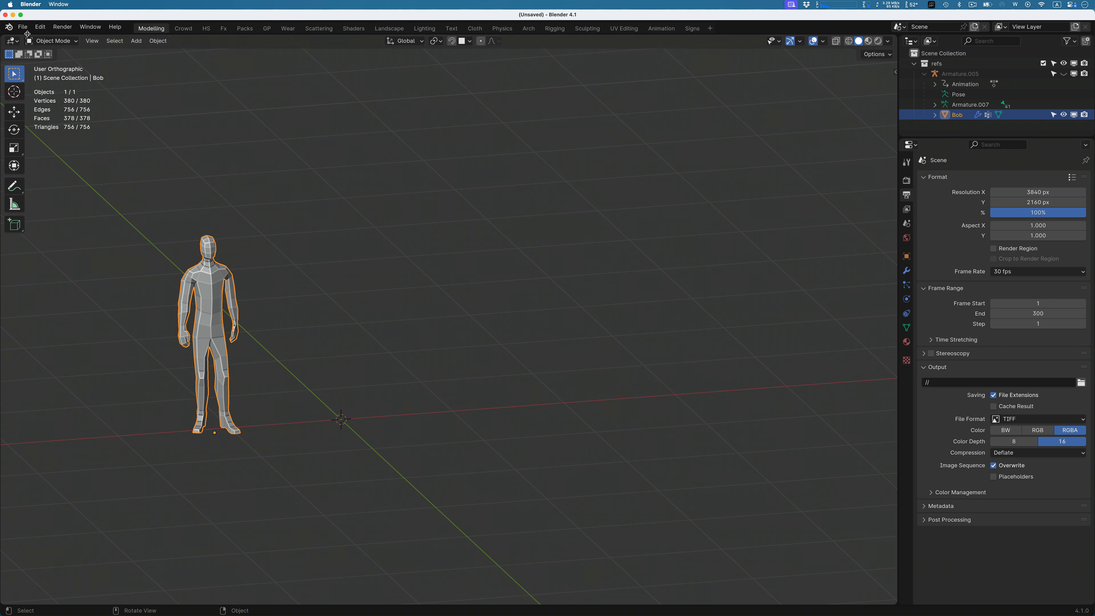
Step: Reopen the File commands to reach the External Data packing options
{"action": "left_click", "coordinate": [23, 27]}
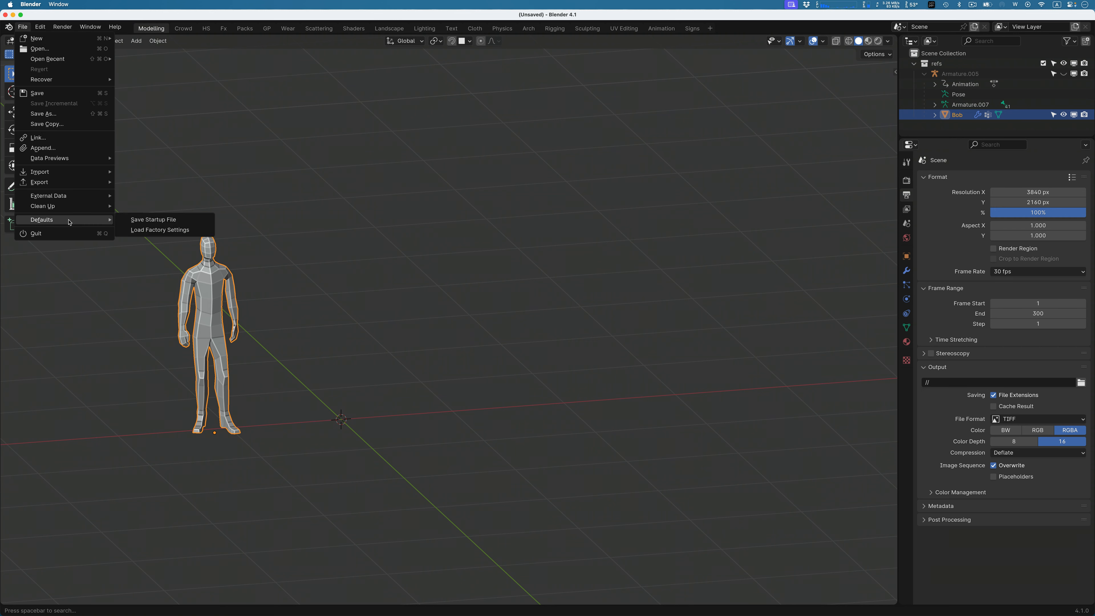
{"action": "mouse_move", "coordinate": [71, 199]}
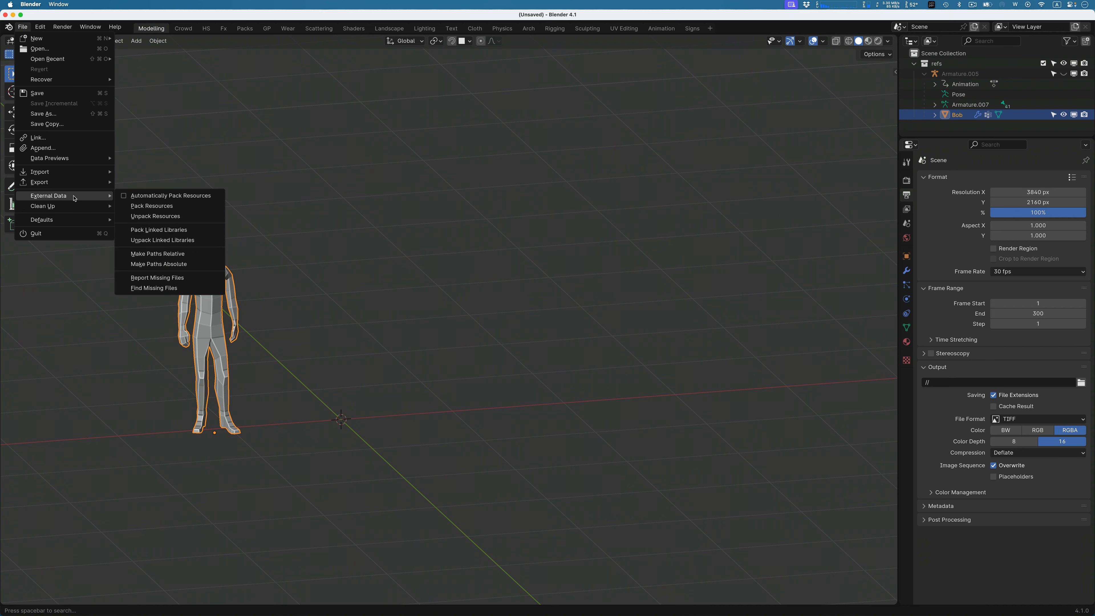
{"action": "mouse_move", "coordinate": [170, 195]}
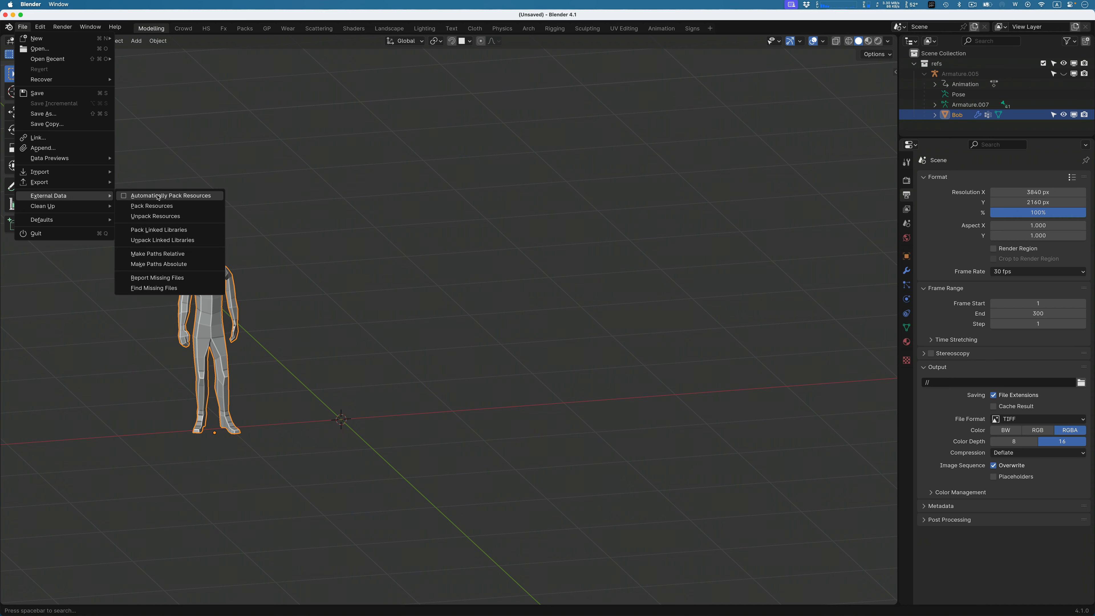
{"action": "mouse_move", "coordinate": [171, 195]}
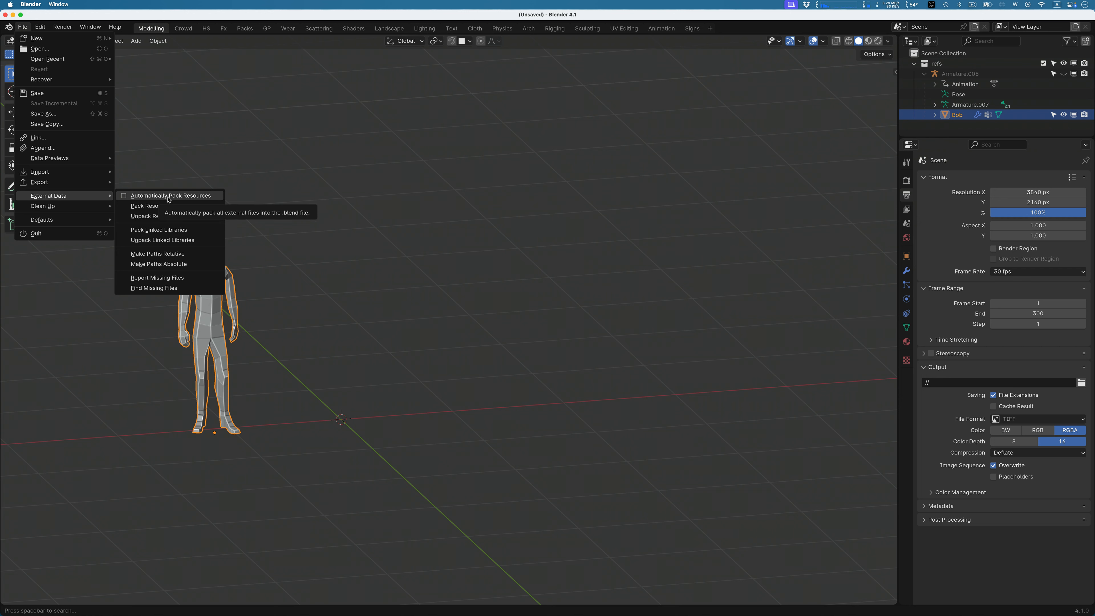
{"action": "mouse_move", "coordinate": [144, 206]}
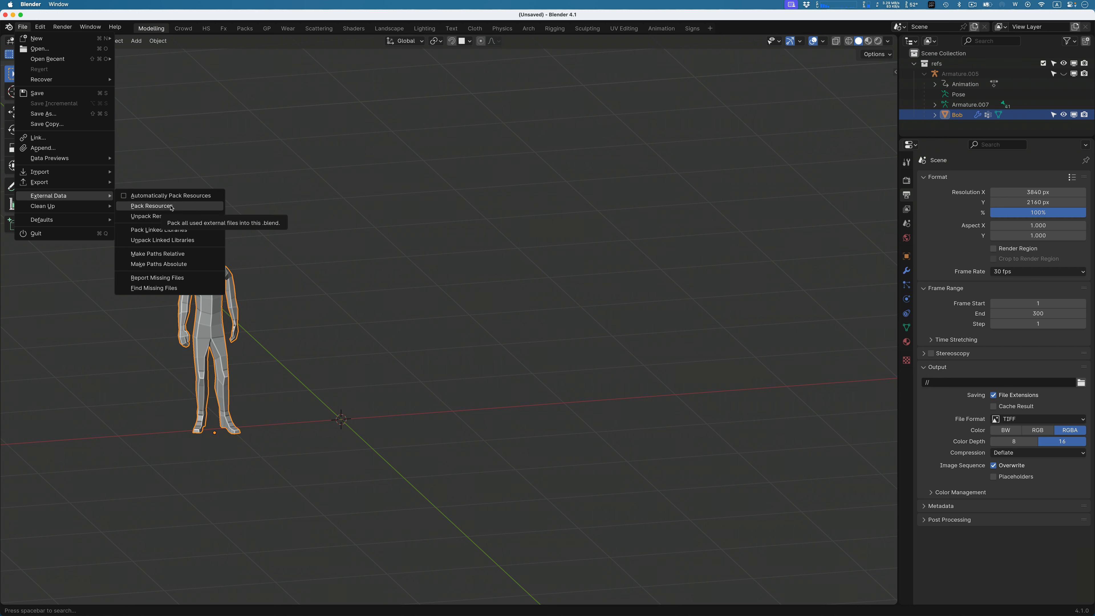
{"action": "mouse_move", "coordinate": [155, 215]}
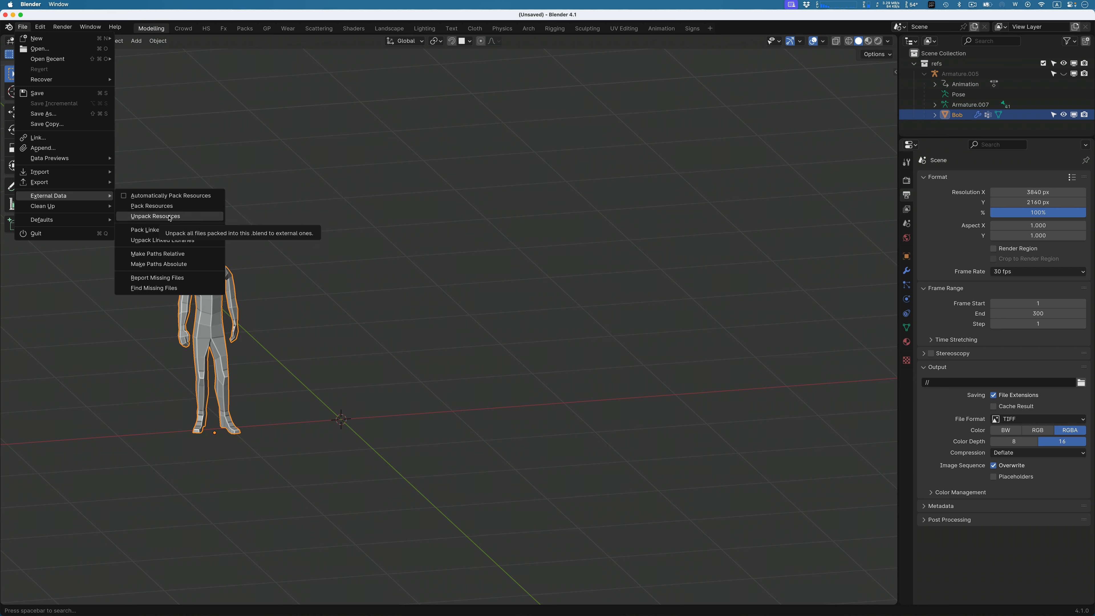
{"action": "mouse_move", "coordinate": [152, 205]}
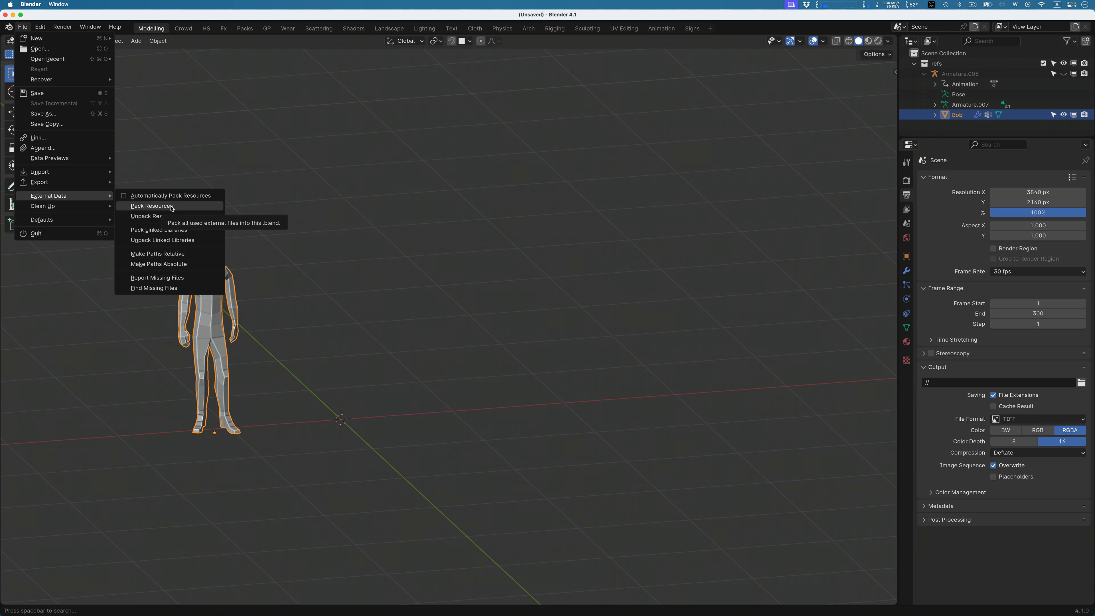
{"action": "mouse_move", "coordinate": [171, 208]}
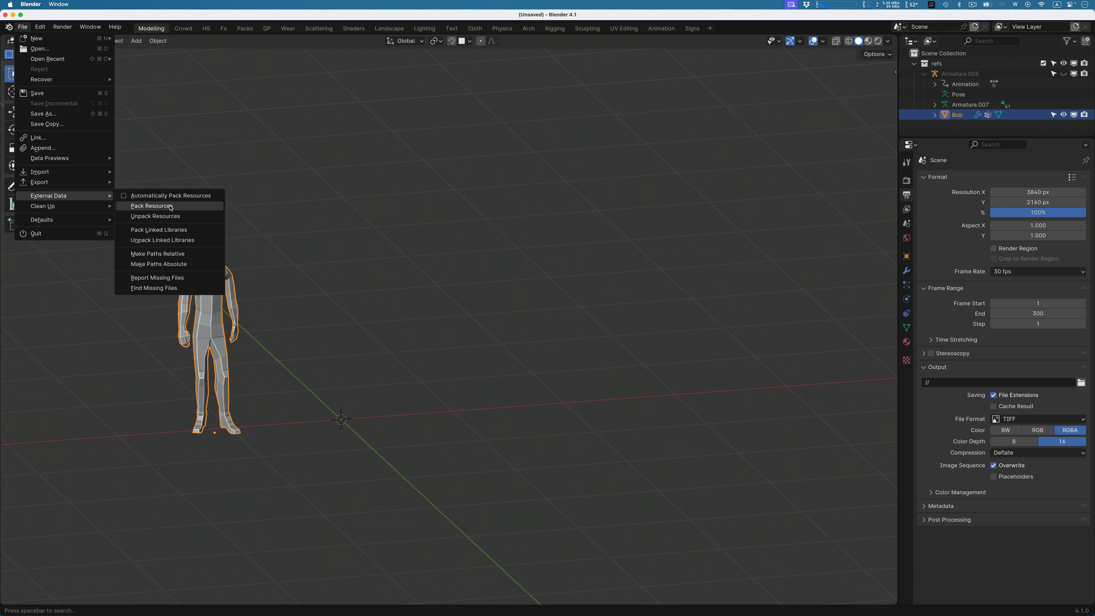
{"action": "mouse_move", "coordinate": [170, 195]}
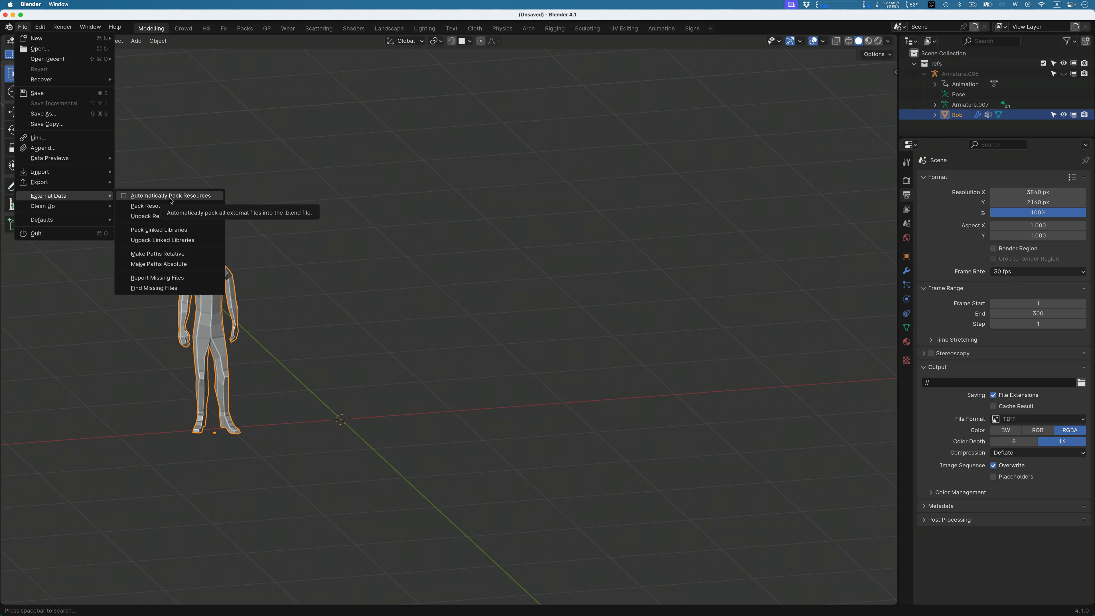
{"action": "mouse_move", "coordinate": [153, 287]}
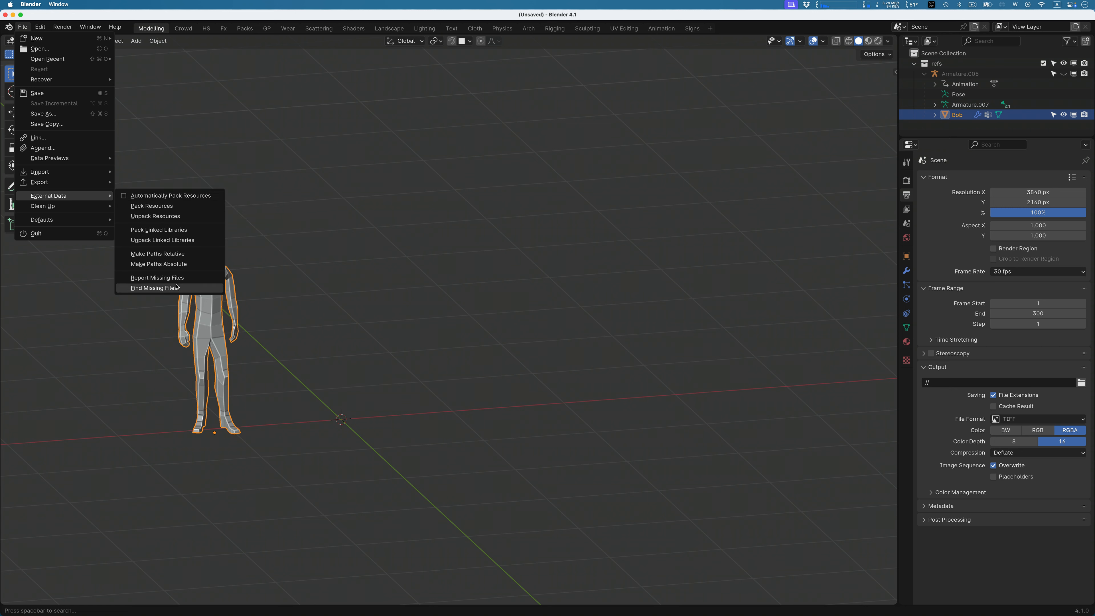
{"action": "mouse_move", "coordinate": [156, 278]}
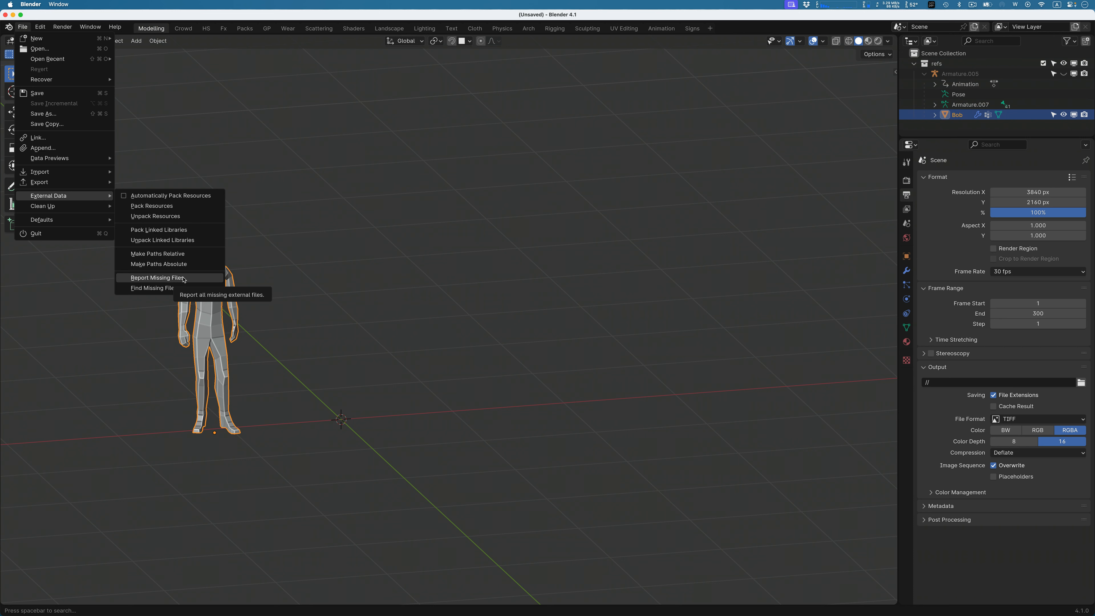
{"action": "mouse_move", "coordinate": [314, 302]}
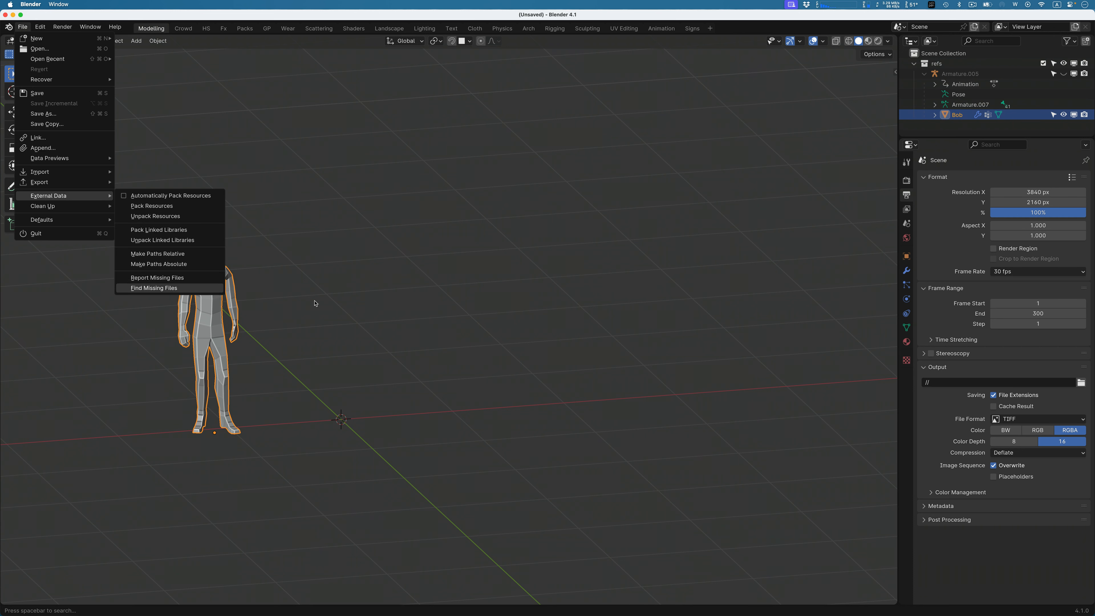